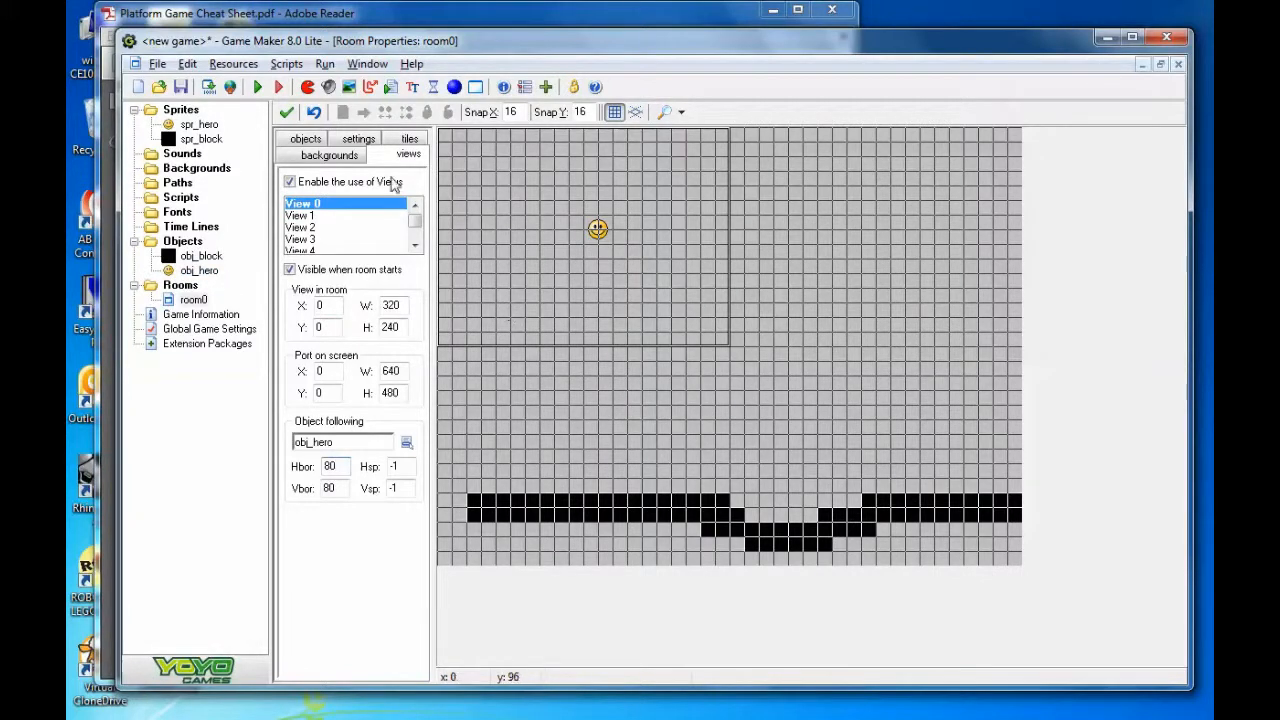
Show the tiles settings in room0's properties.
click(408, 154)
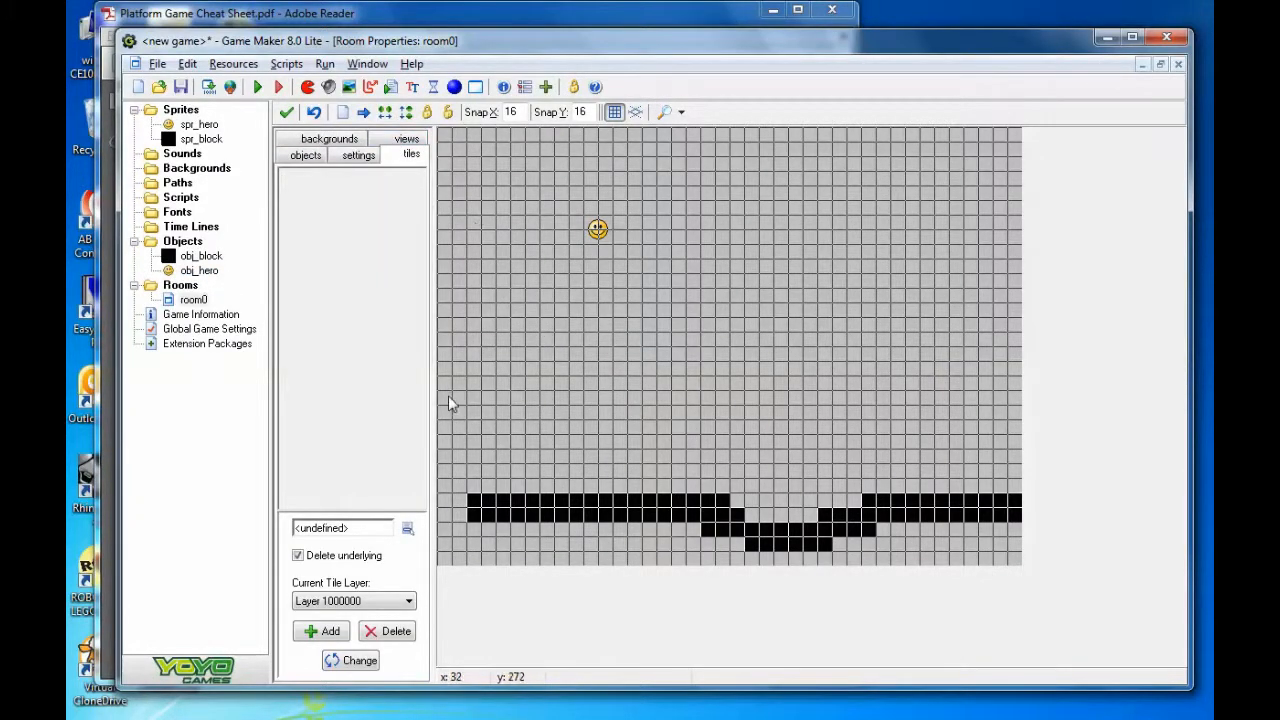
mouse_move(650, 536)
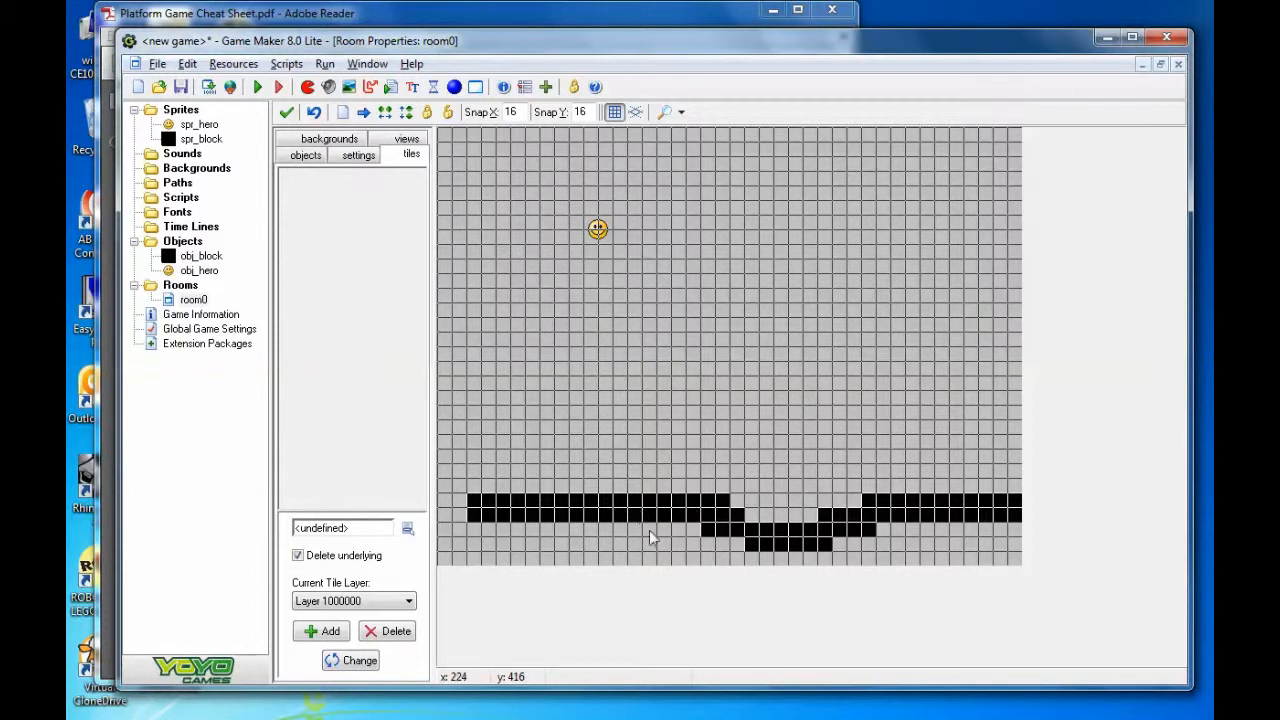
mouse_move(664, 414)
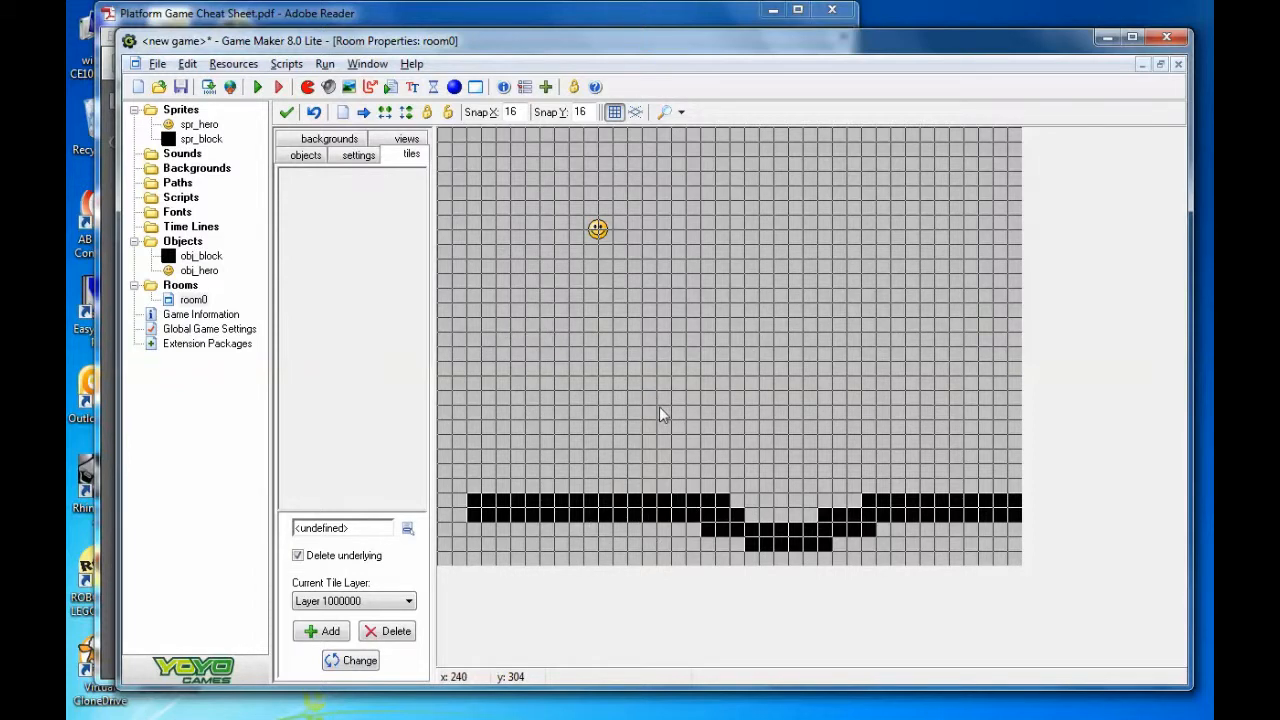
mouse_move(480, 516)
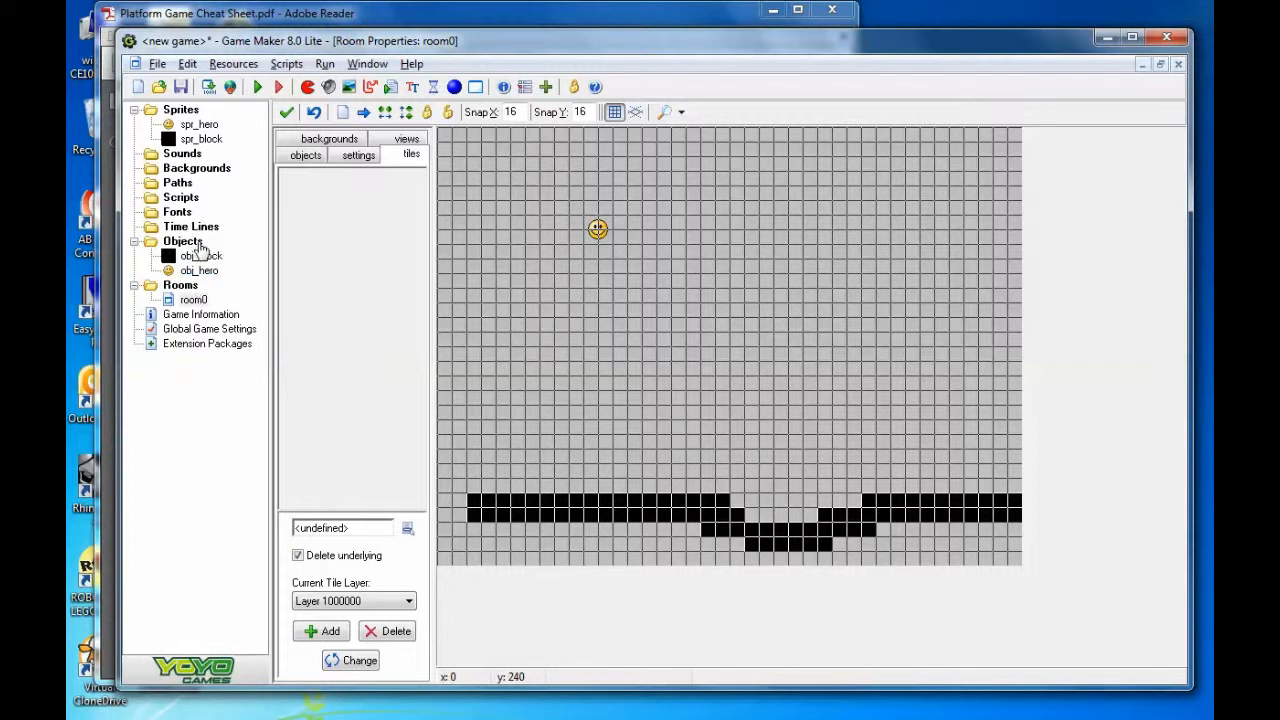
mouse_move(202, 176)
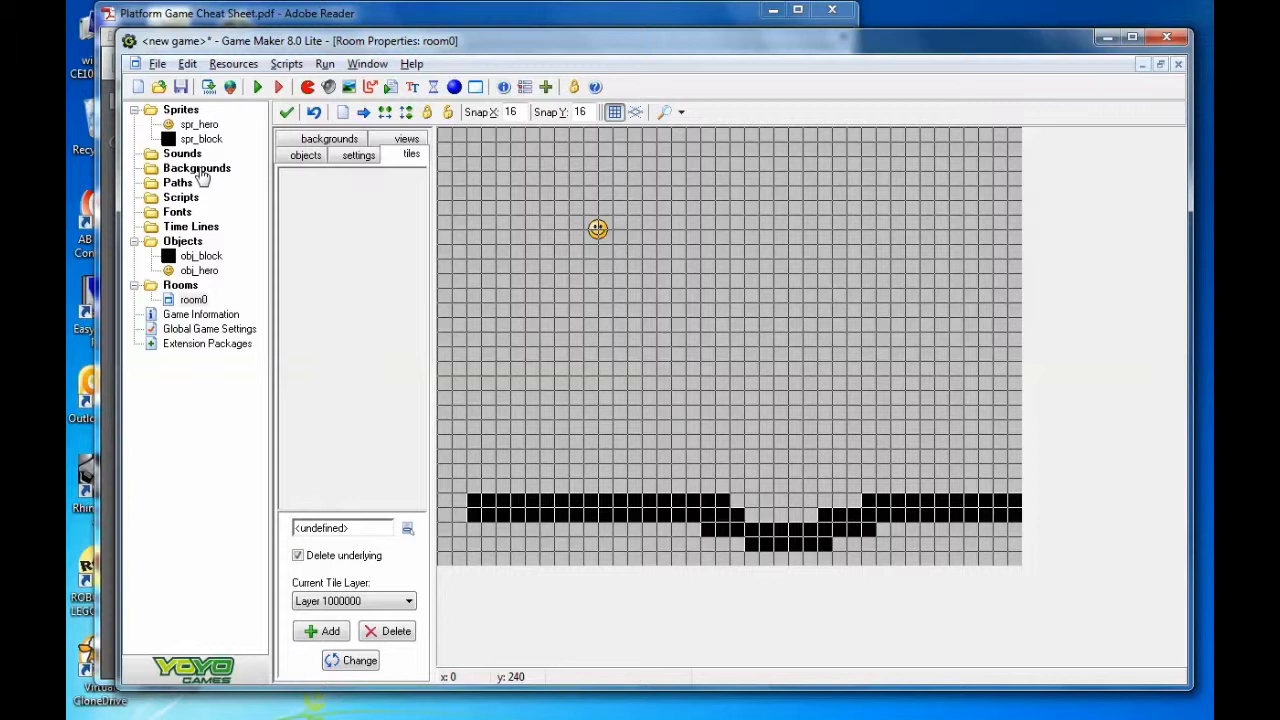
Create a new background resource and name it bg_tiles.
right_click(196, 168)
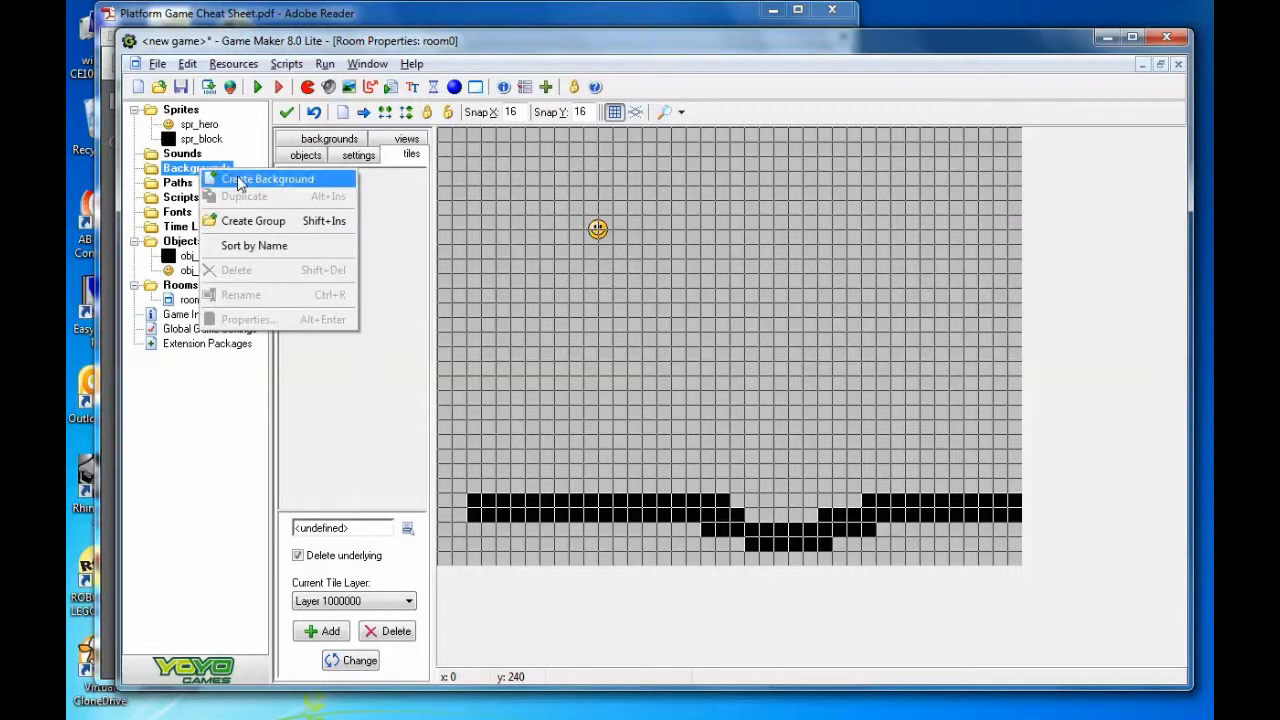
click(266, 178)
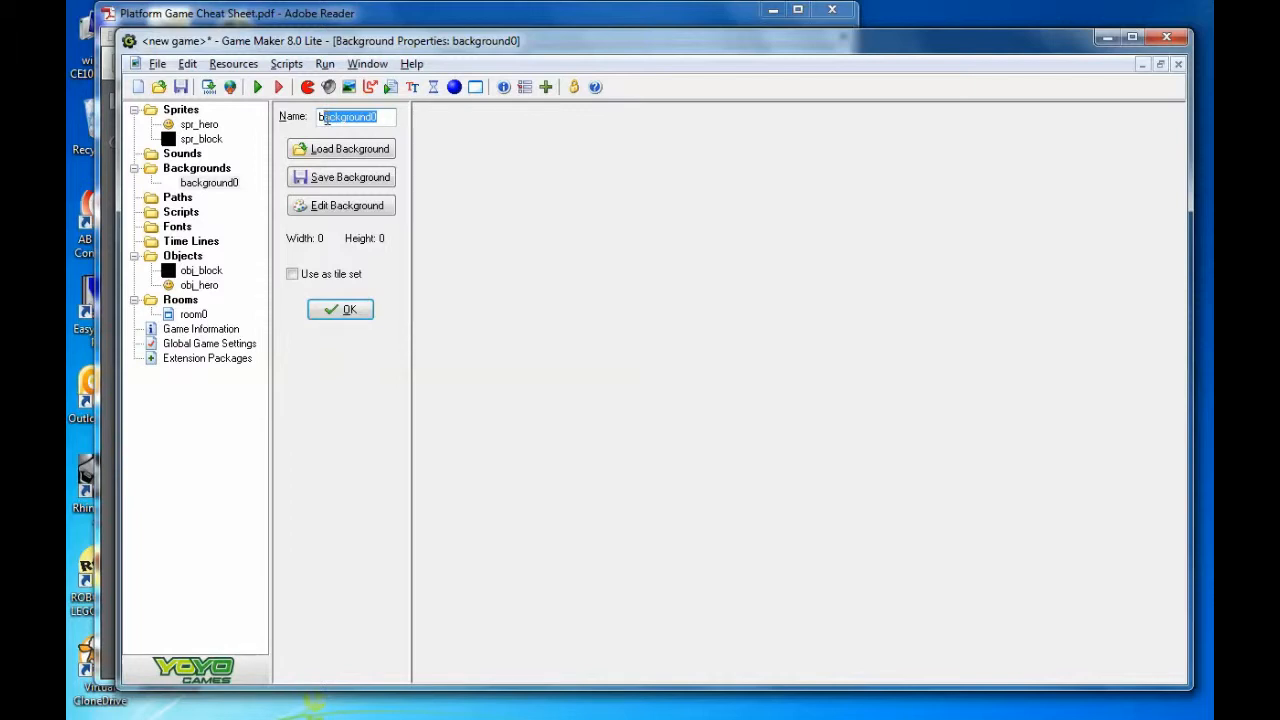
text(bg_tiles)
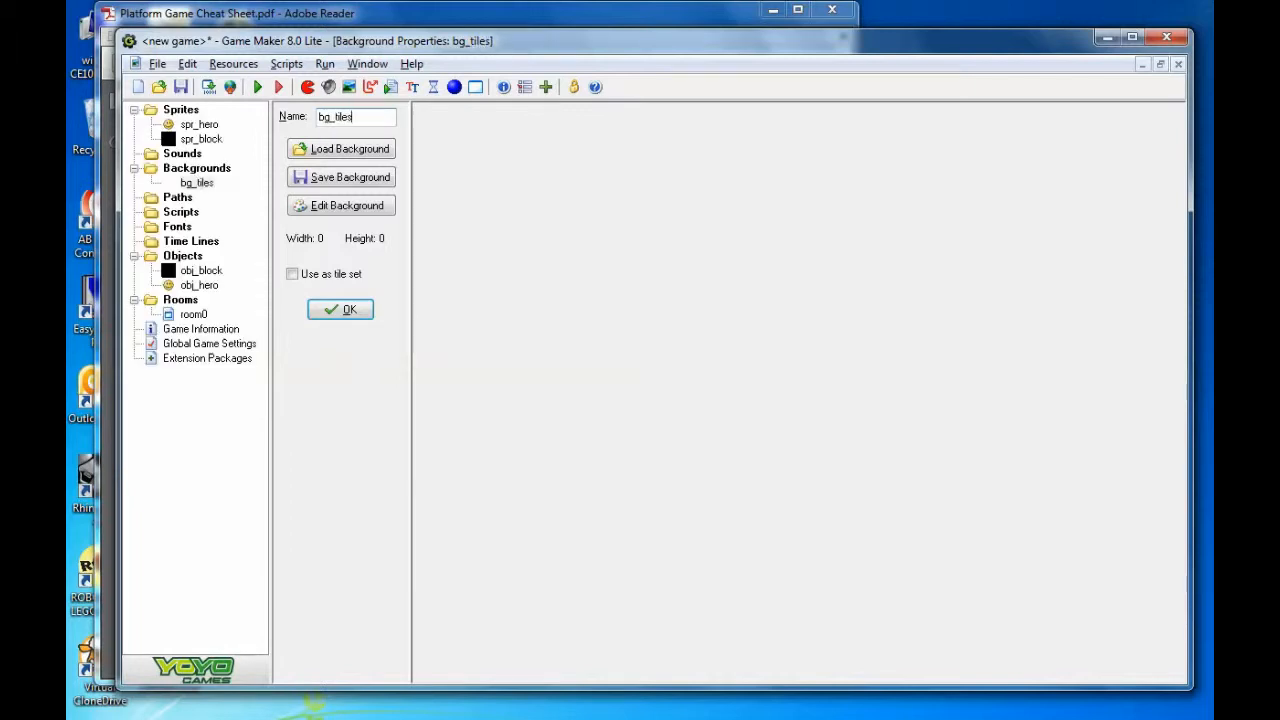
Start loading an image into bg_tiles and browse into the Game_Maker8 Sprites folder.
click(340, 148)
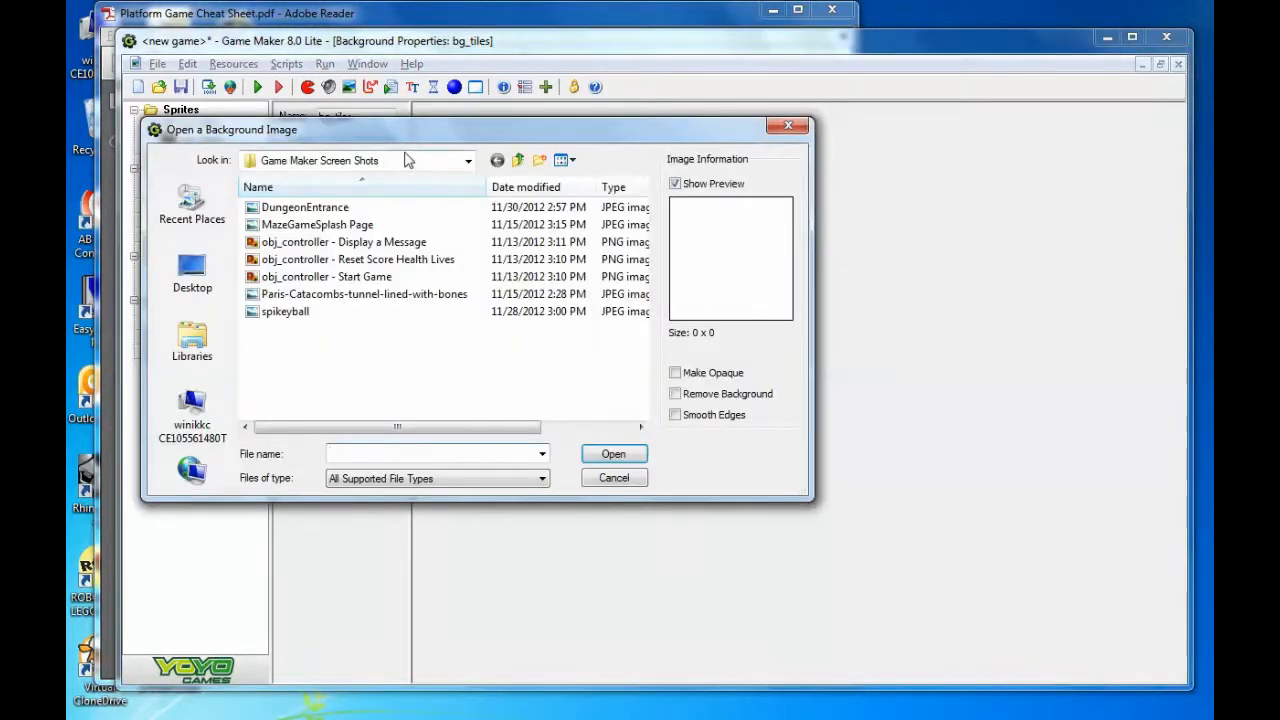
mouse_move(518, 160)
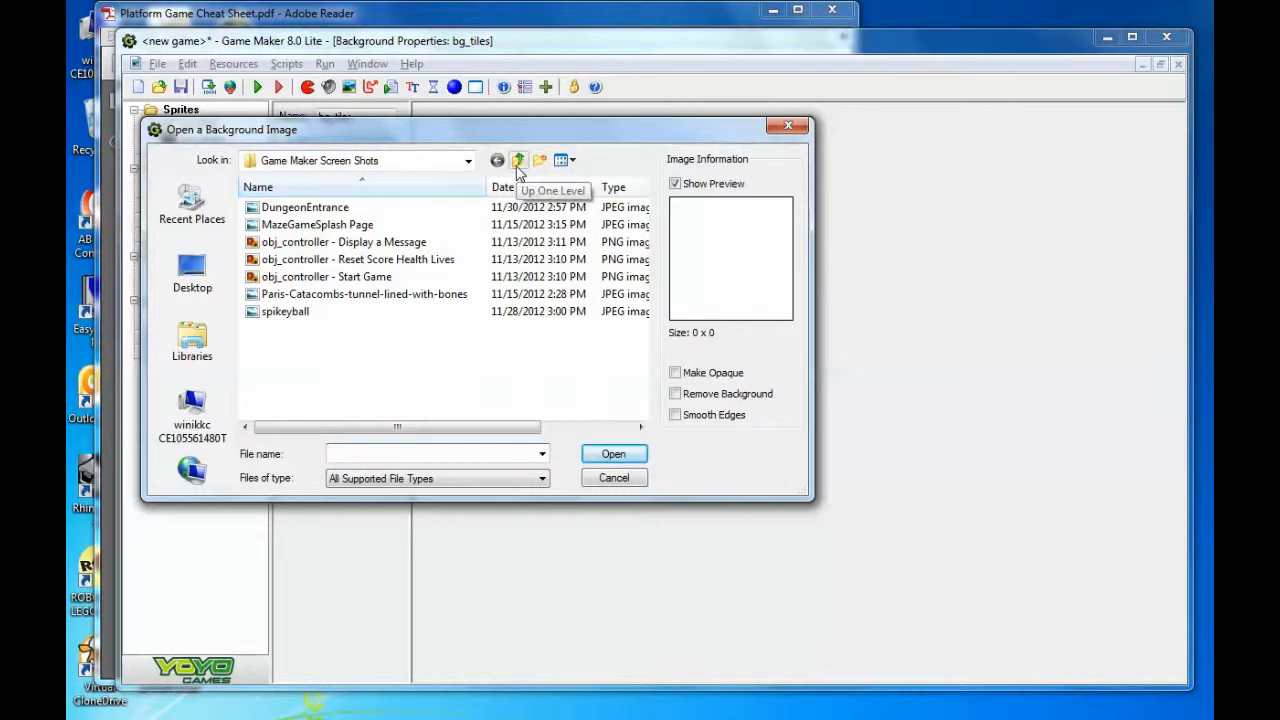
click(468, 160)
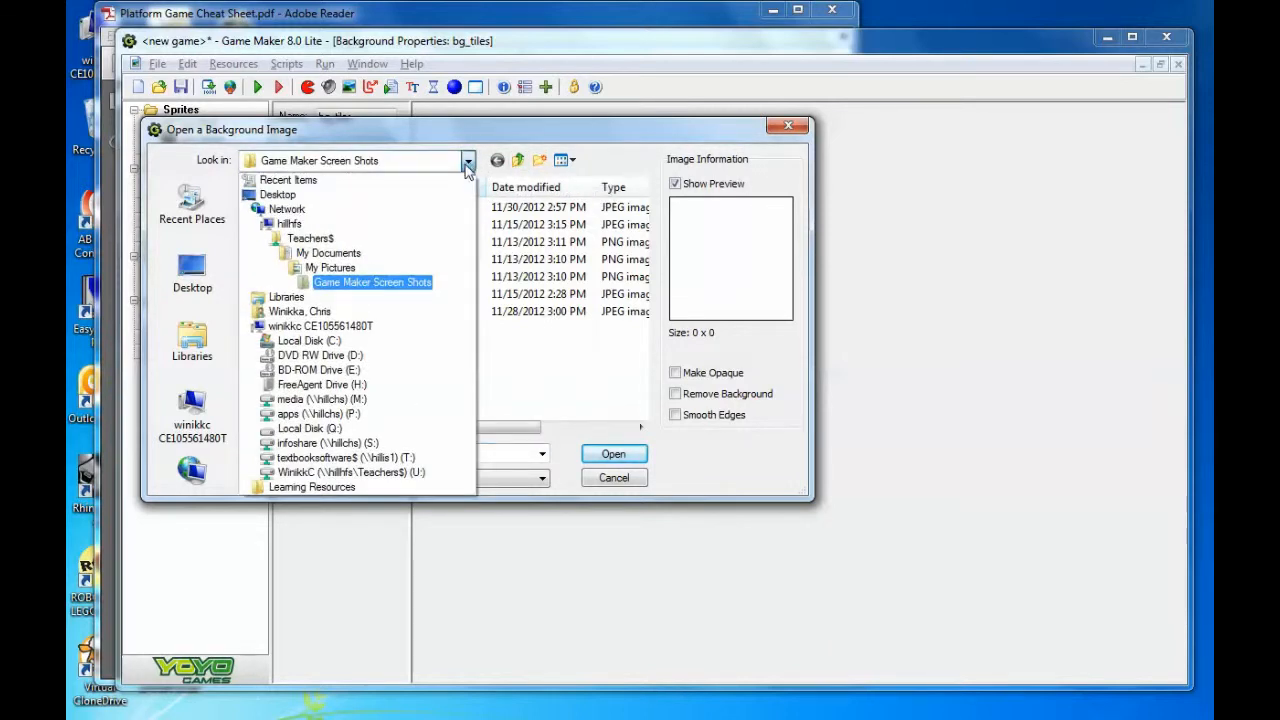
click(308, 340)
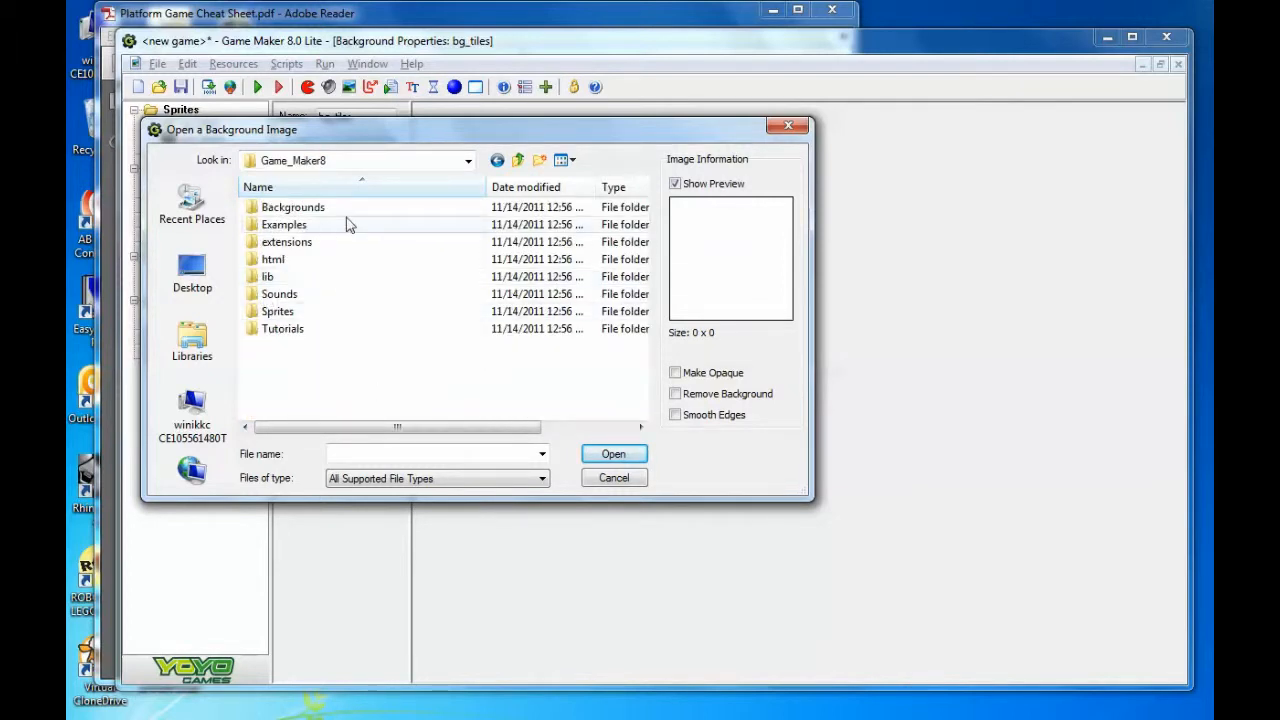
click(468, 160)
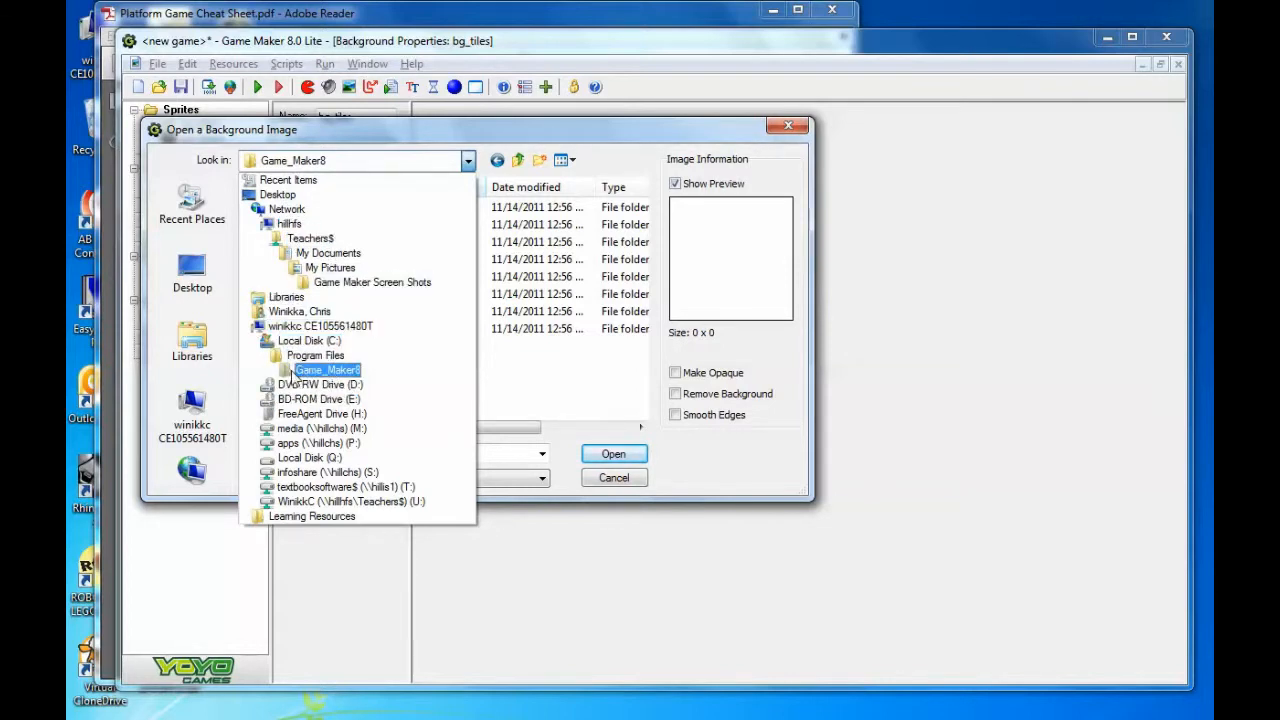
click(310, 340)
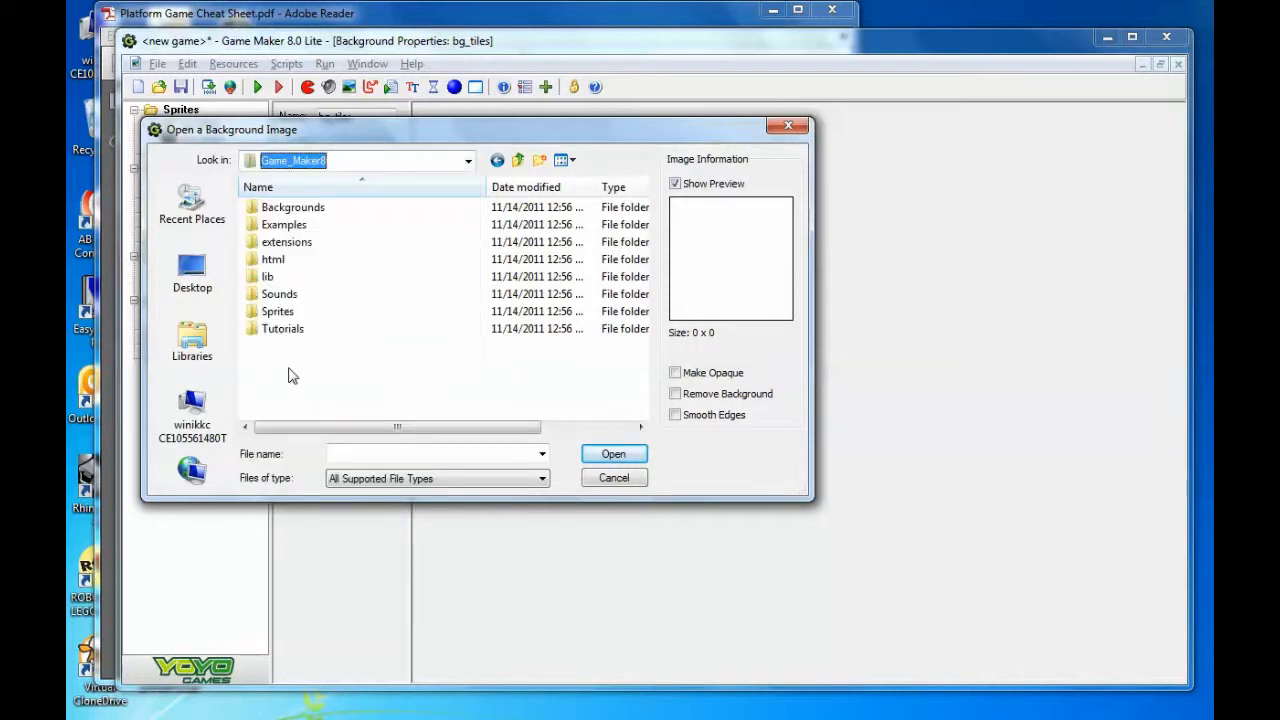
double_click(276, 312)
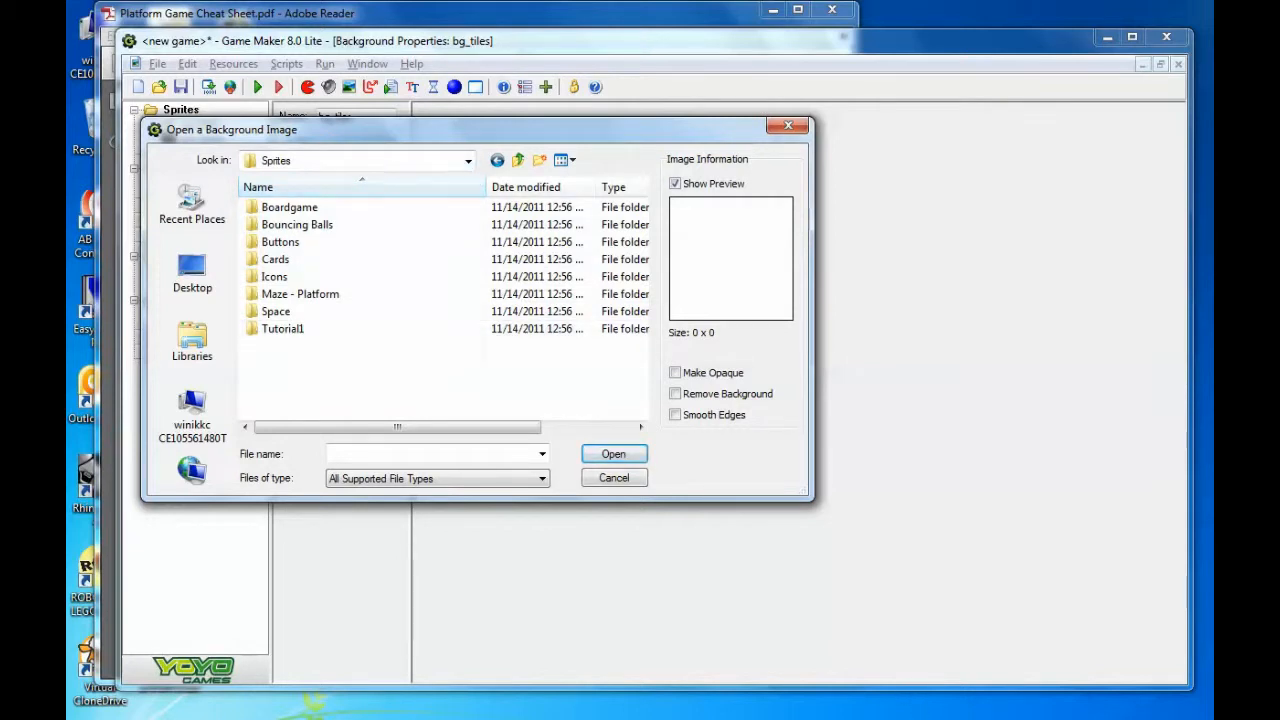
mouse_move(378, 156)
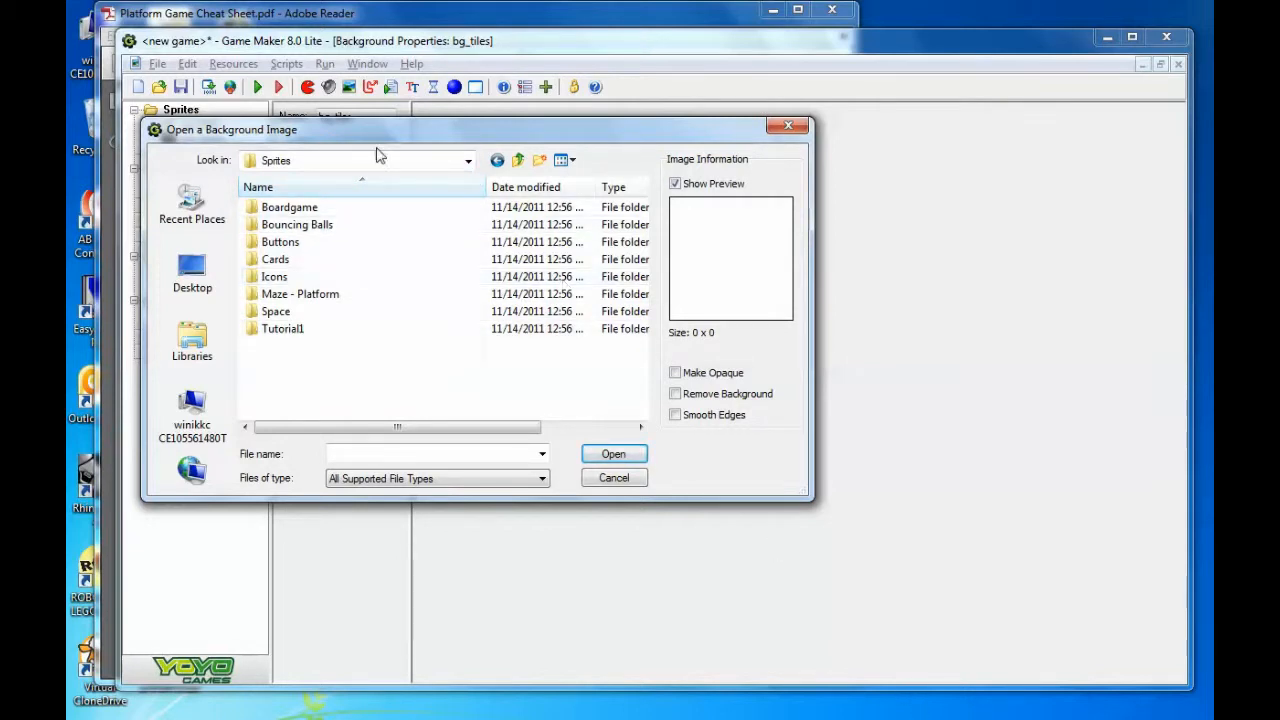
mouse_move(378, 156)
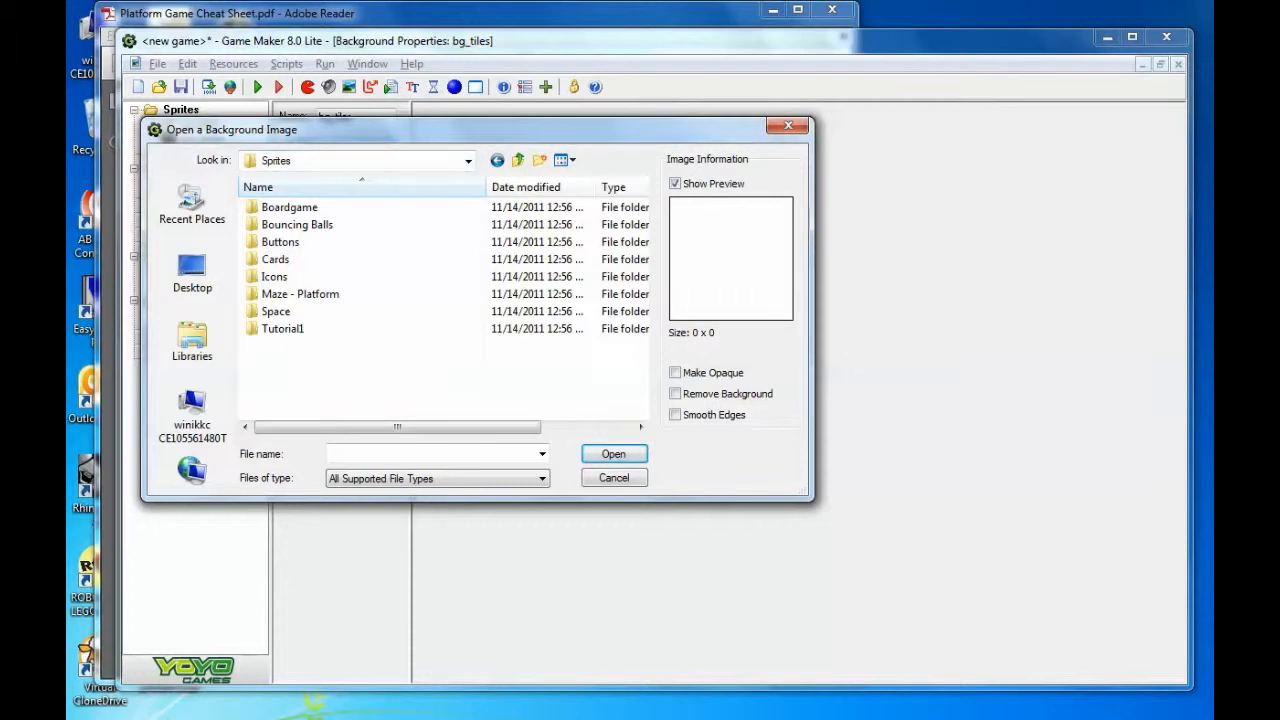
Navigate to the Resources platform folder and load the TileSet Setup Load Background image.
click(516, 160)
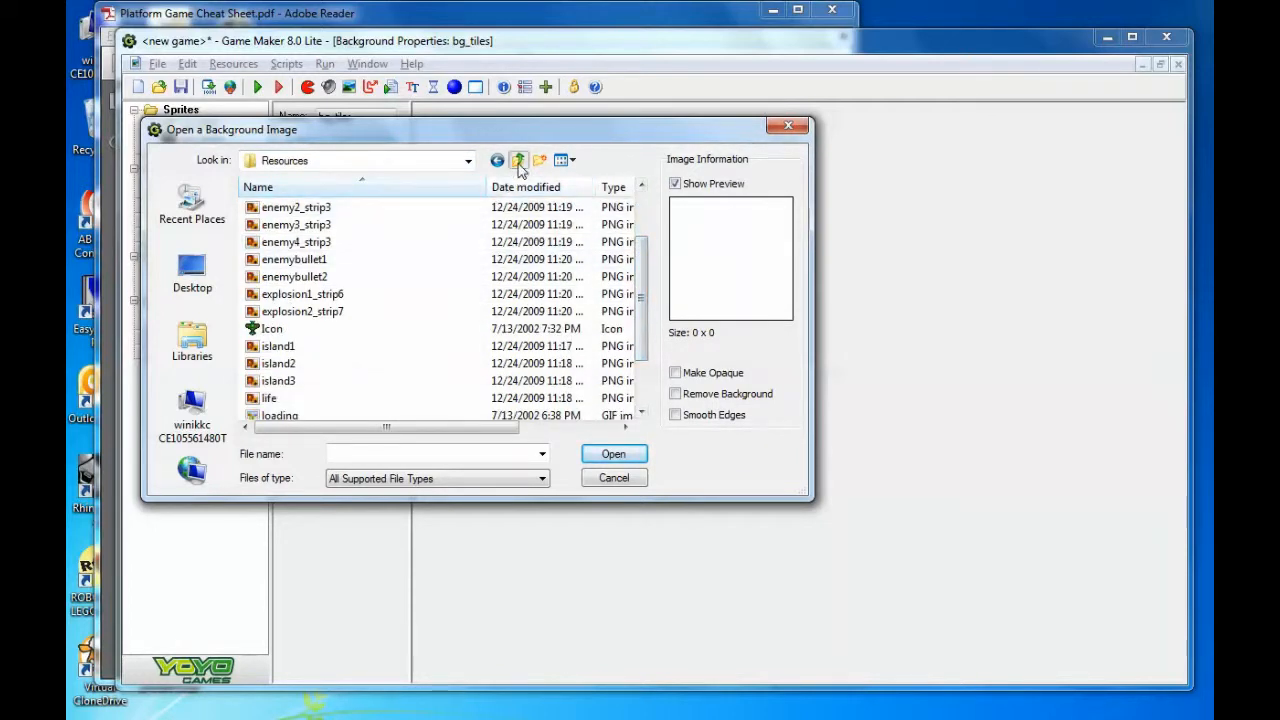
click(518, 160)
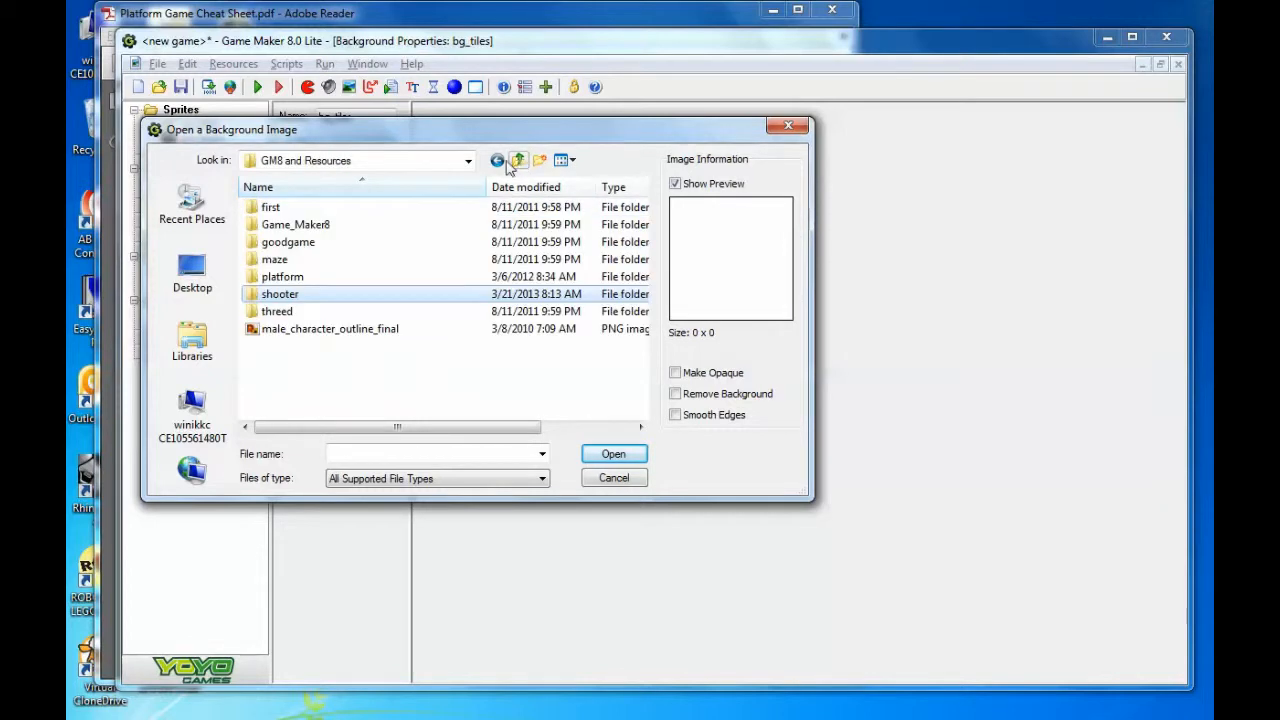
double_click(282, 276)
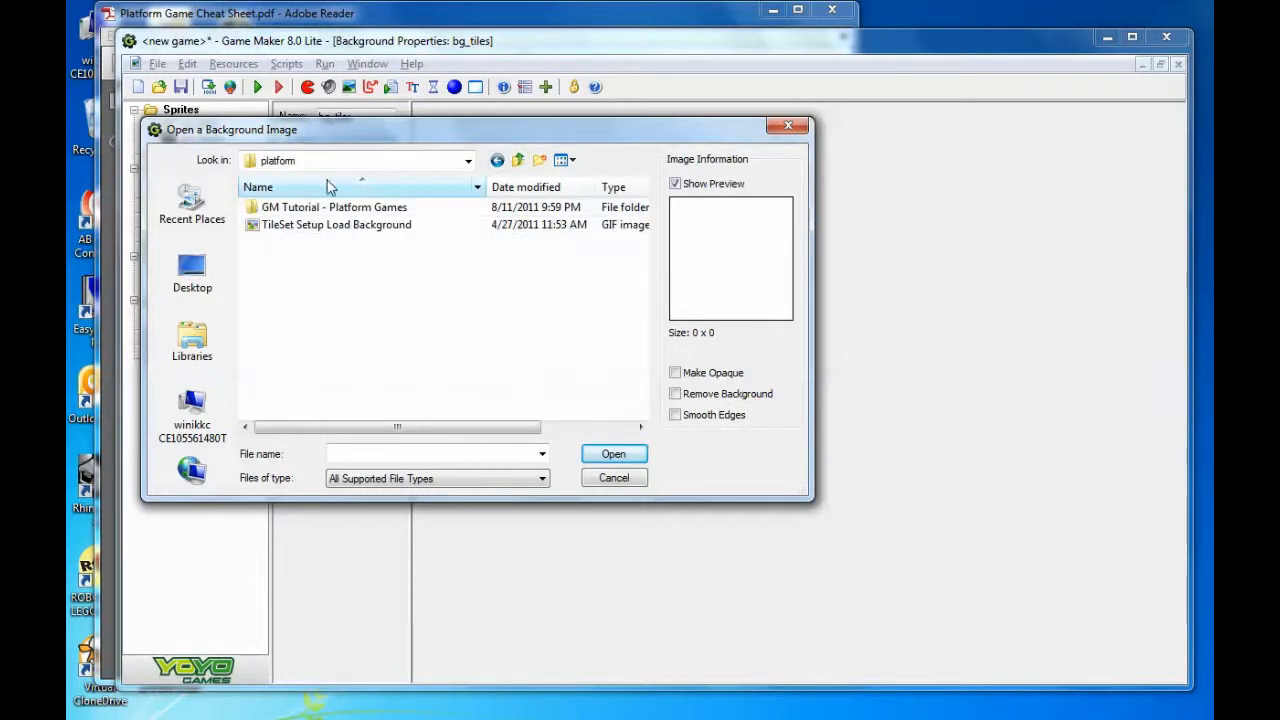
click(336, 224)
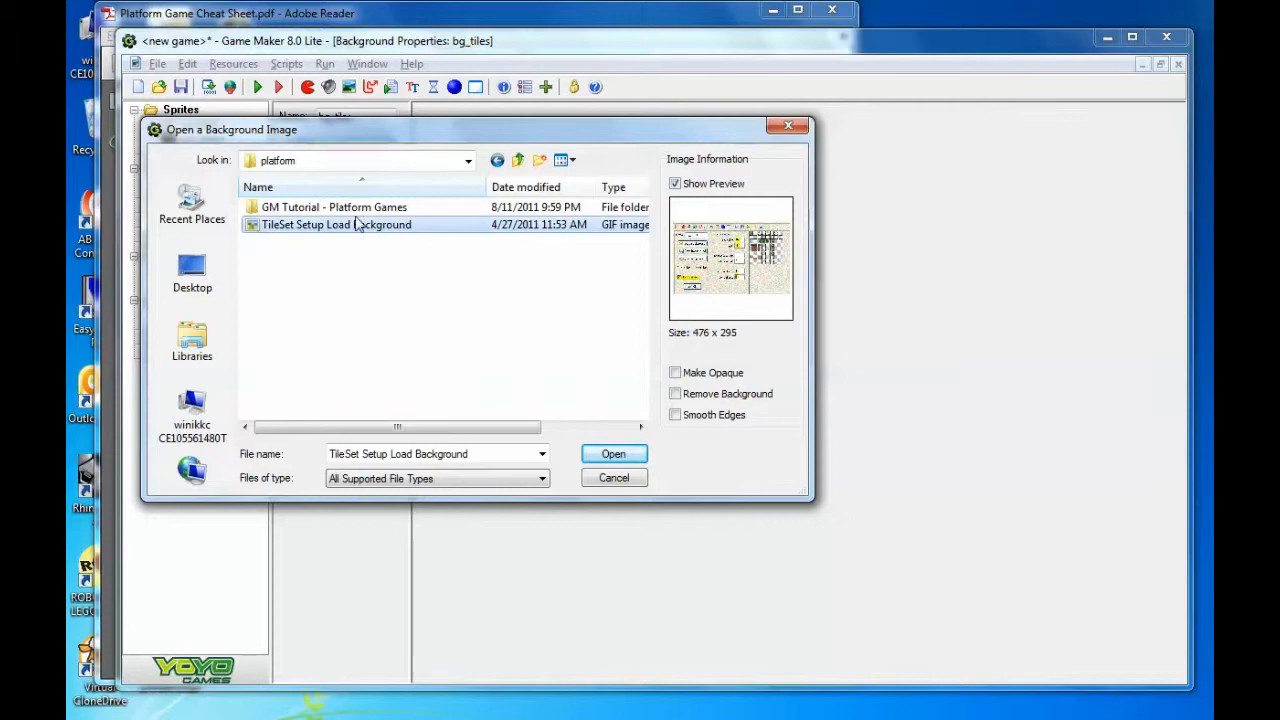
click(612, 452)
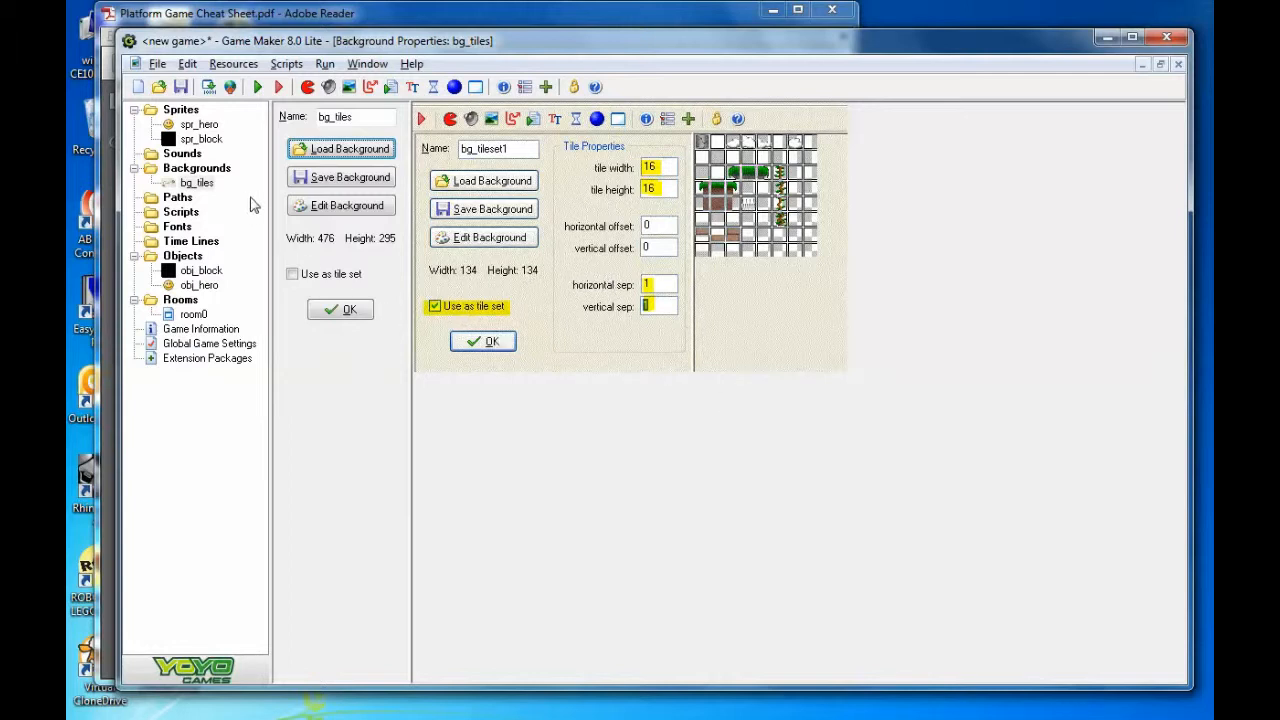
Reopen bg_tiles to check the loaded 134 by 134 tileset image.
click(196, 184)
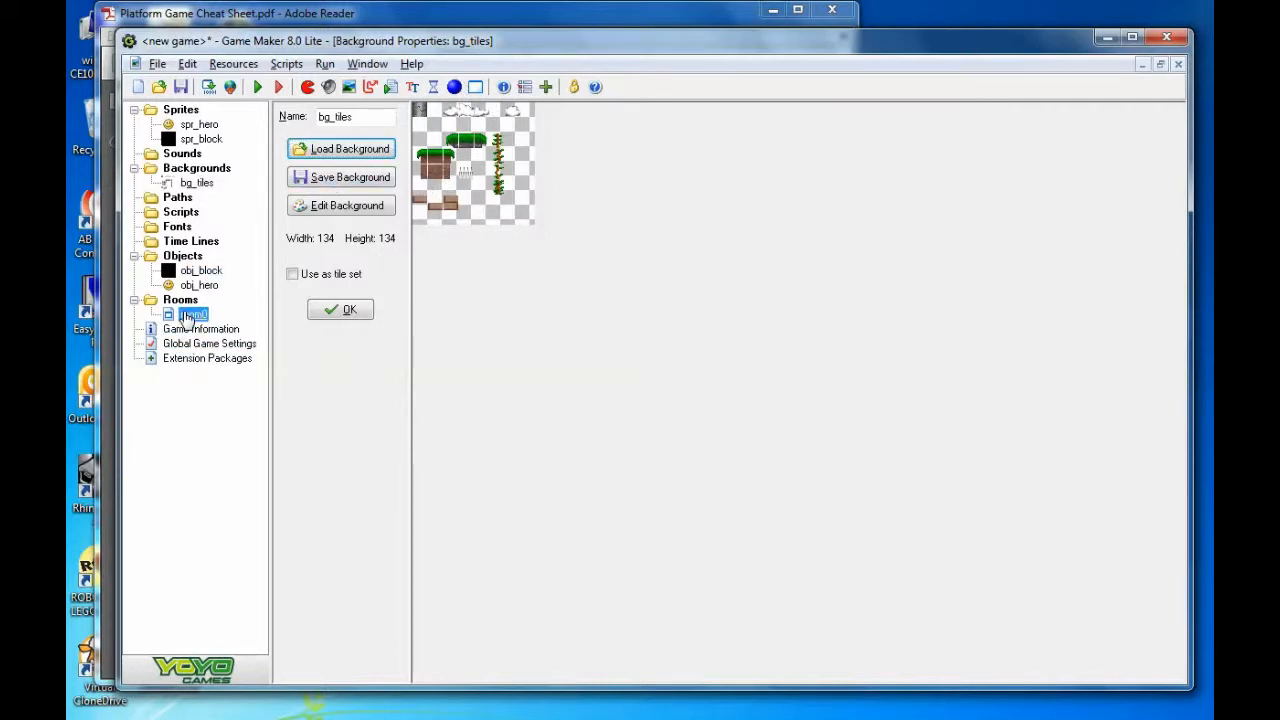
double_click(192, 314)
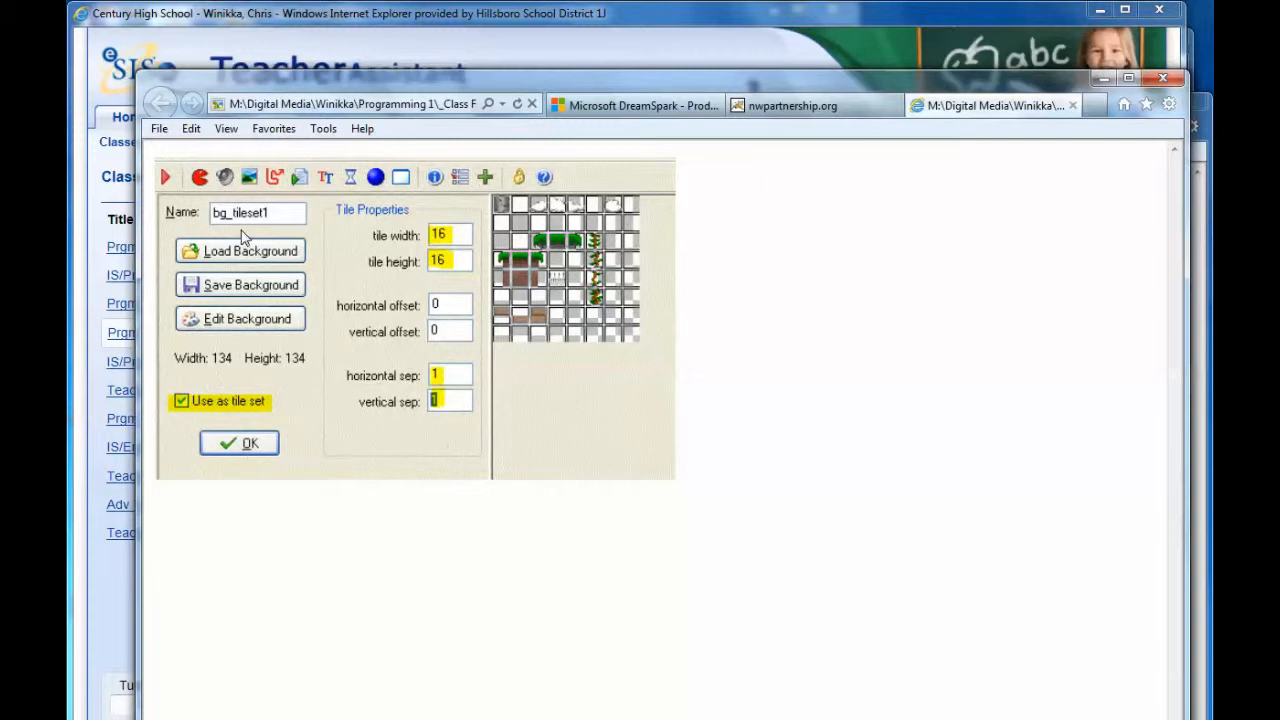
mouse_move(204, 400)
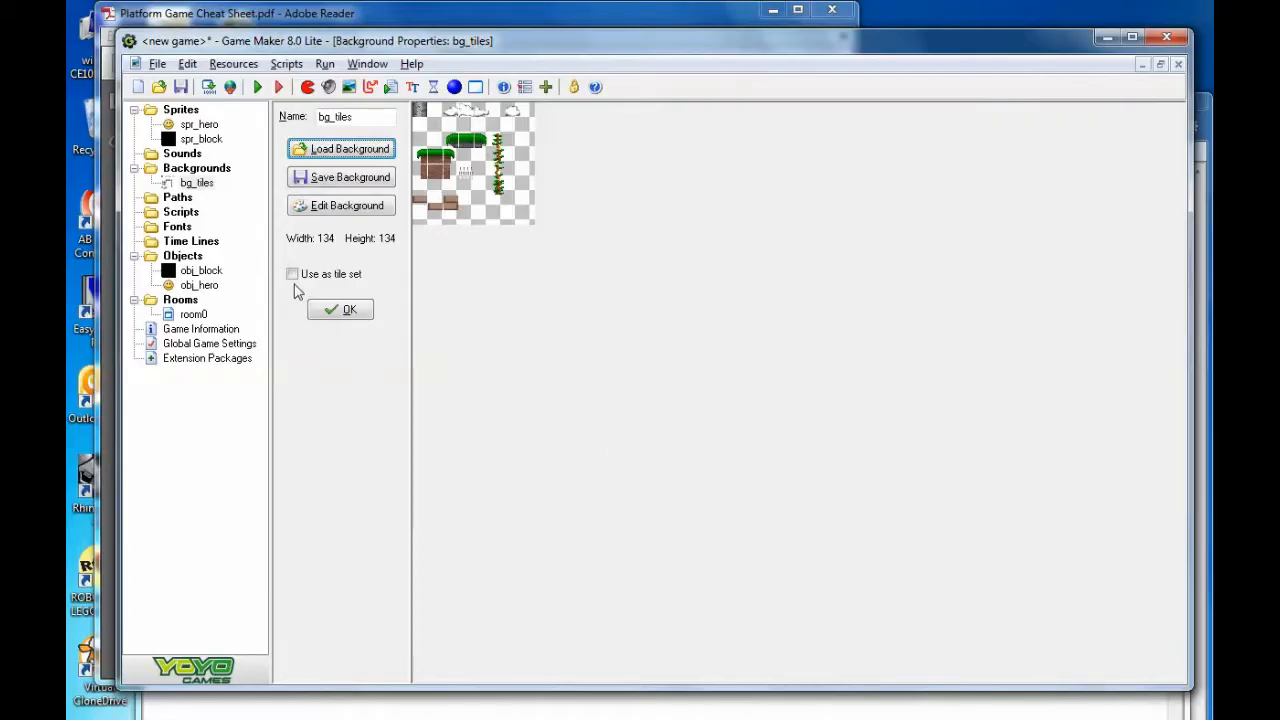
Mark bg_tiles as a tile set with horizontal and vertical separation 1 and confirm.
click(292, 272)
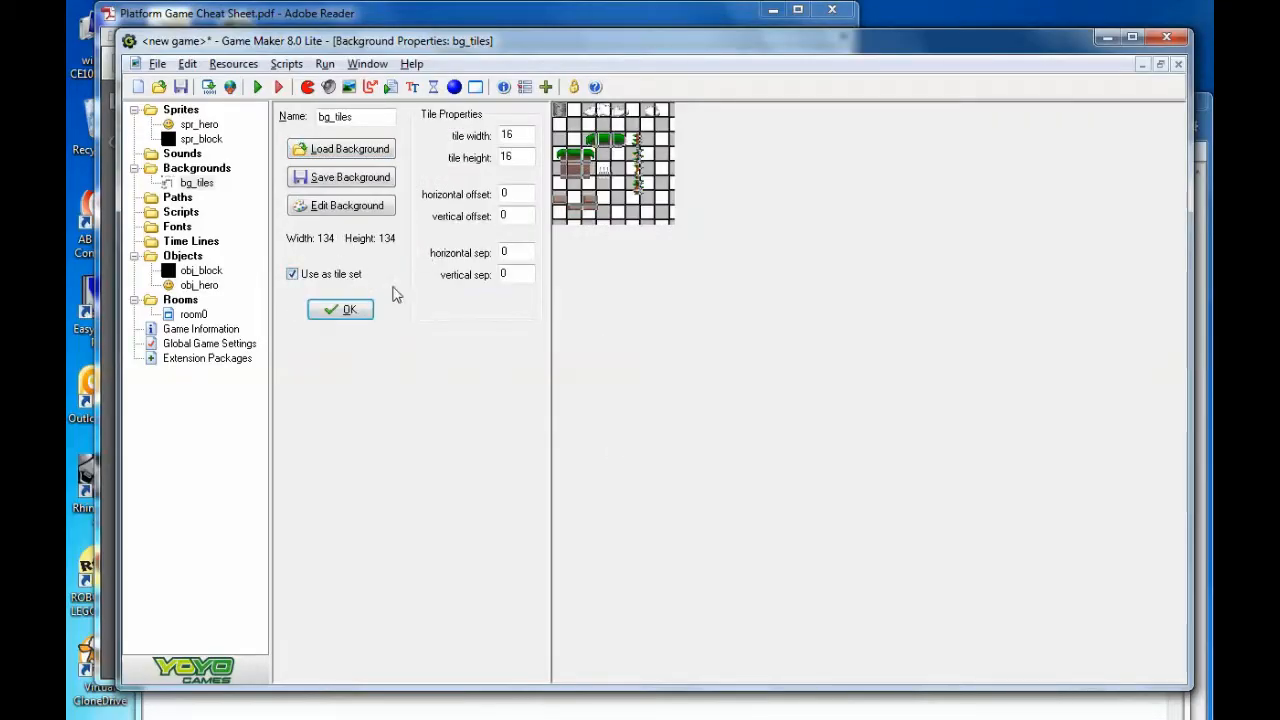
click(514, 136)
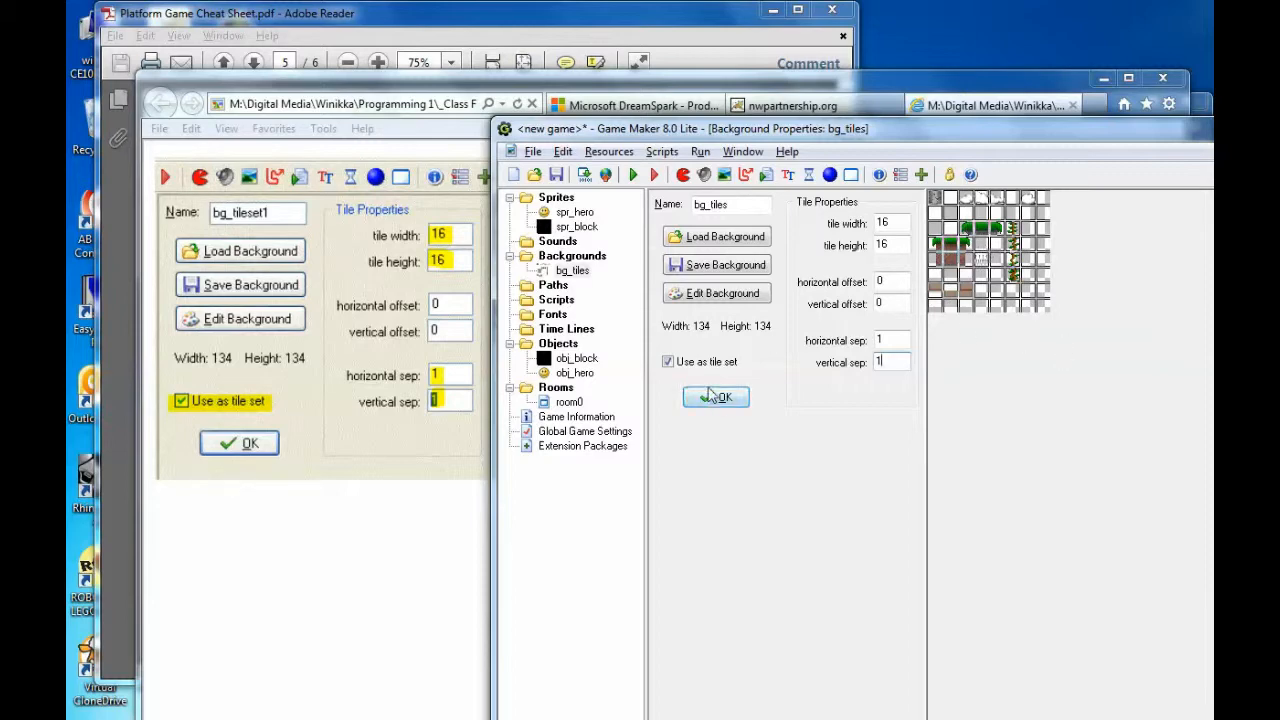
click(716, 396)
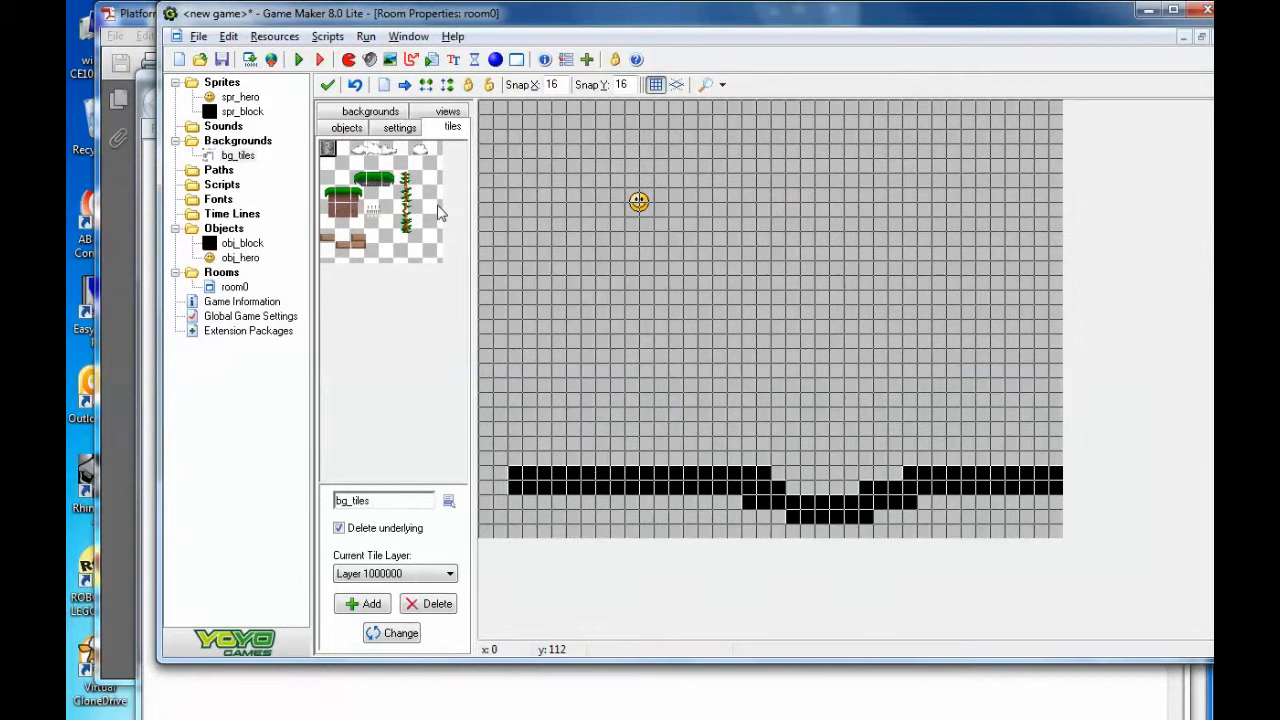
Pick the grass platform tile and paint a row of it across the middle of room0.
click(376, 180)
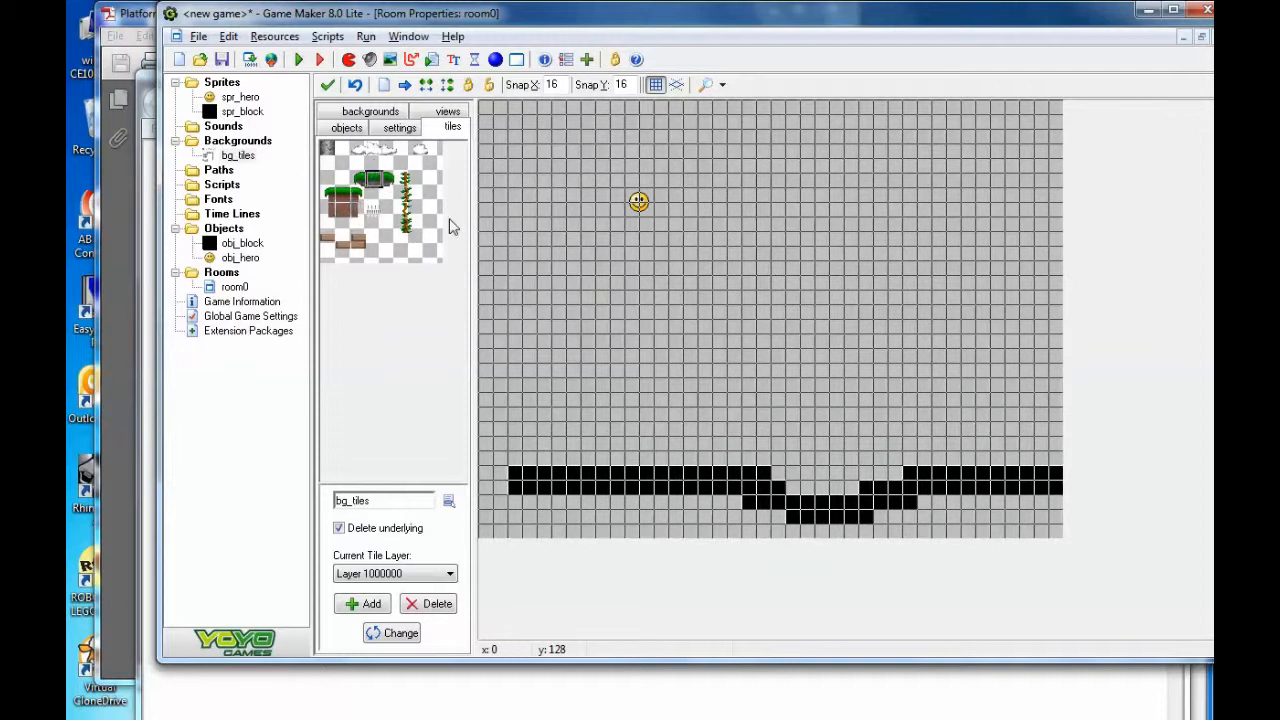
click(588, 300)
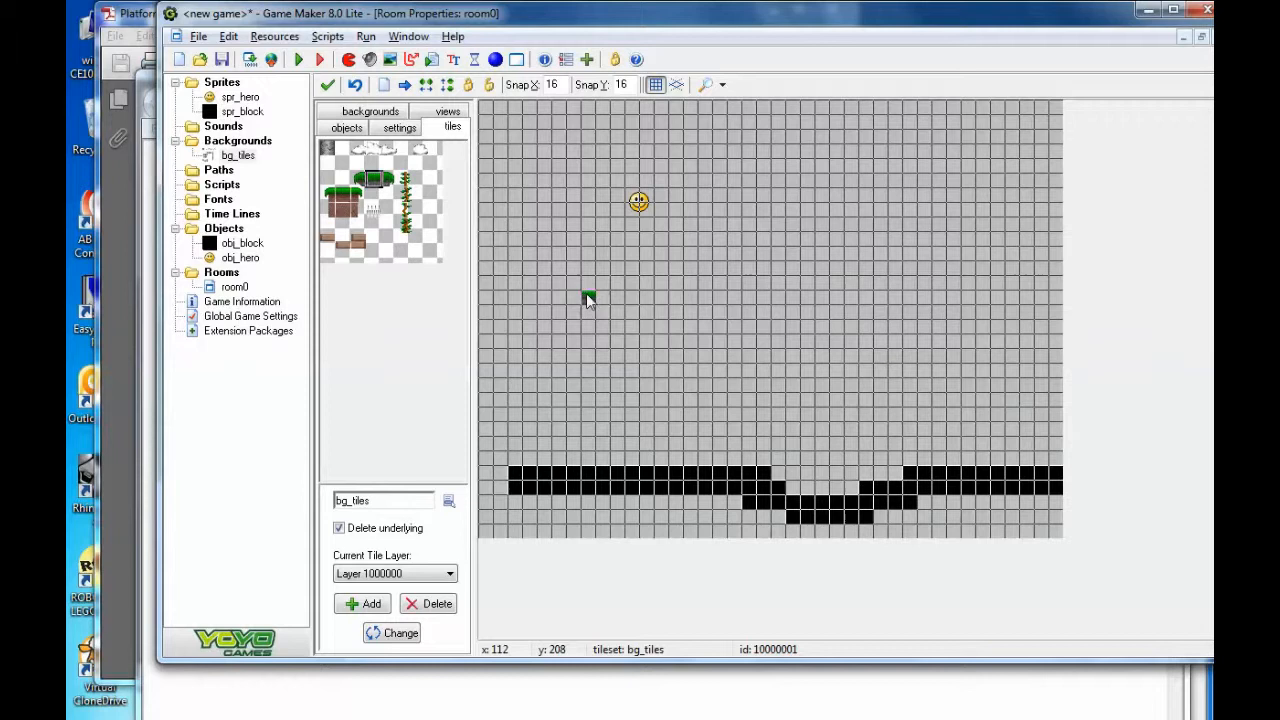
drag(584, 296, 650, 296)
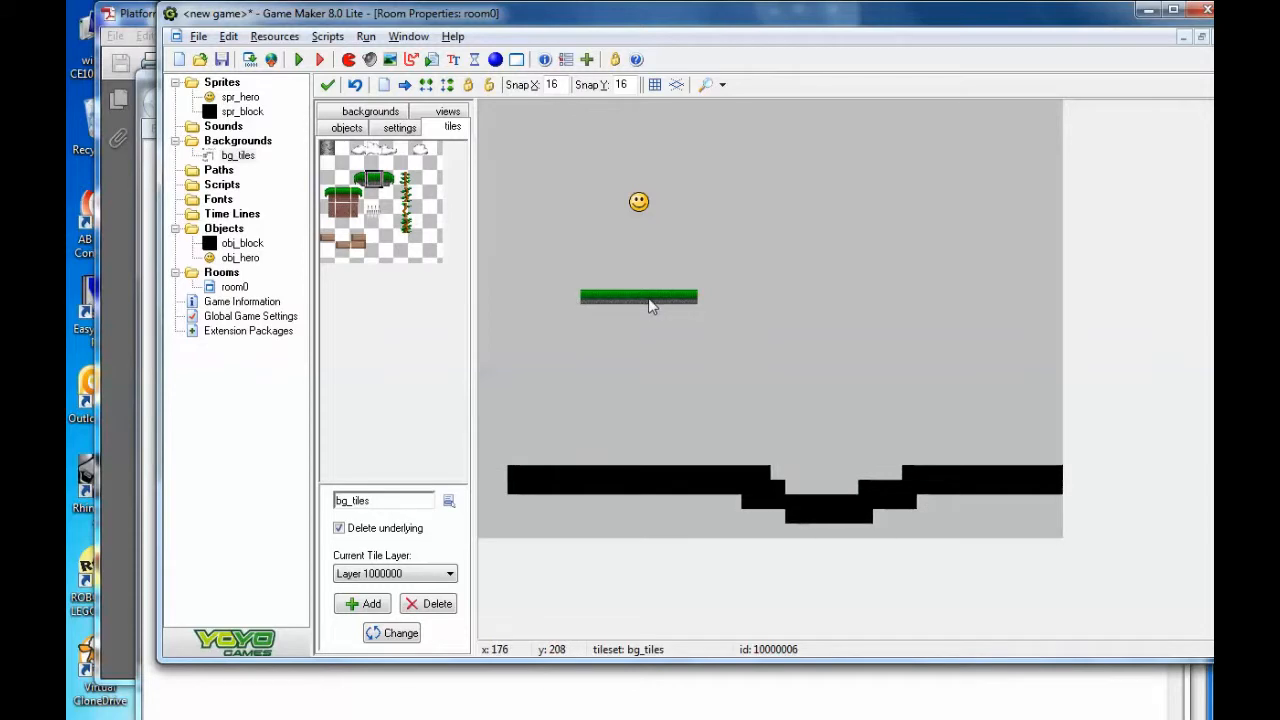
mouse_move(688, 374)
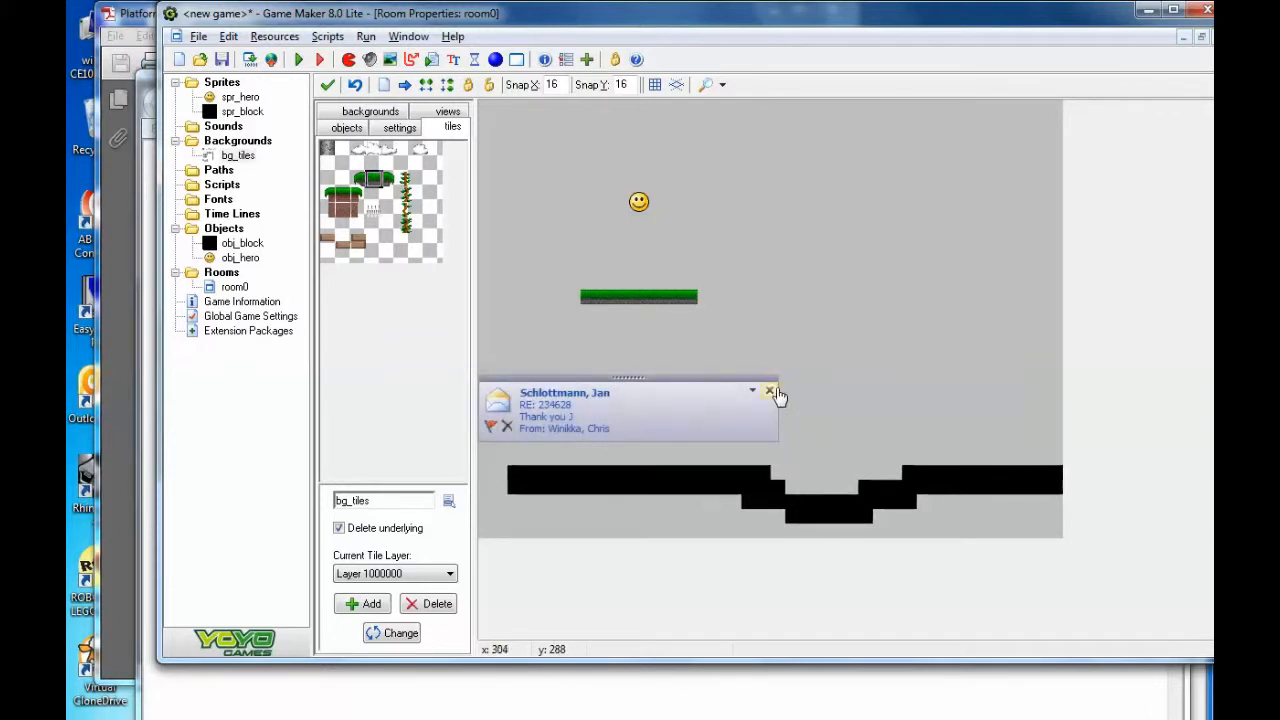
click(770, 390)
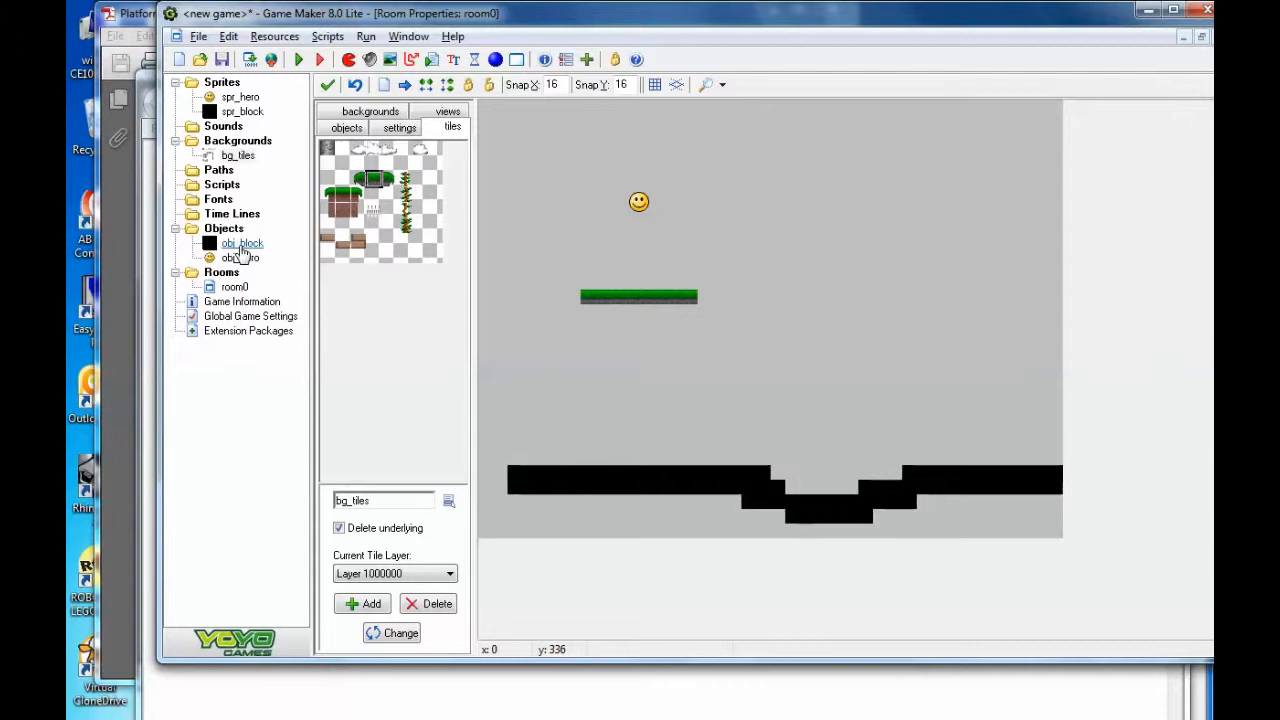
Resize spr_block to a smaller pixel size through the block object's sprite editor.
double_click(242, 244)
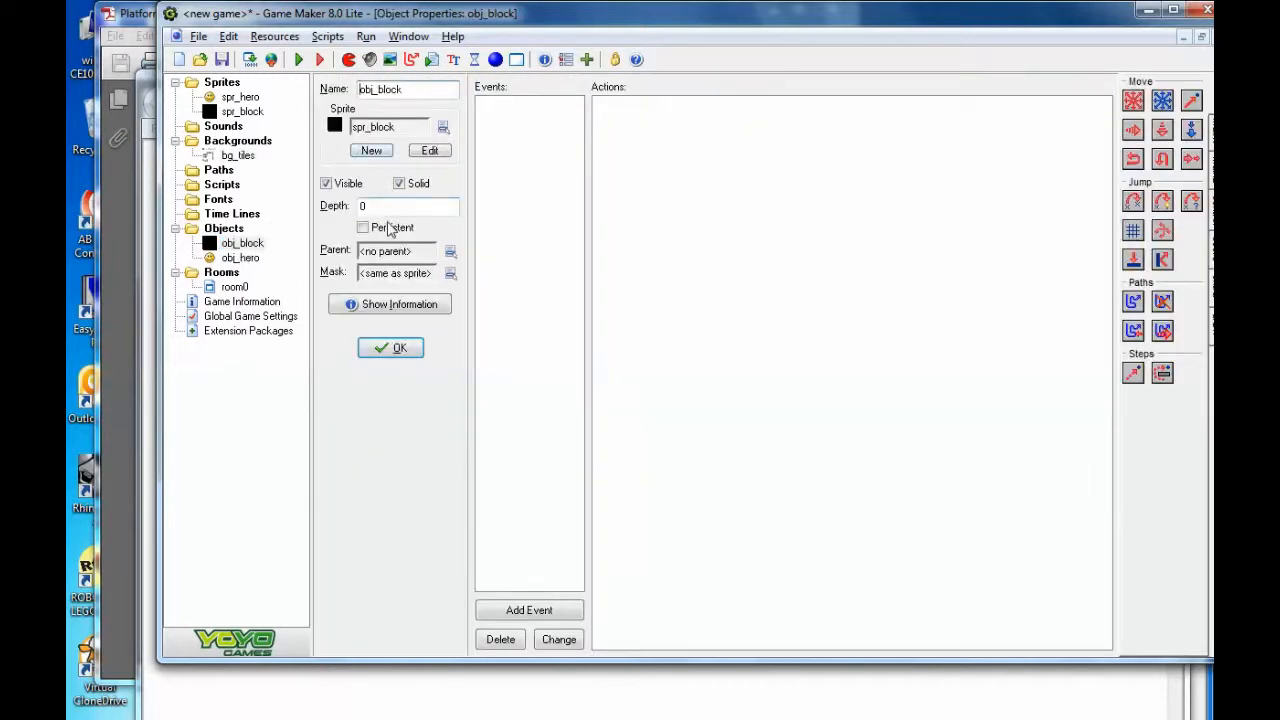
double_click(240, 112)
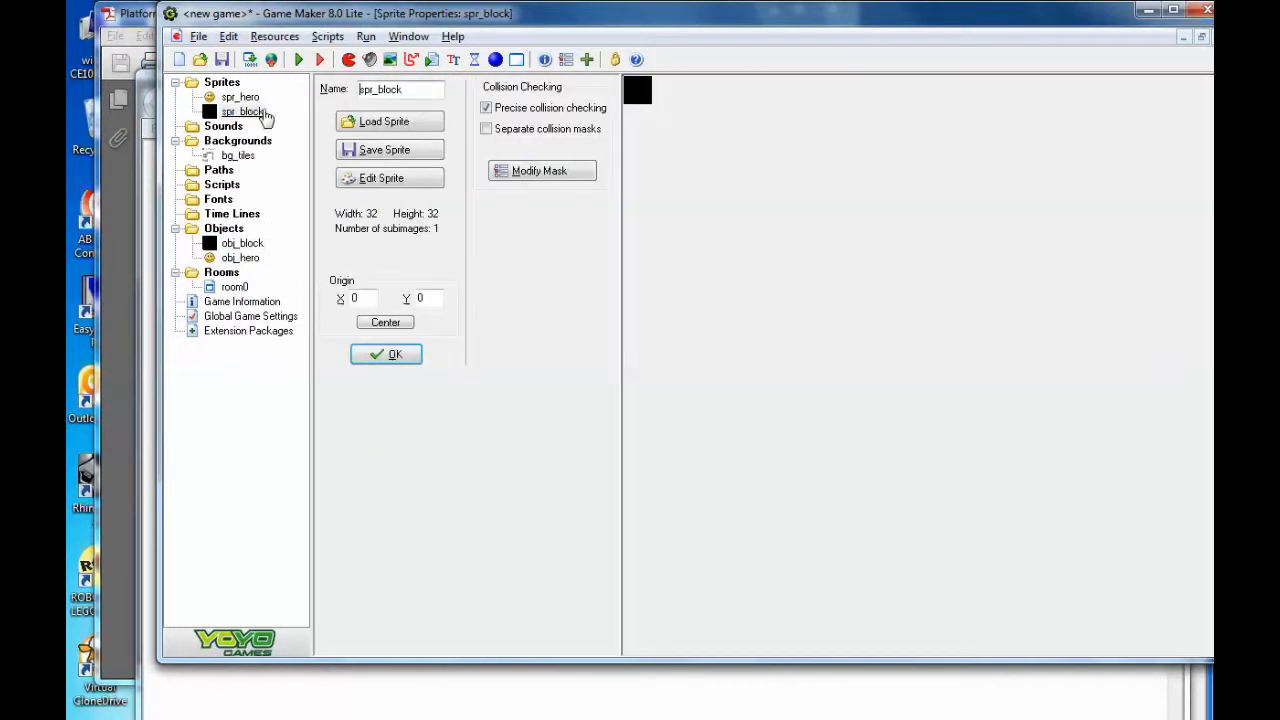
click(380, 178)
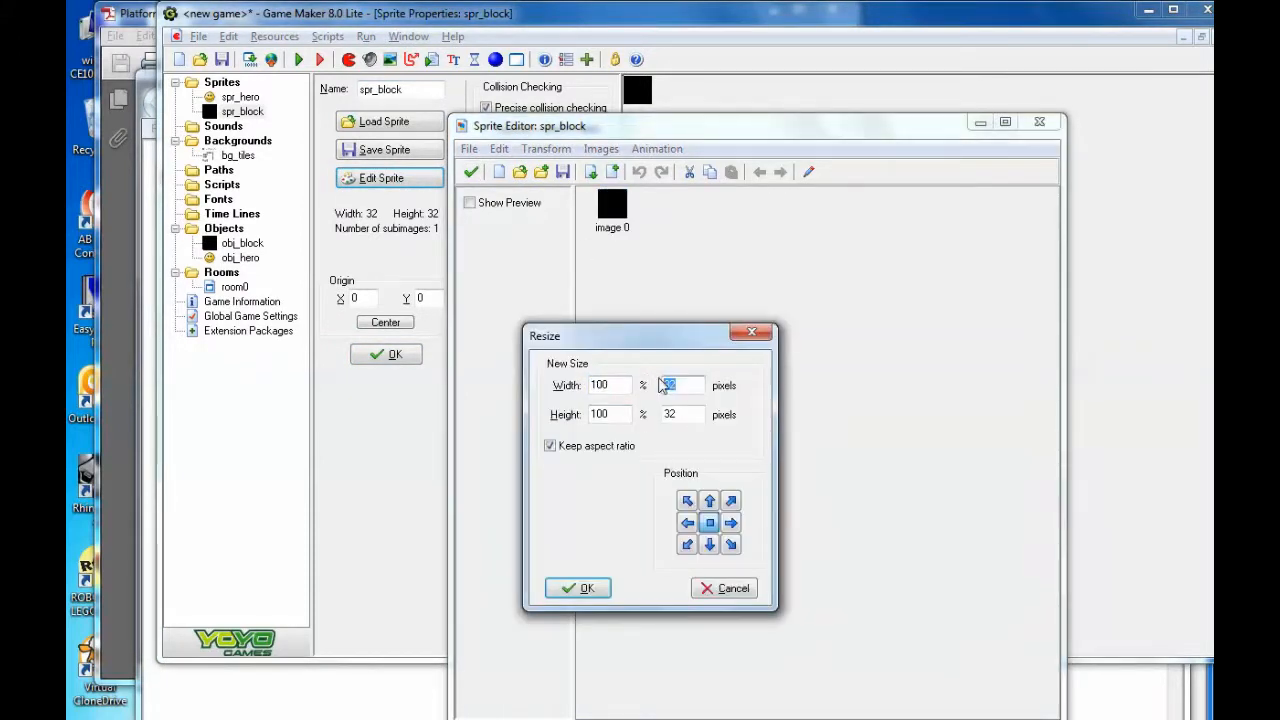
click(578, 588)
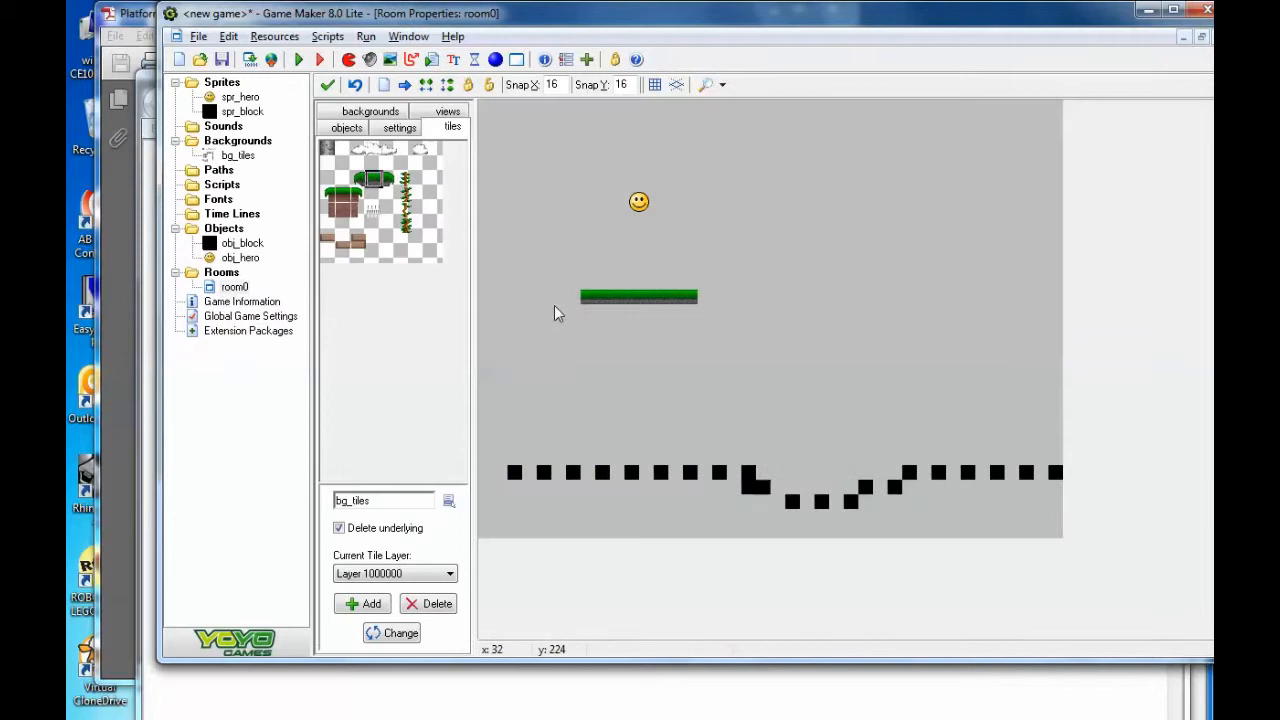
mouse_move(516, 474)
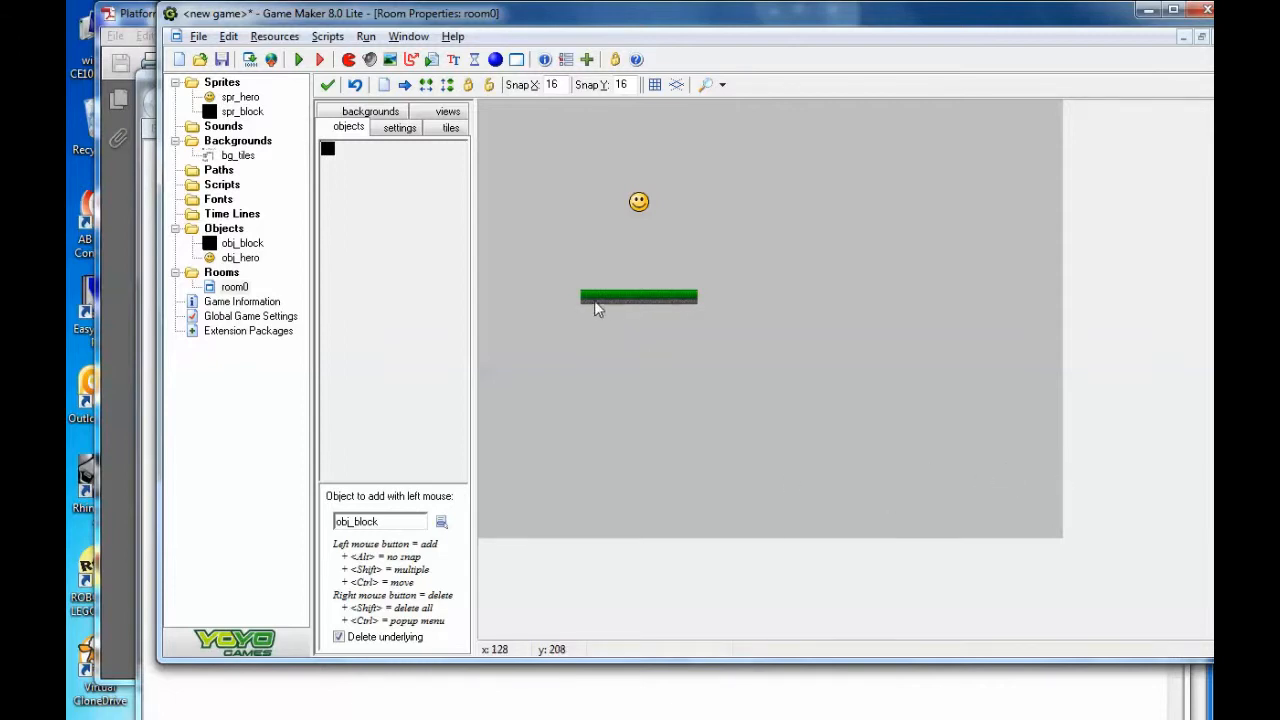
Place obj_block instances along the grass platform, replacing the old ground blocks.
click(600, 296)
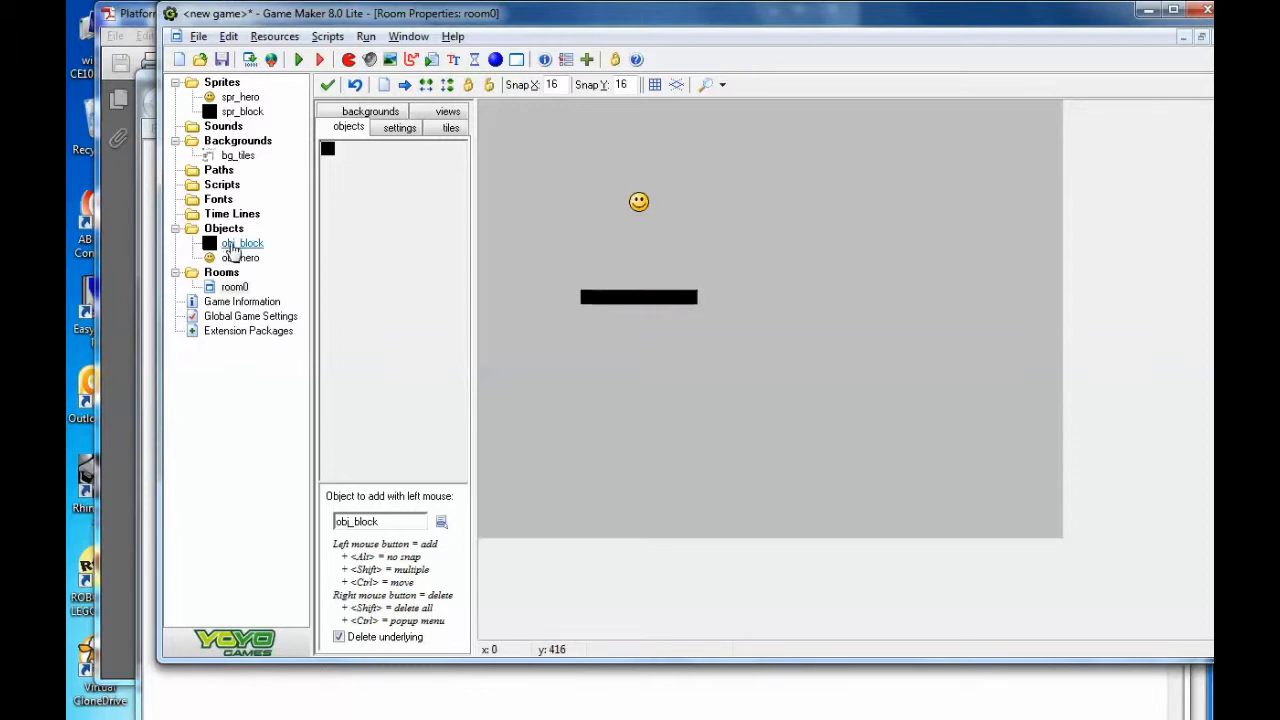
double_click(240, 244)
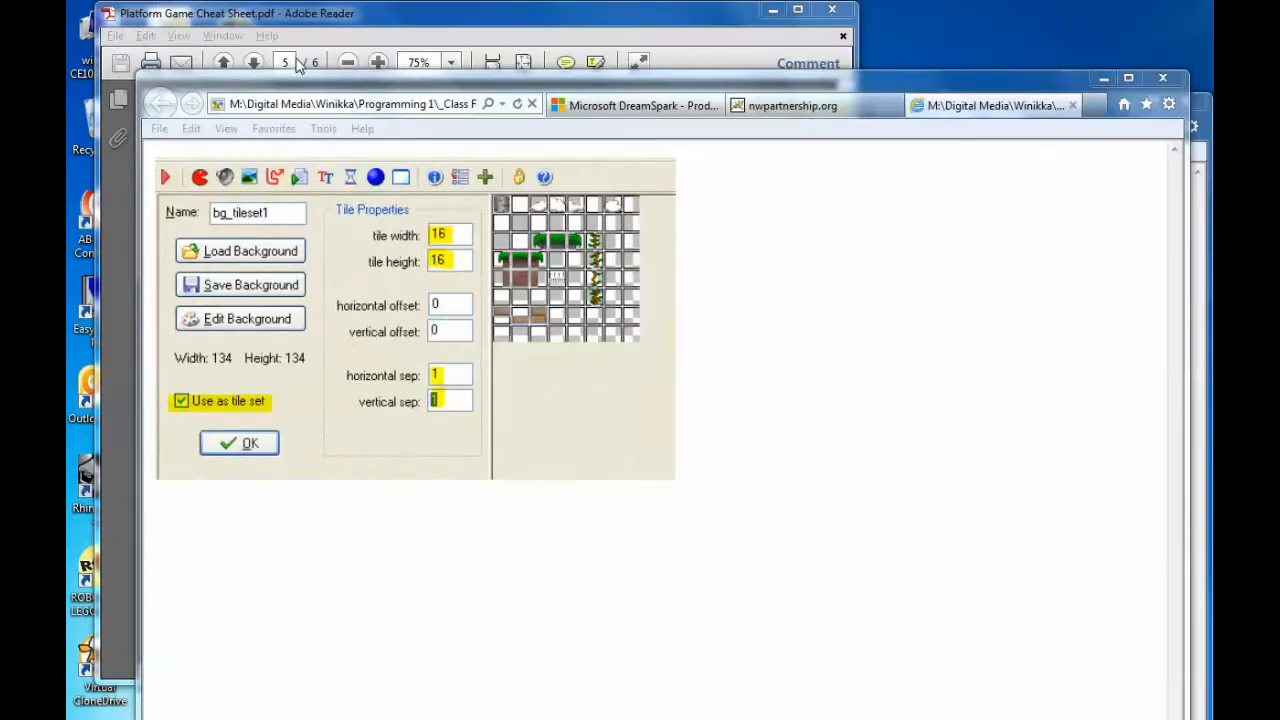
Test-run the game to see the hero land on the platform, then close it.
click(240, 442)
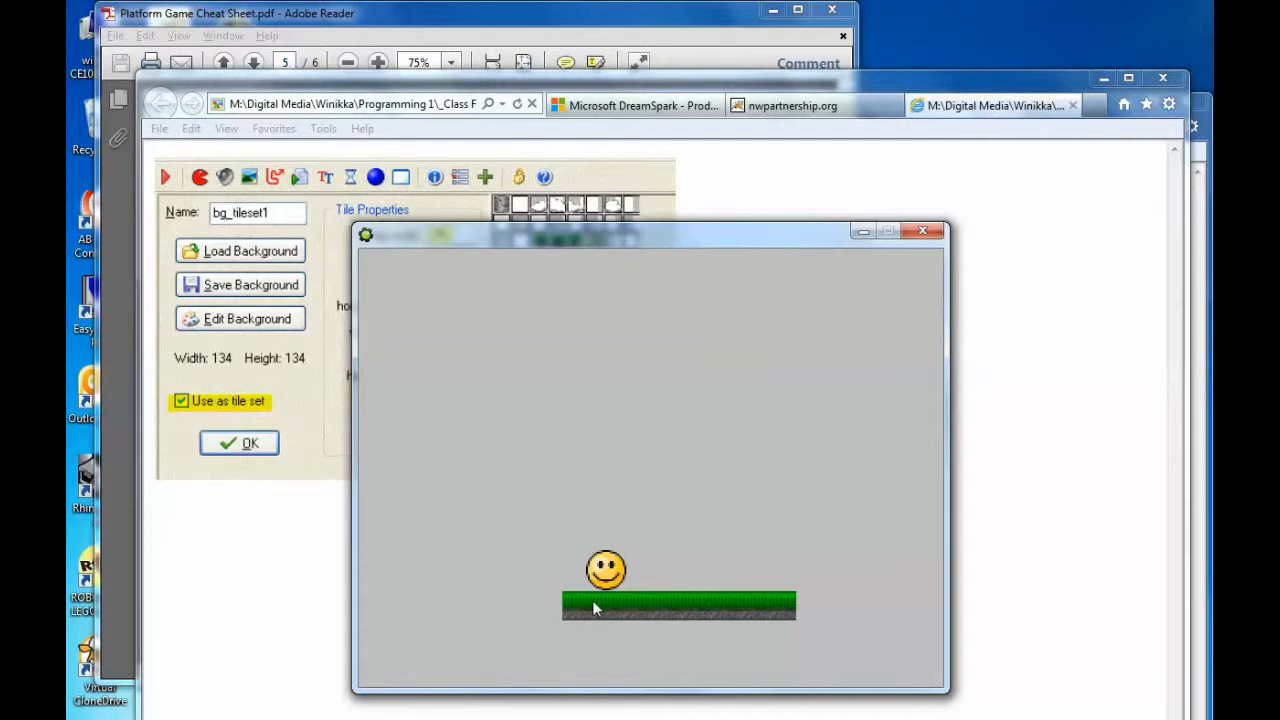
mouse_move(718, 612)
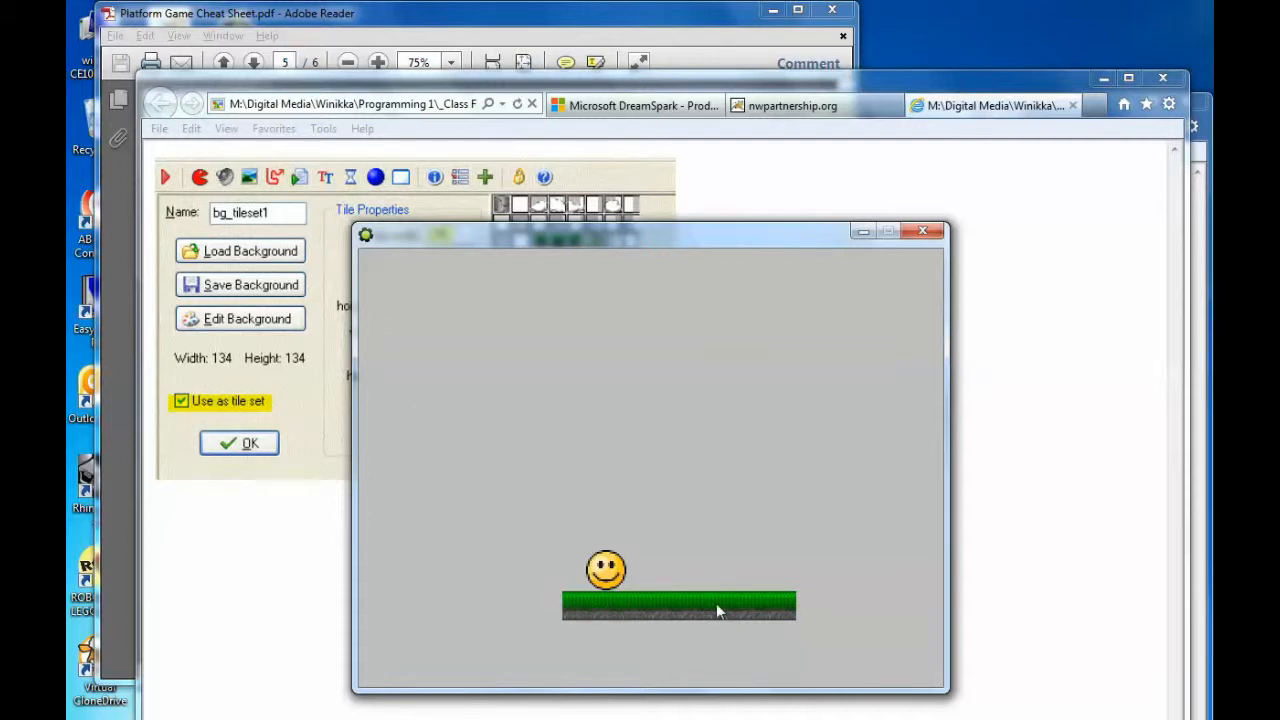
mouse_move(550, 616)
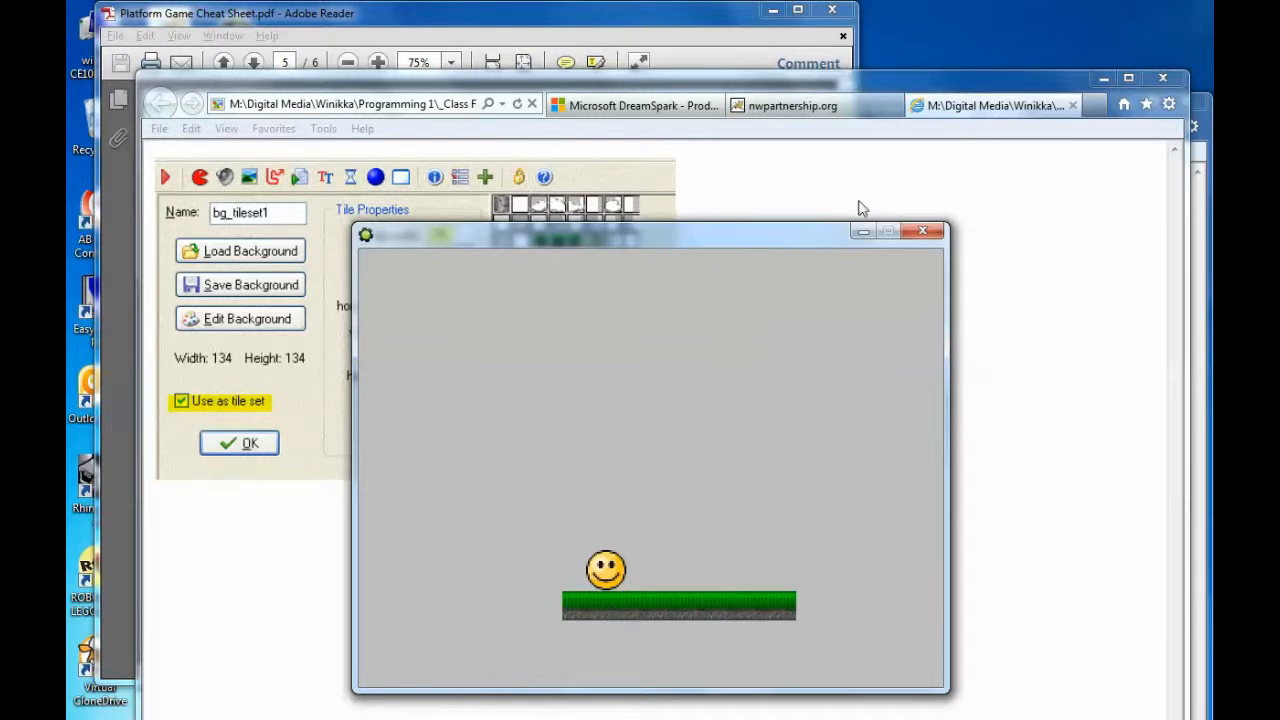
mouse_move(924, 232)
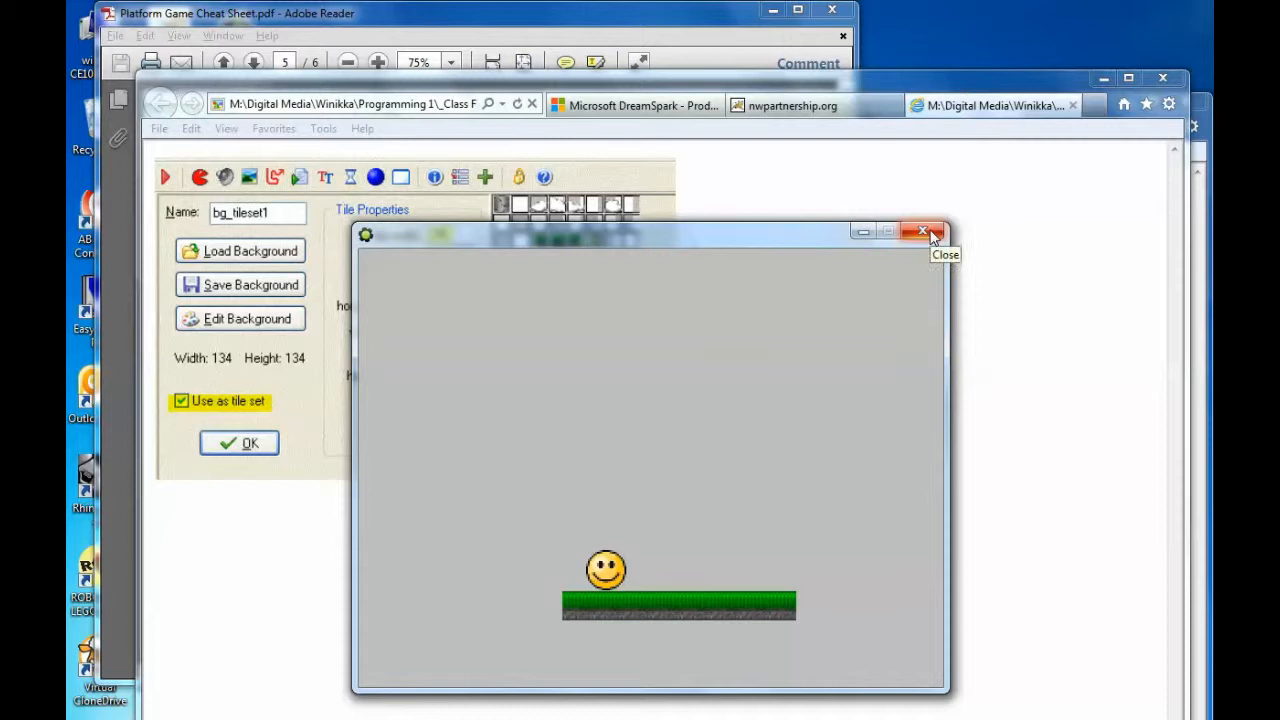
click(922, 232)
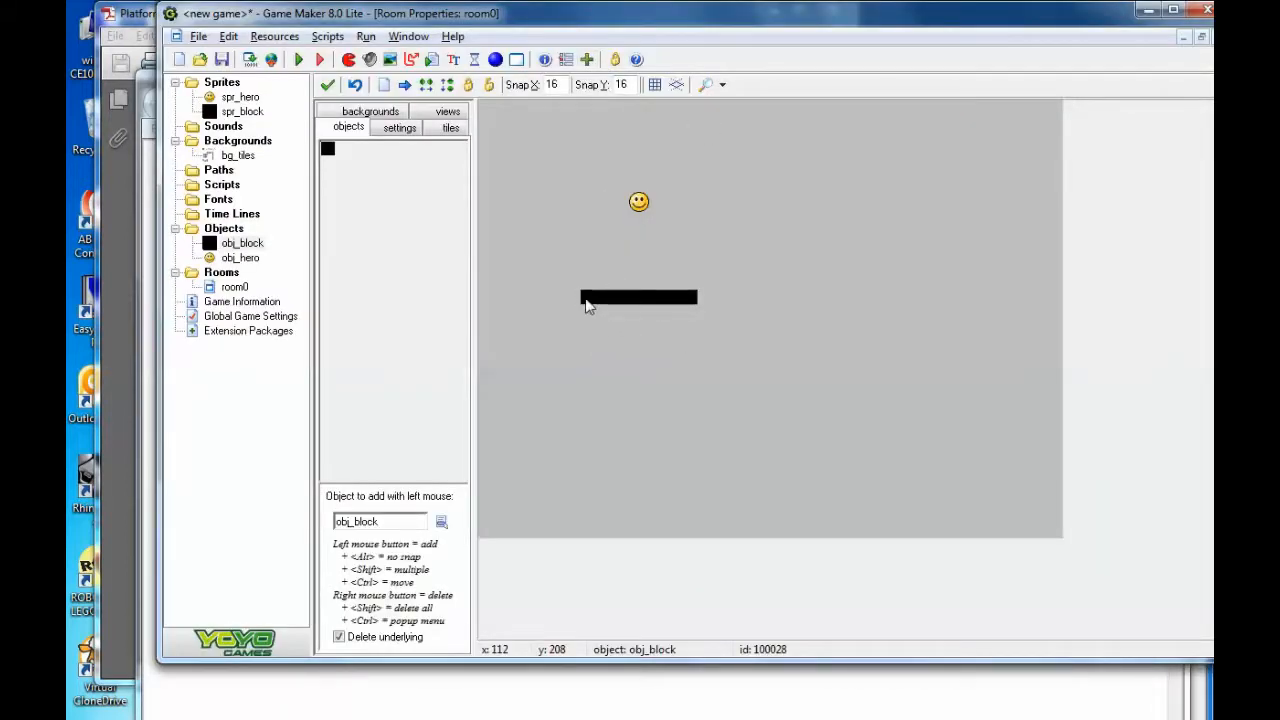
Pick the brown dirt tile from bg_tiles and paint ground along room0's bottom edge.
click(638, 296)
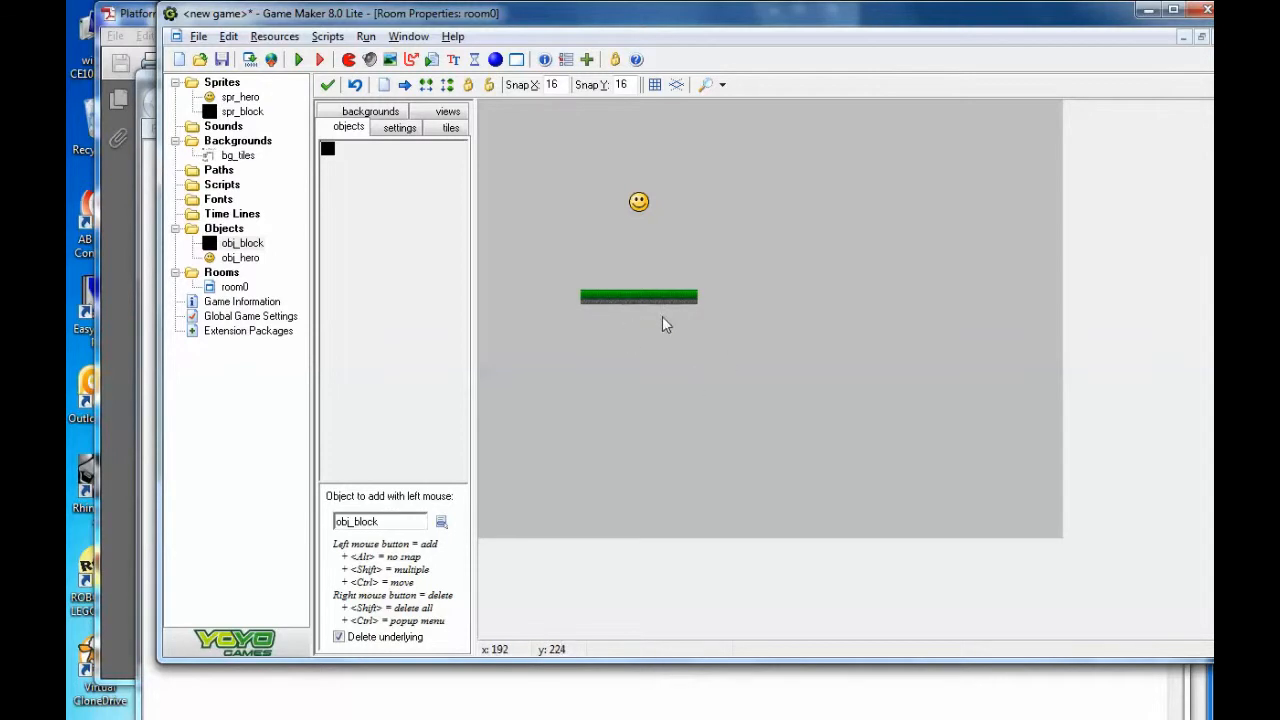
click(448, 112)
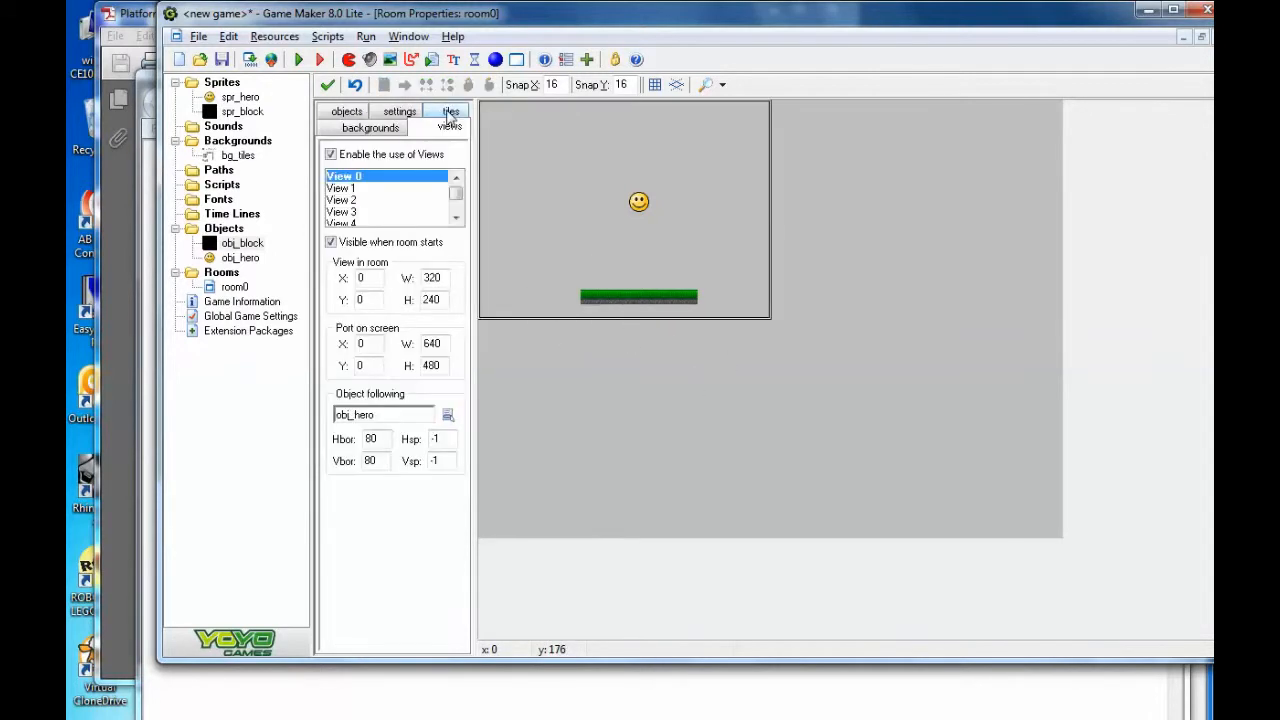
click(452, 126)
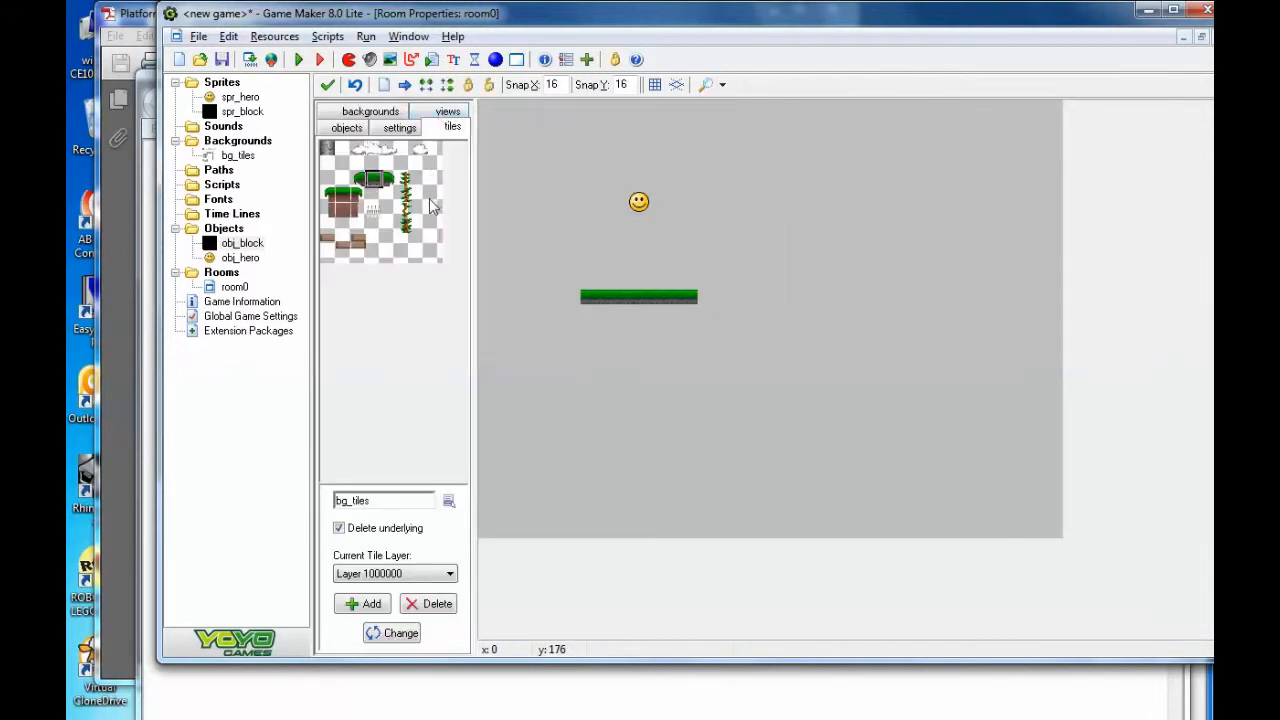
click(388, 178)
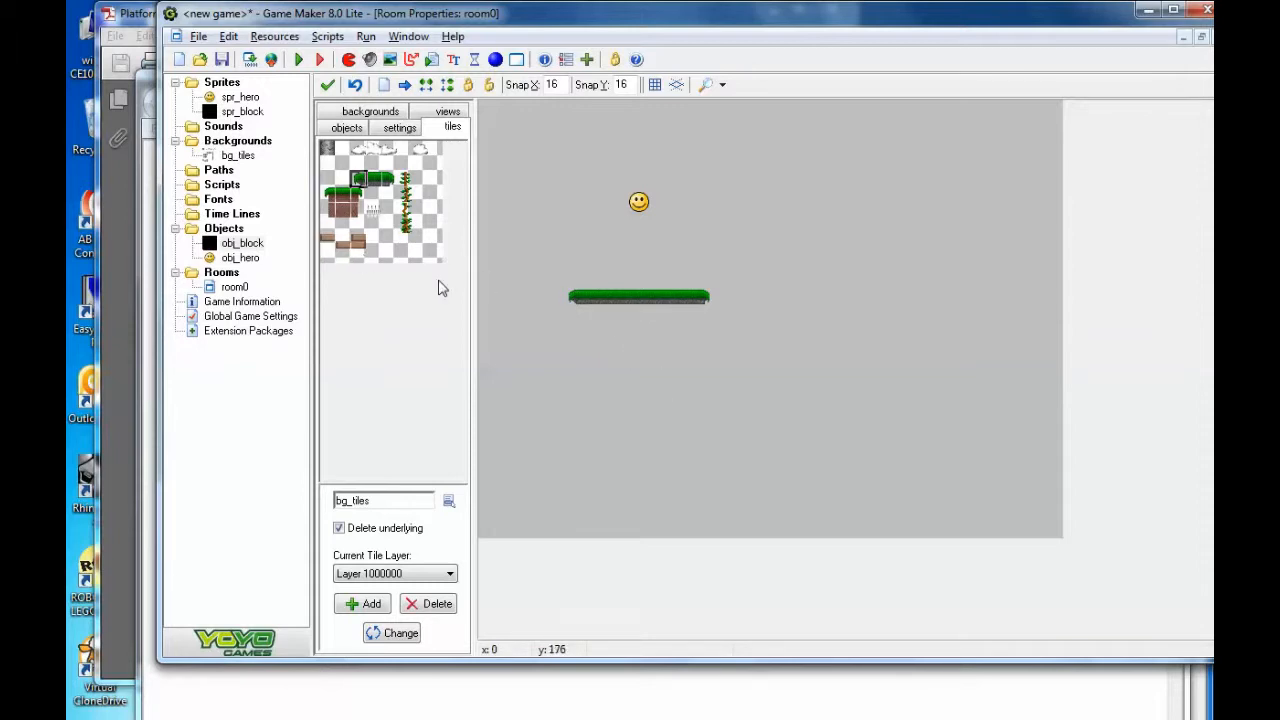
mouse_move(408, 180)
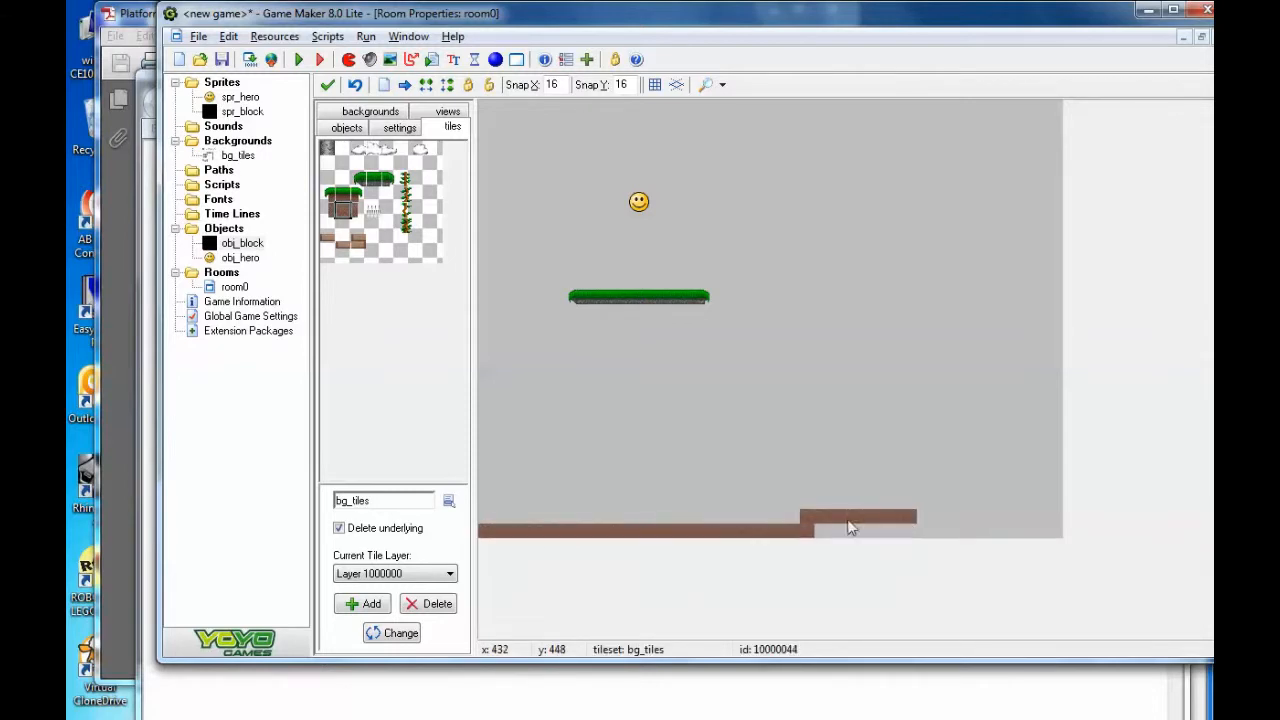
click(1056, 518)
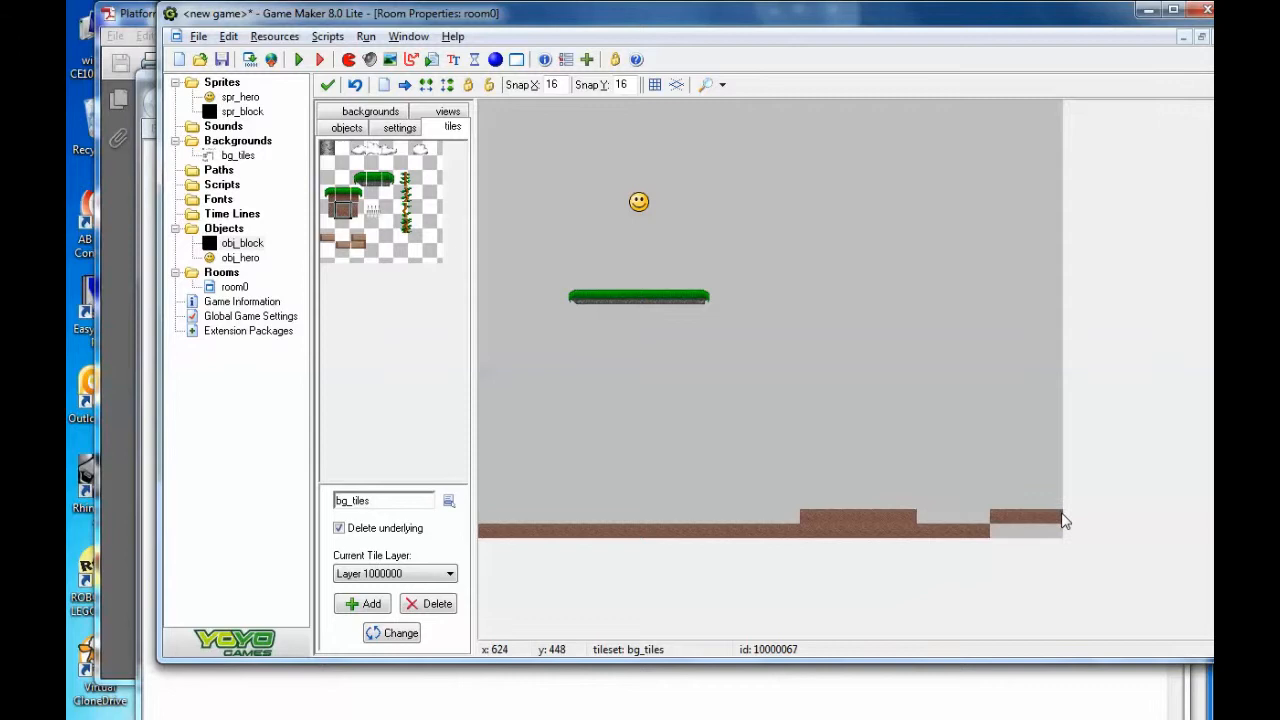
click(750, 520)
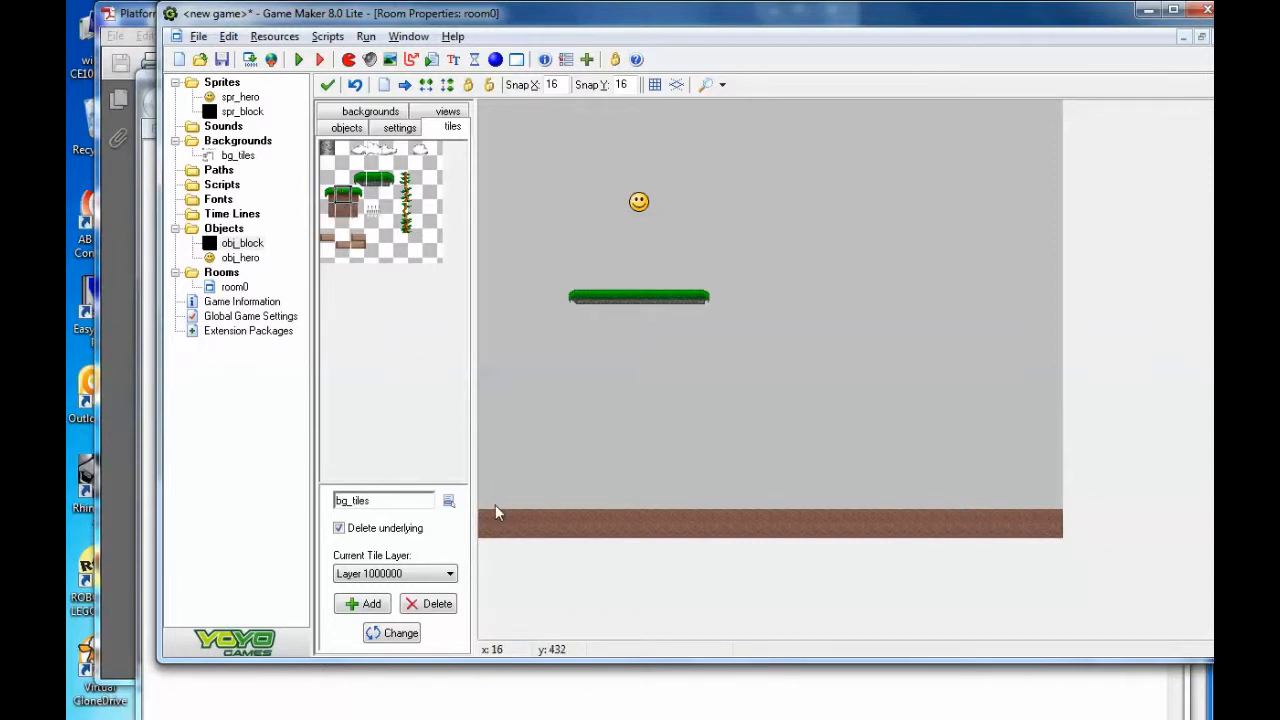
Paint grass tiles along the left ground and cap the stone pillar with grass.
click(528, 500)
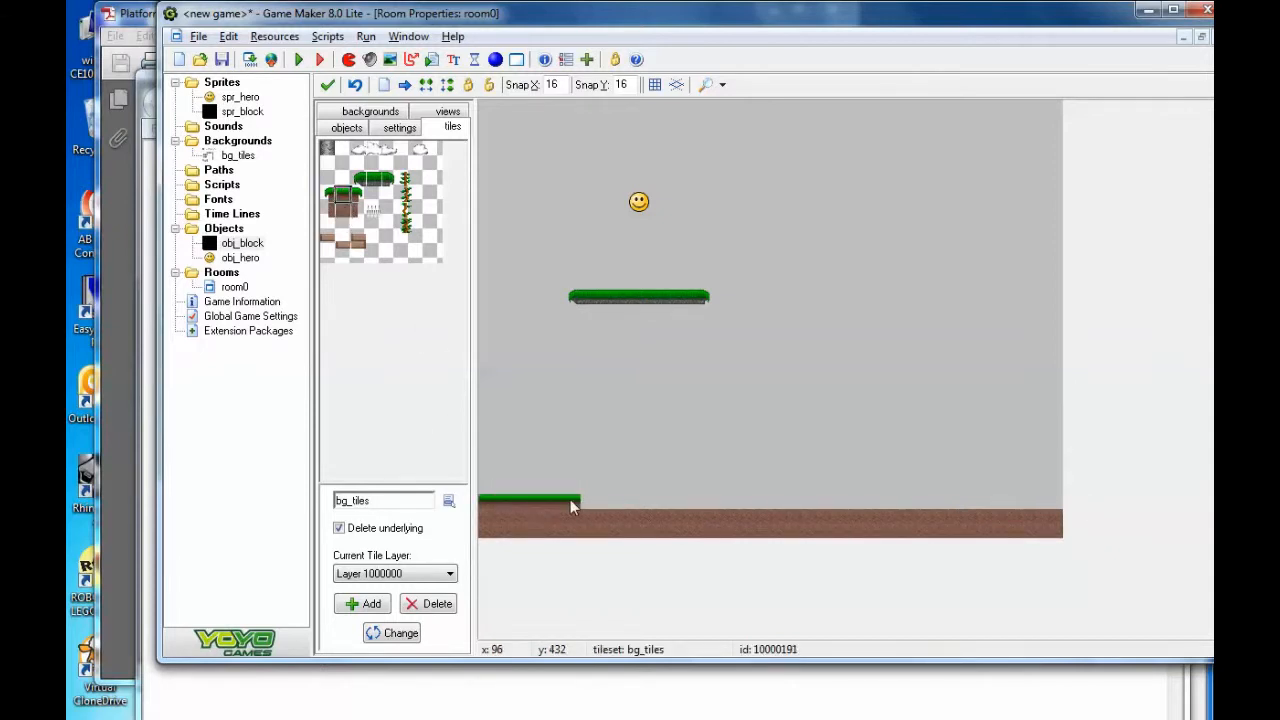
drag(576, 500, 720, 500)
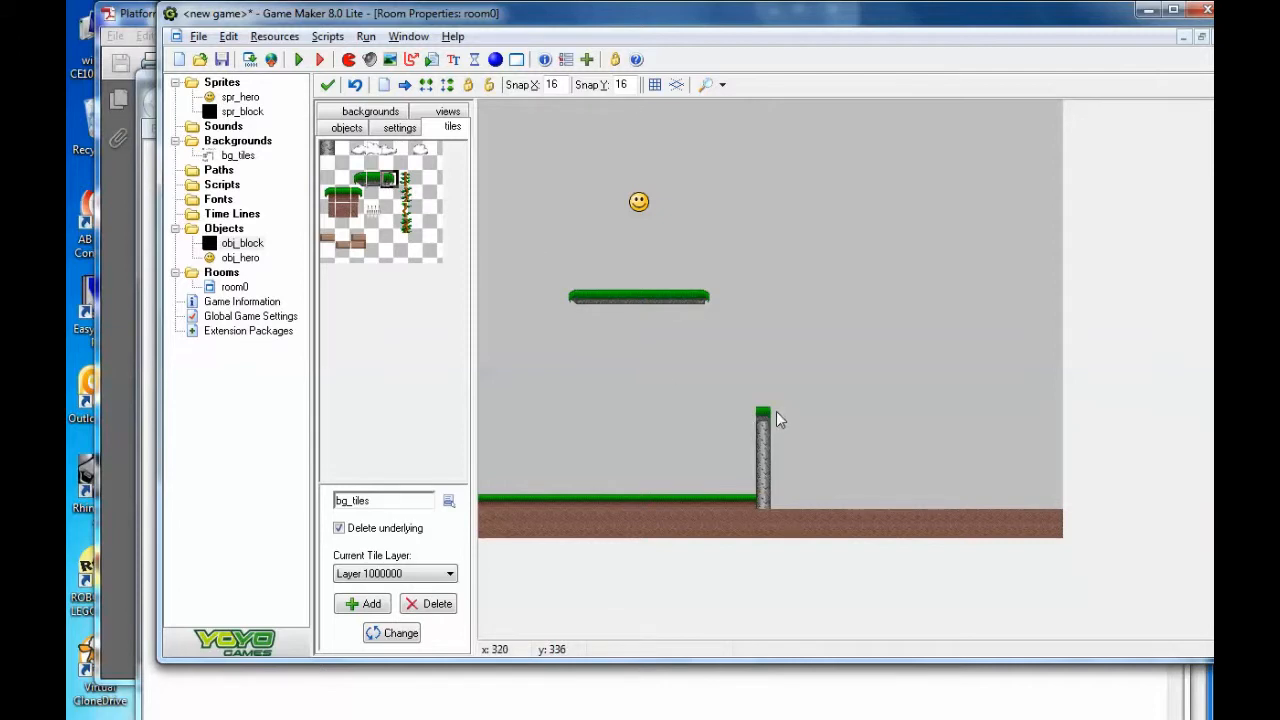
click(764, 412)
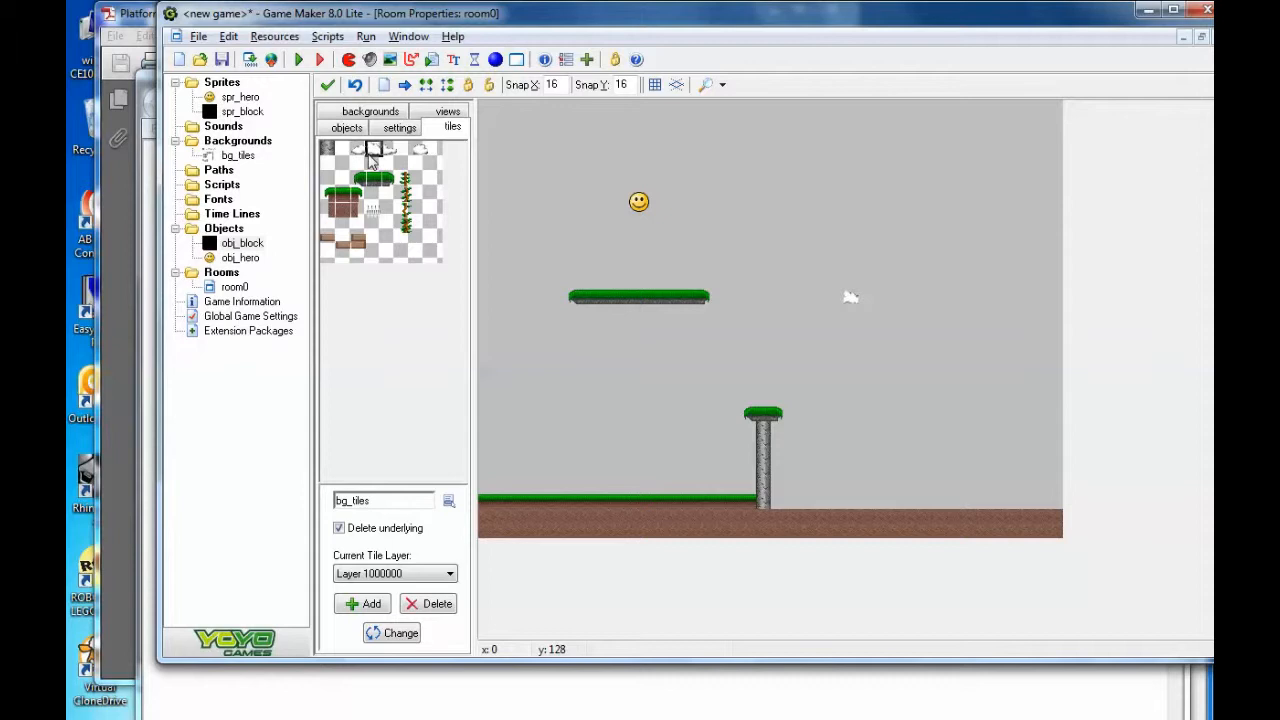
mouse_move(340, 152)
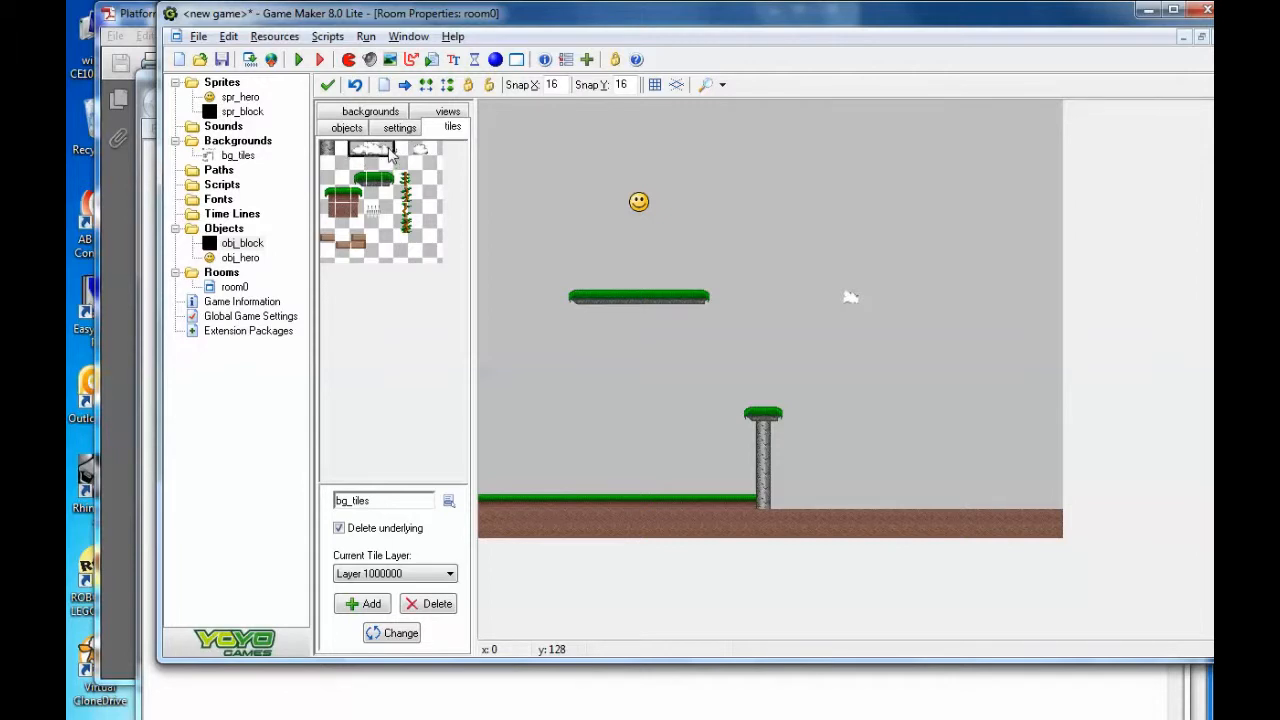
Pick the cloud tile from bg_tiles and place clouds in the sky.
click(850, 308)
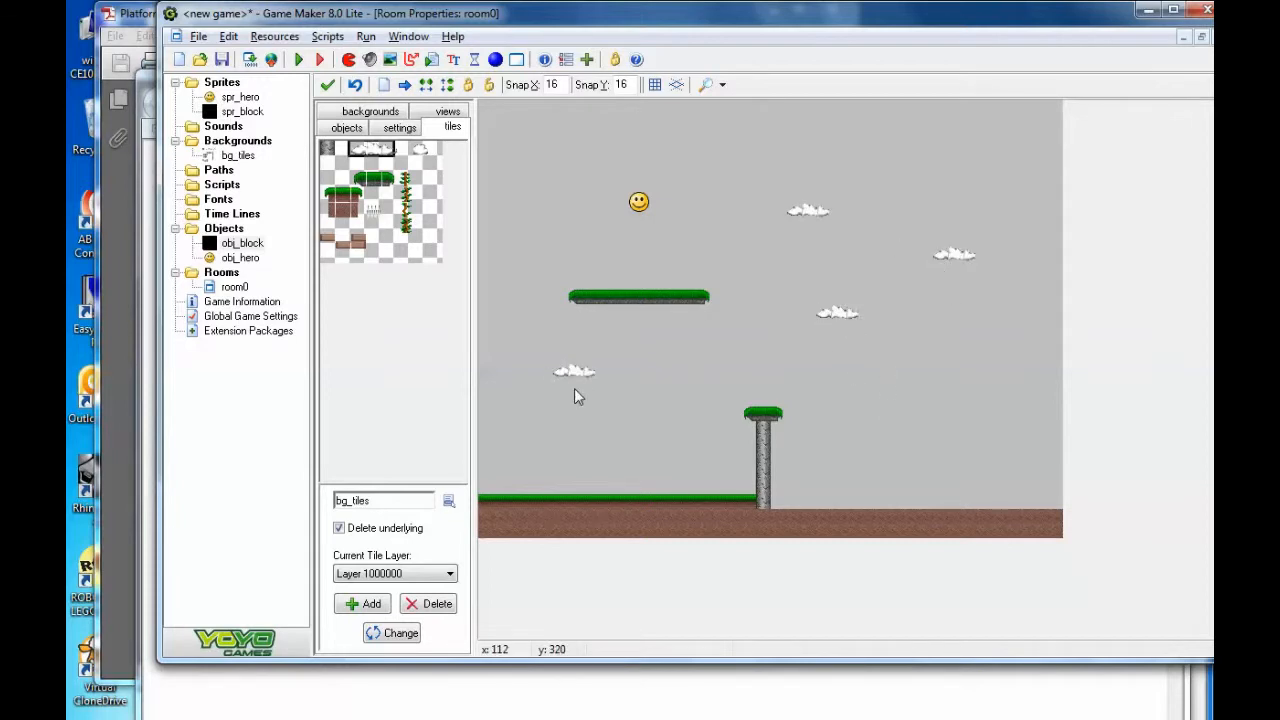
mouse_move(668, 374)
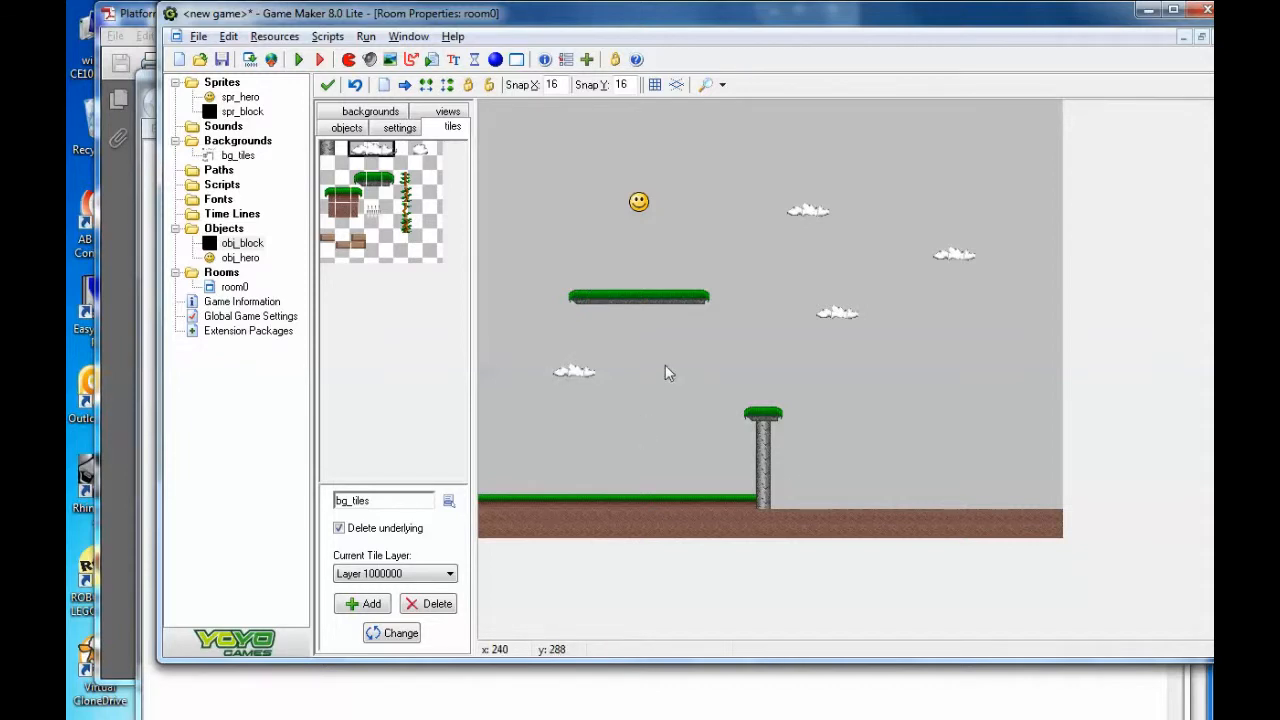
mouse_move(304, 376)
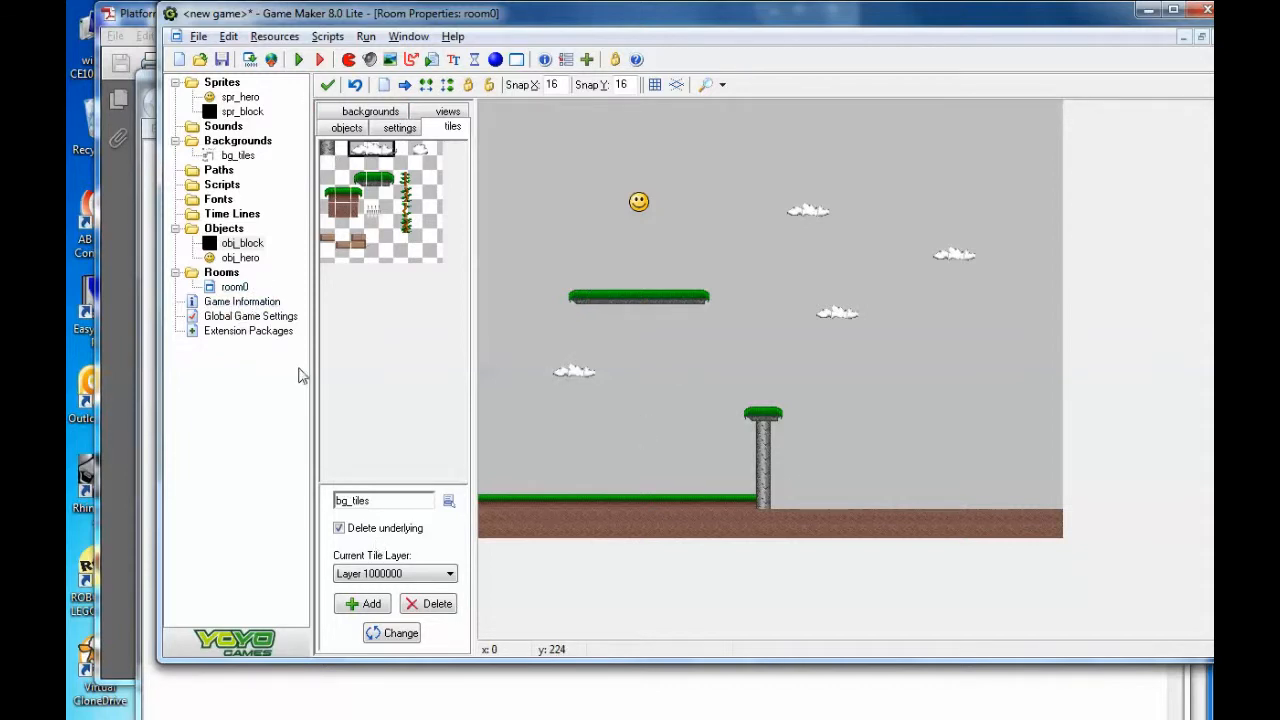
Place obj_block instances over the clouds, floating platform, pillar and ground.
click(346, 128)
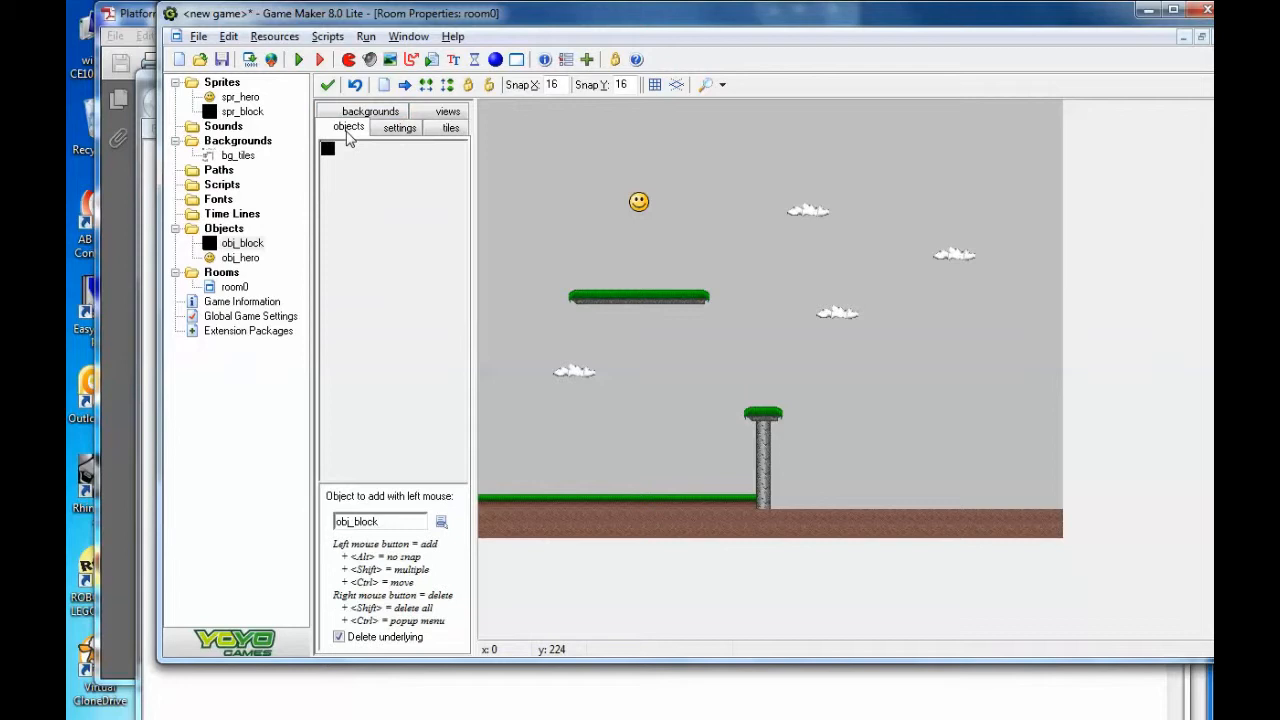
click(558, 370)
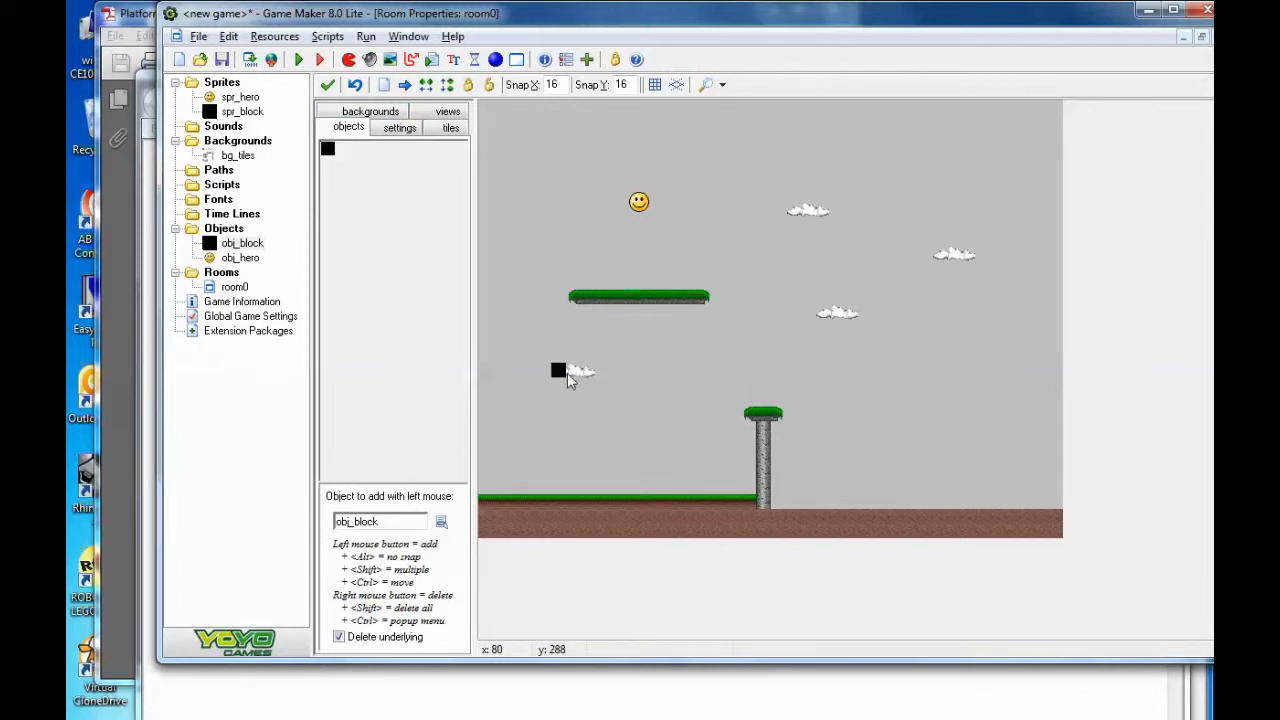
click(570, 370)
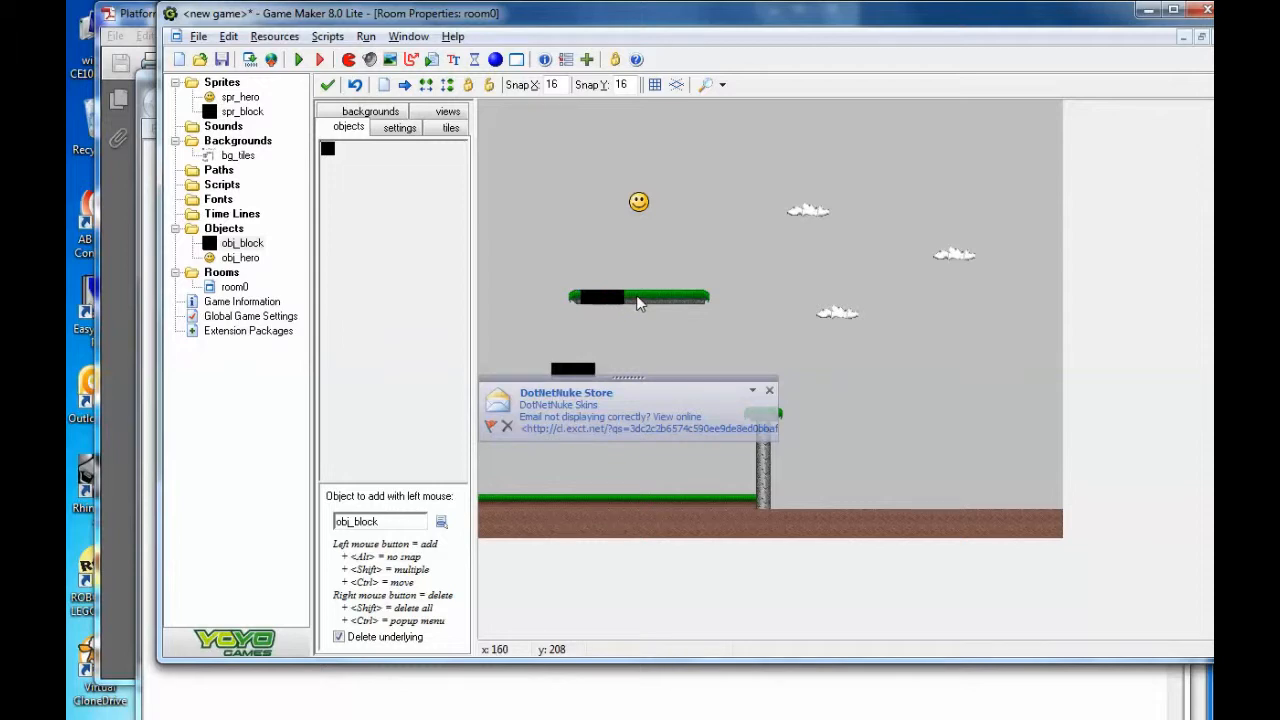
click(698, 298)
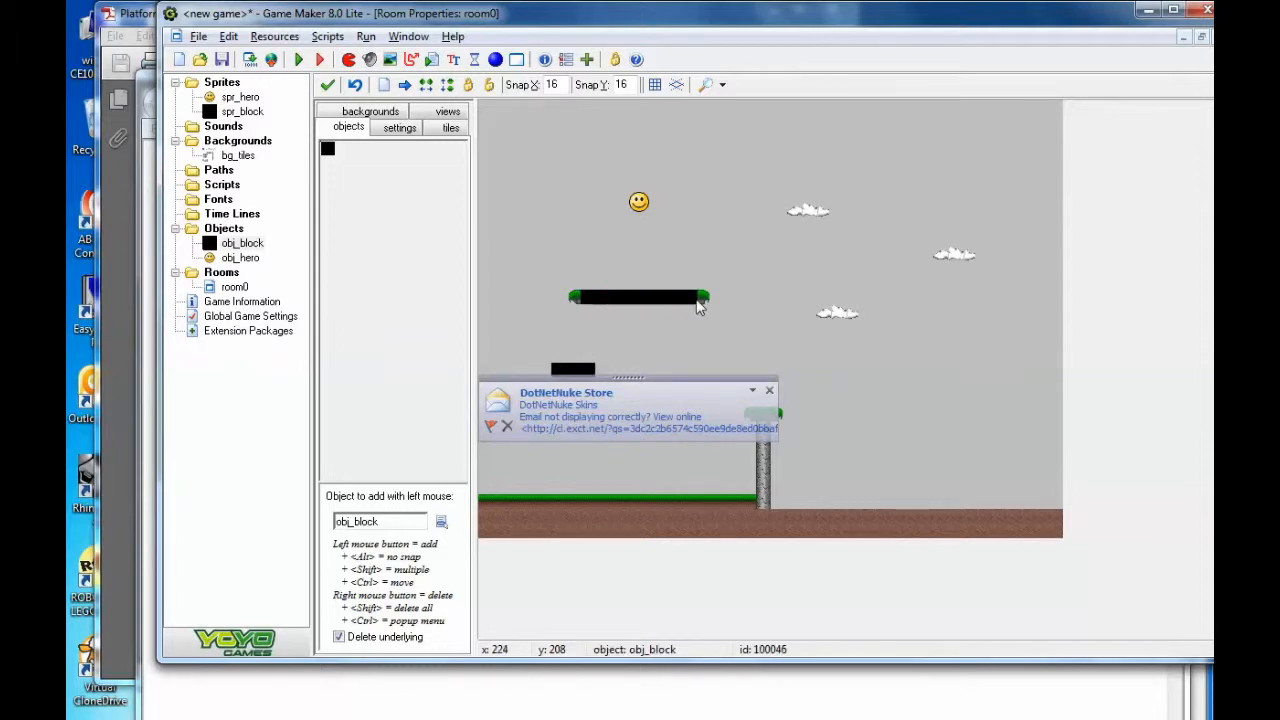
drag(696, 298, 576, 298)
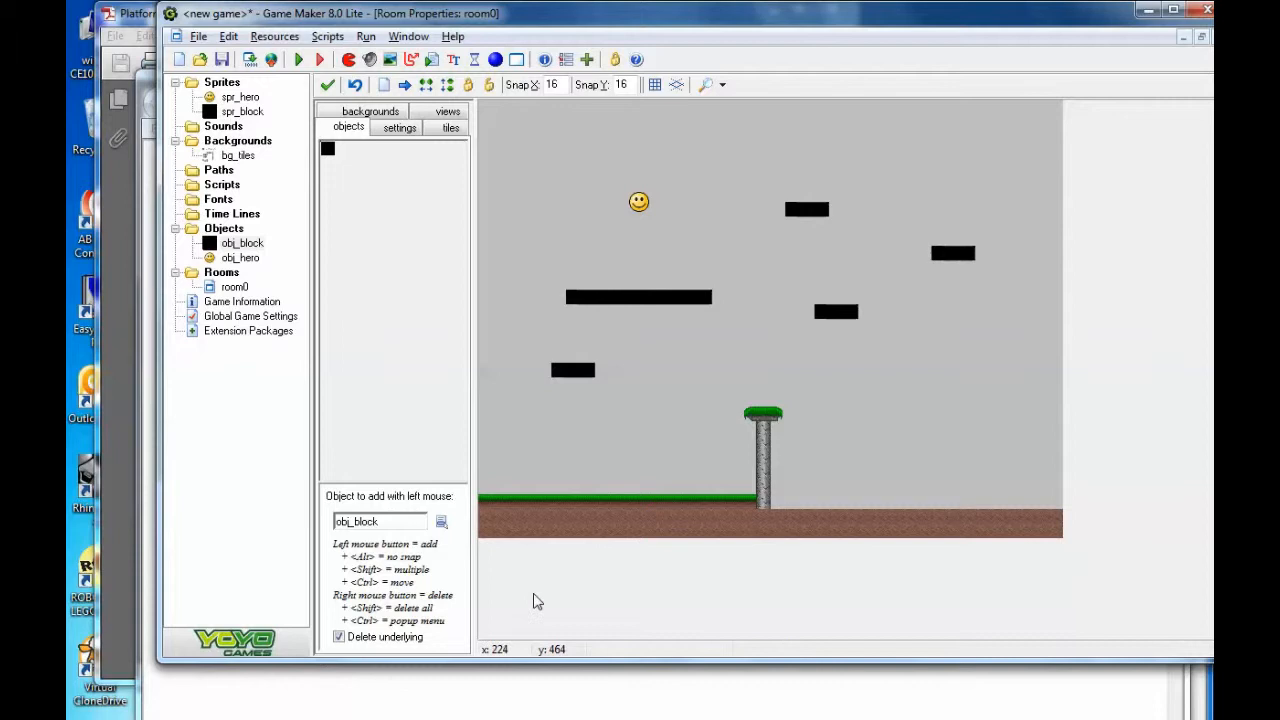
click(608, 504)
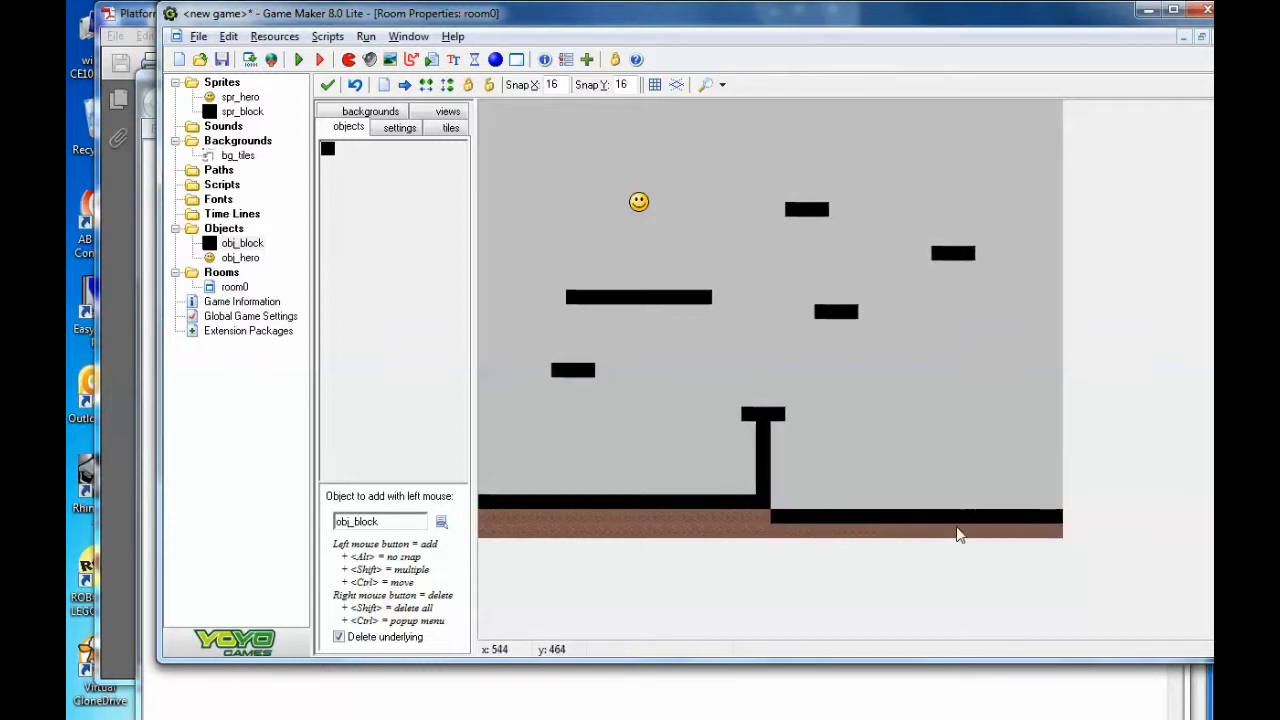
click(300, 60)
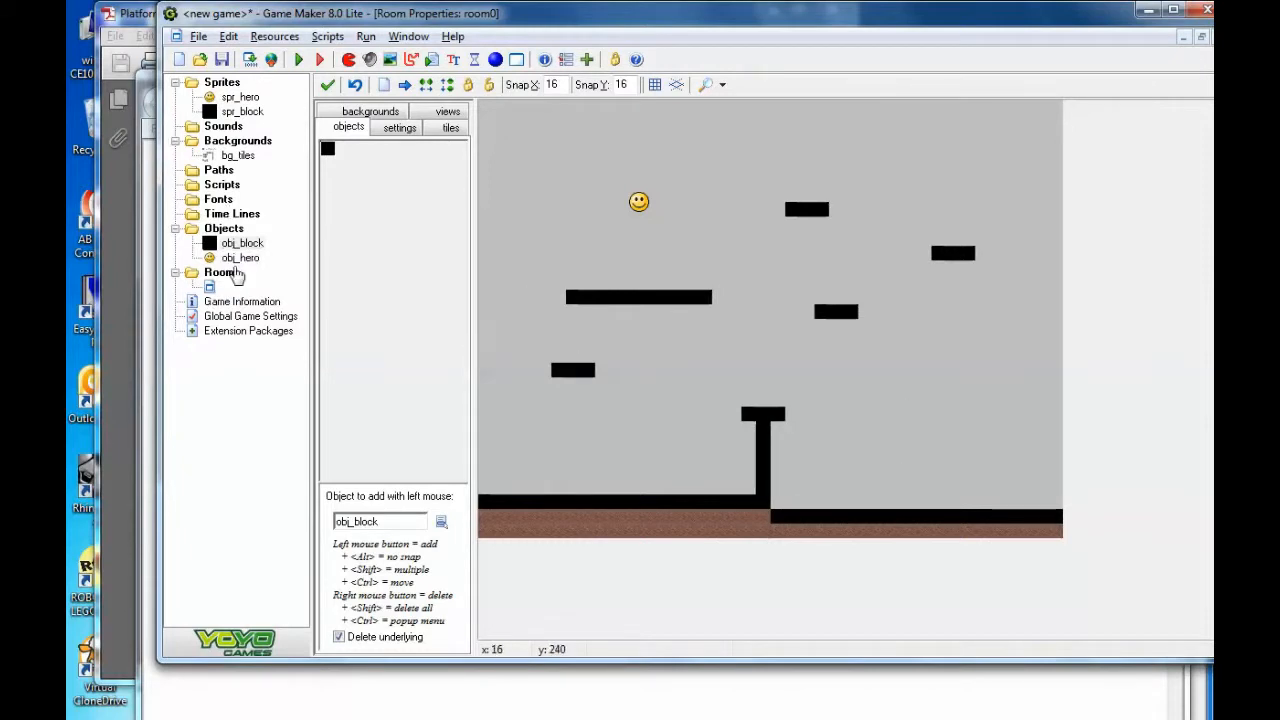
Add a Check Collision action to obj_hero's Up event: x 0, y 1, only solid.
double_click(240, 256)
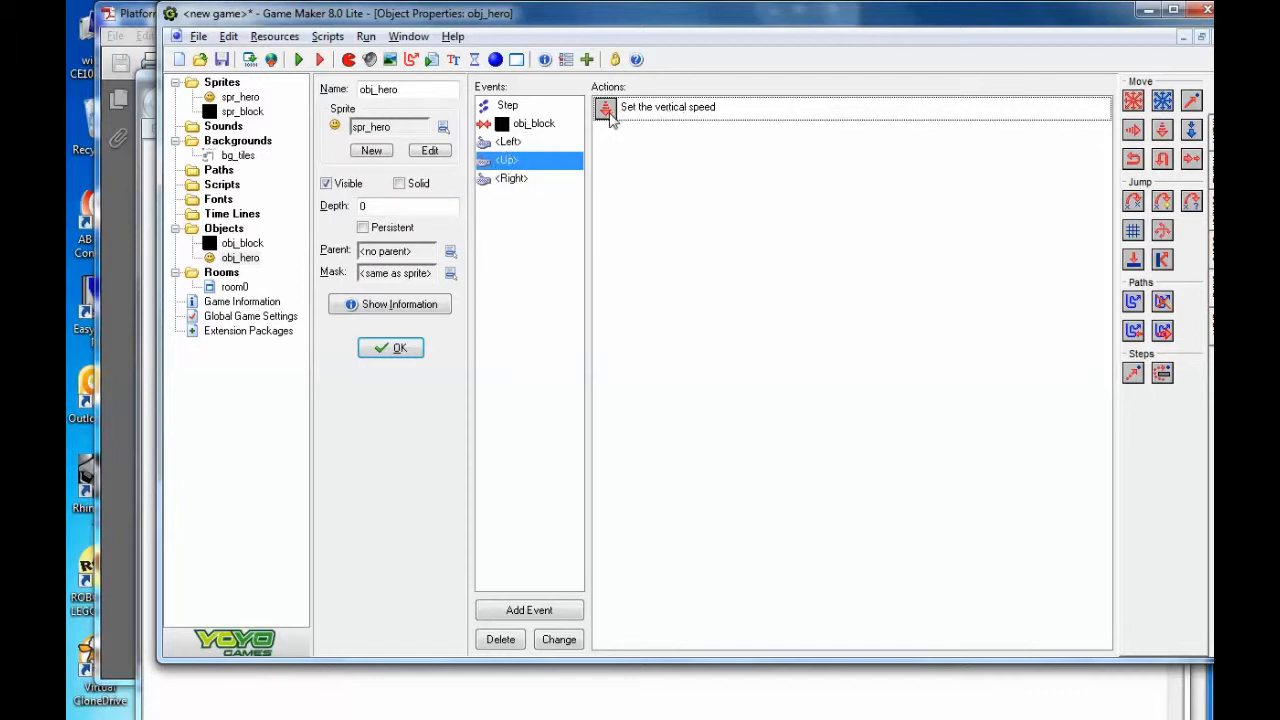
mouse_move(768, 300)
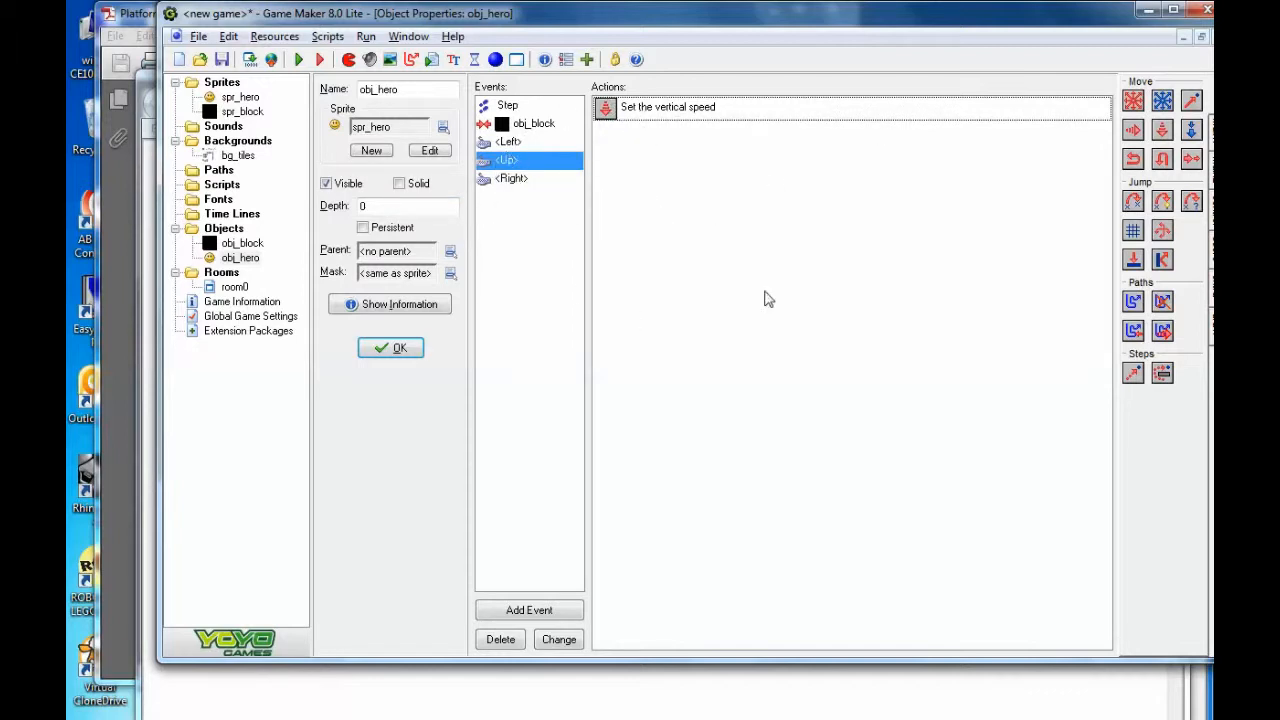
mouse_move(570, 110)
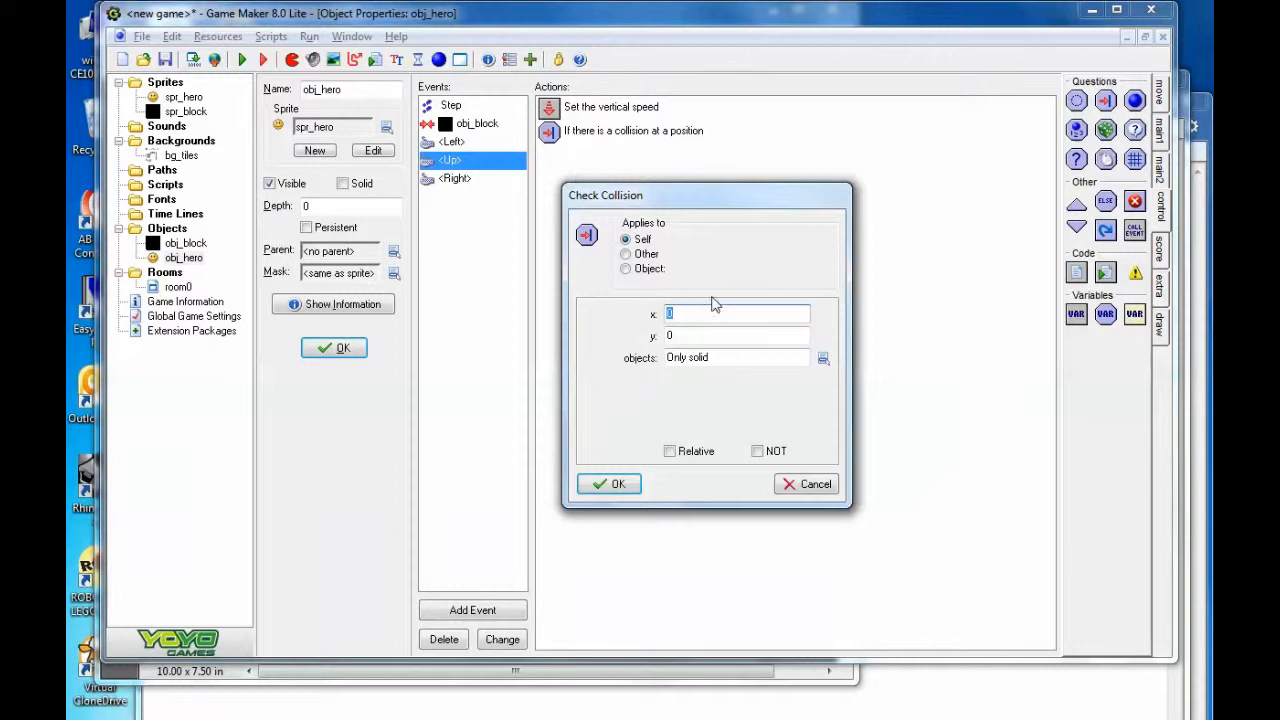
text(1)
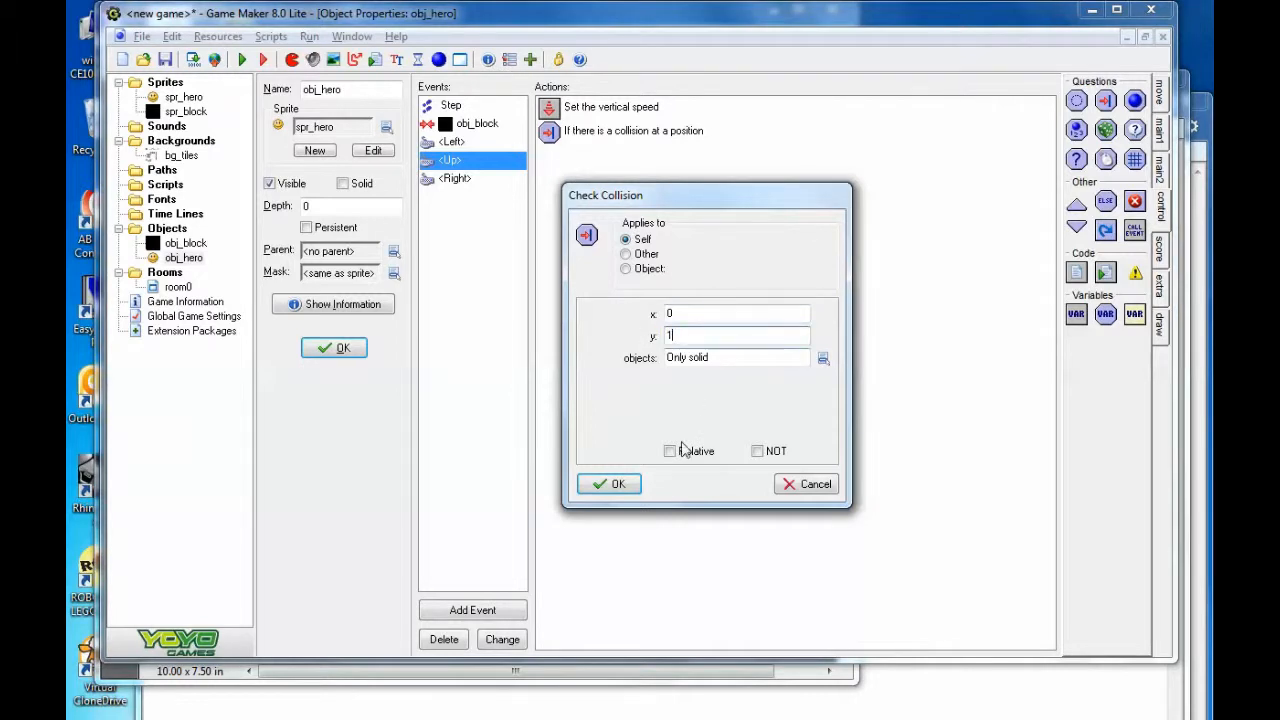
click(608, 484)
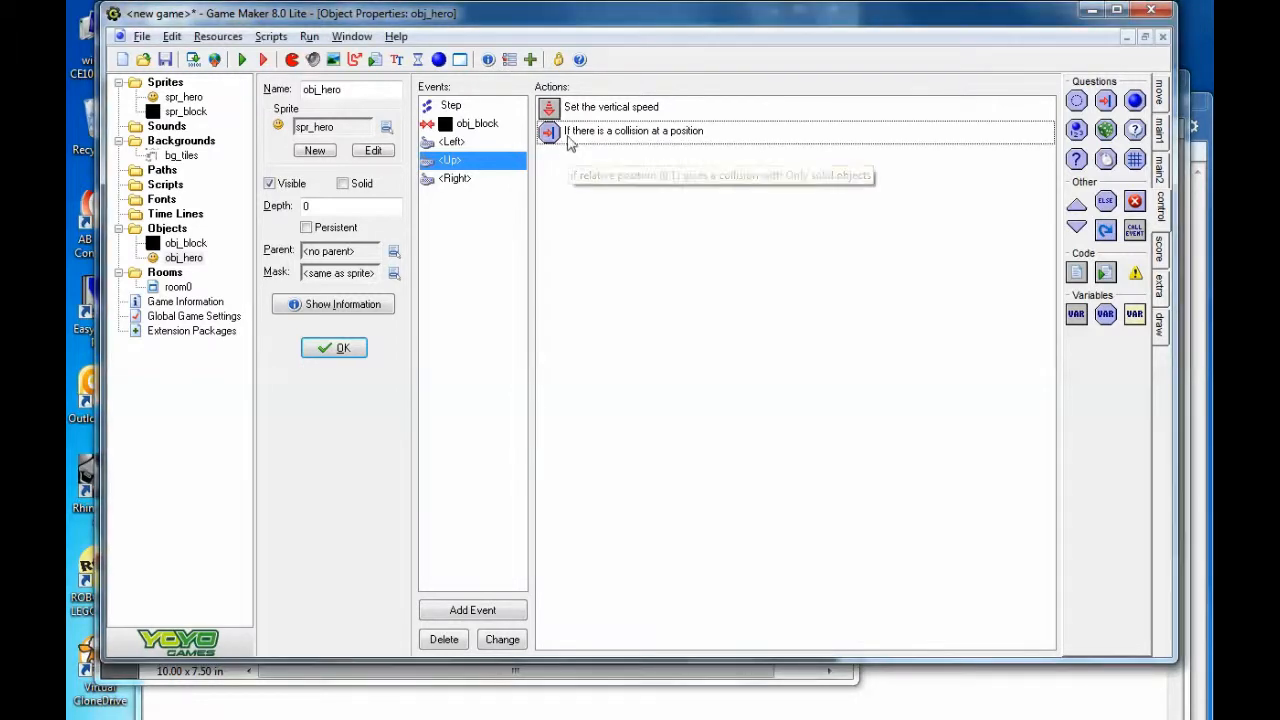
click(612, 108)
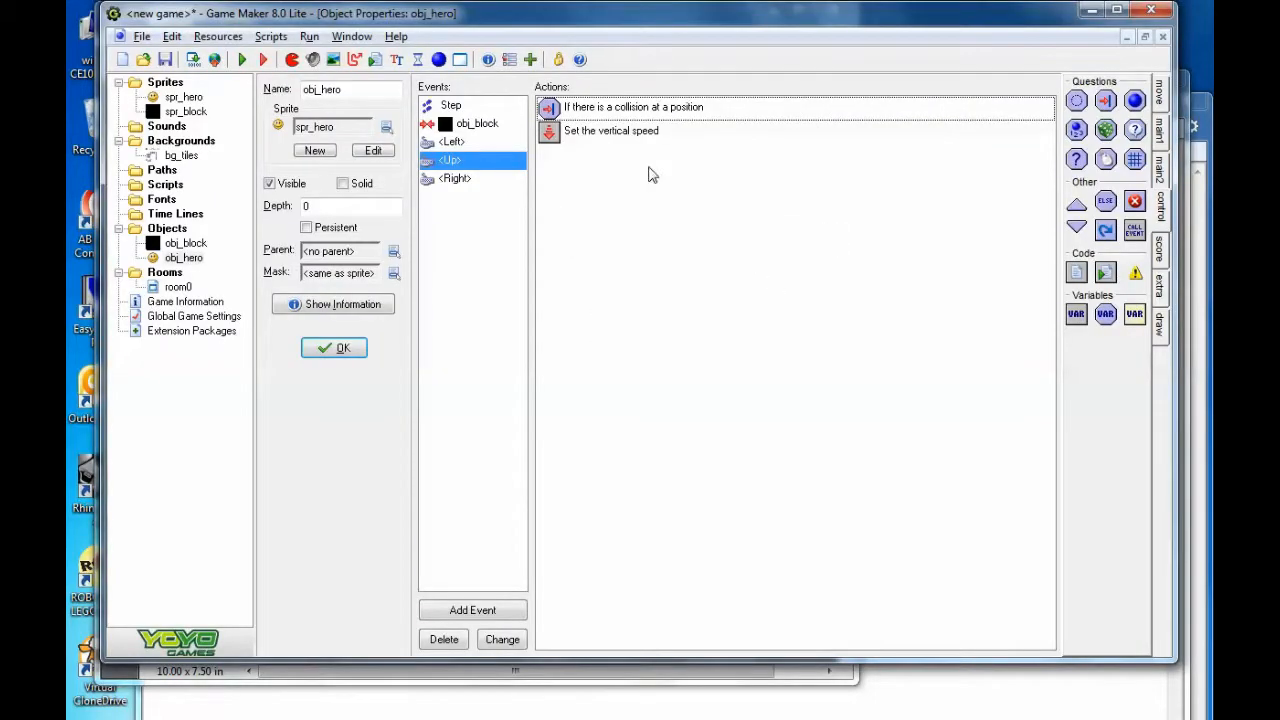
Set the Up event's vertical speed to -10 and run the game to test.
double_click(612, 130)
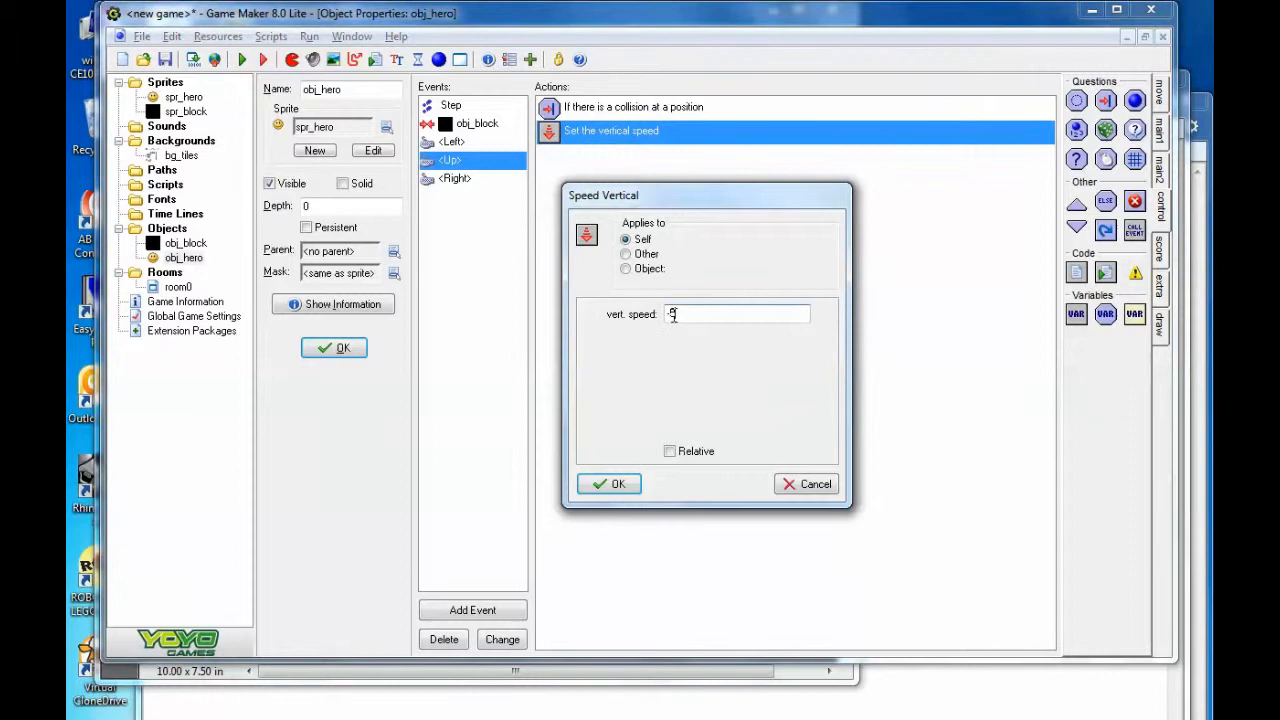
text(-10)
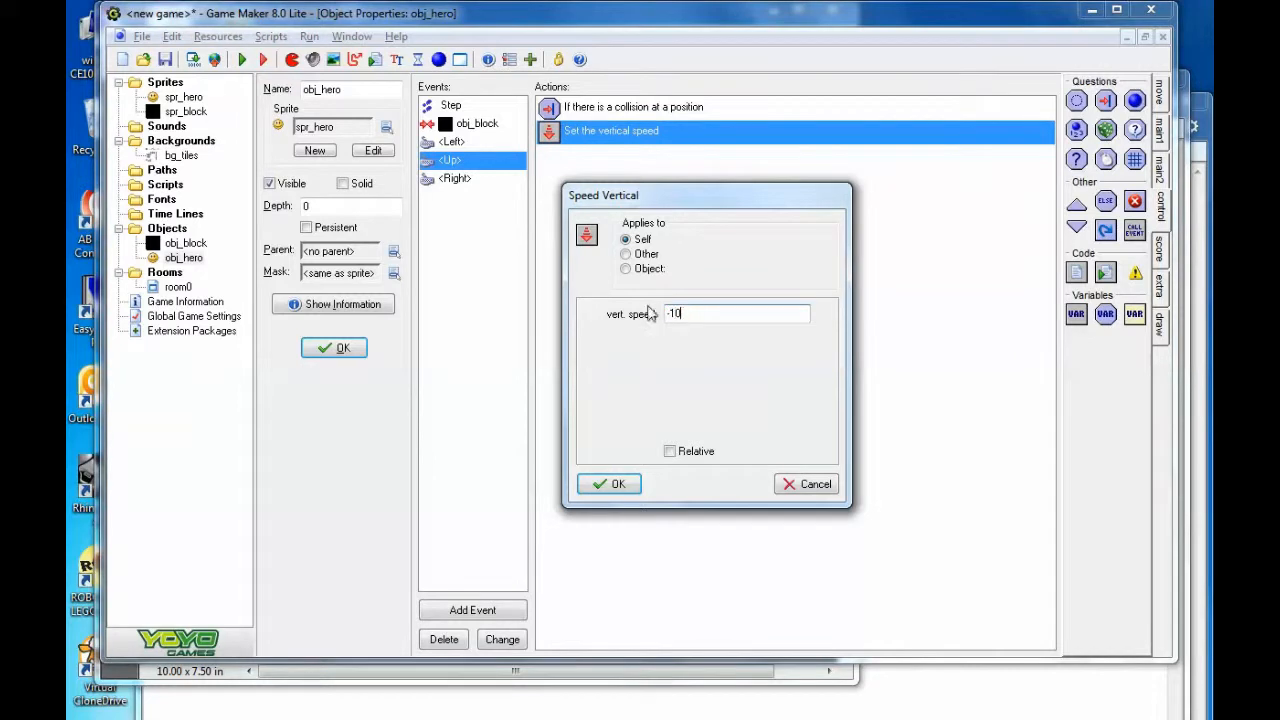
click(608, 482)
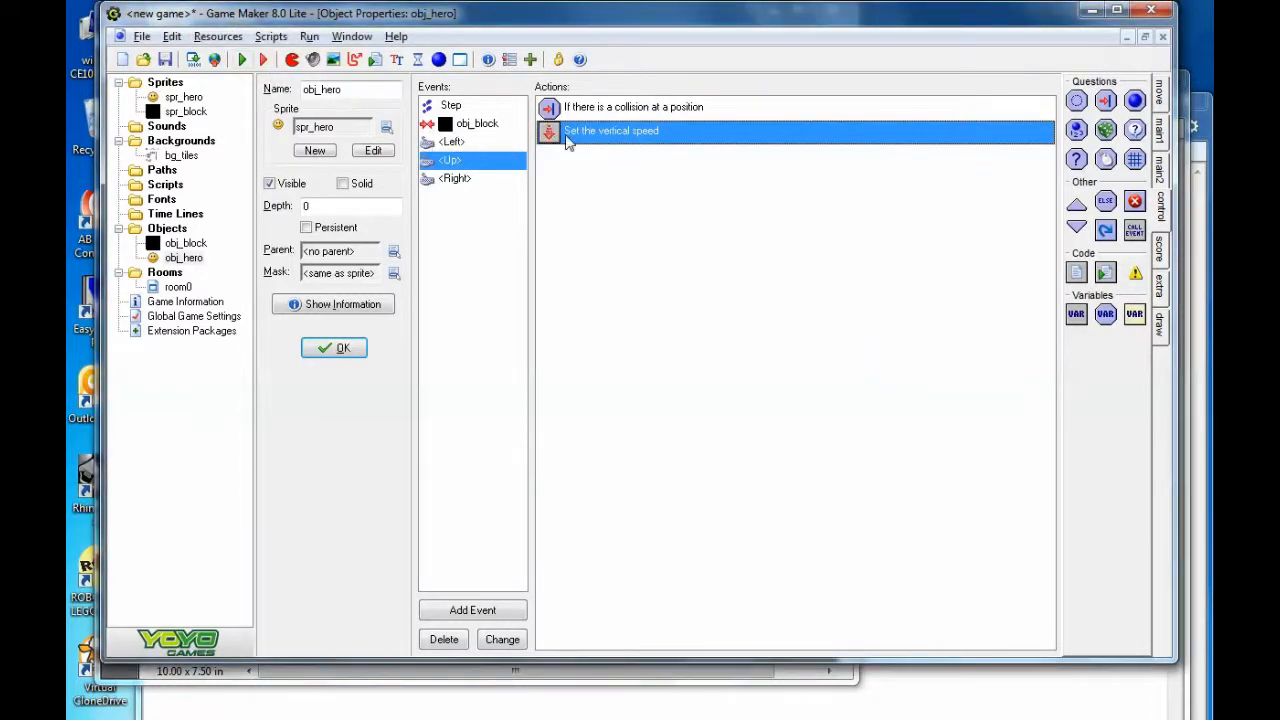
click(242, 60)
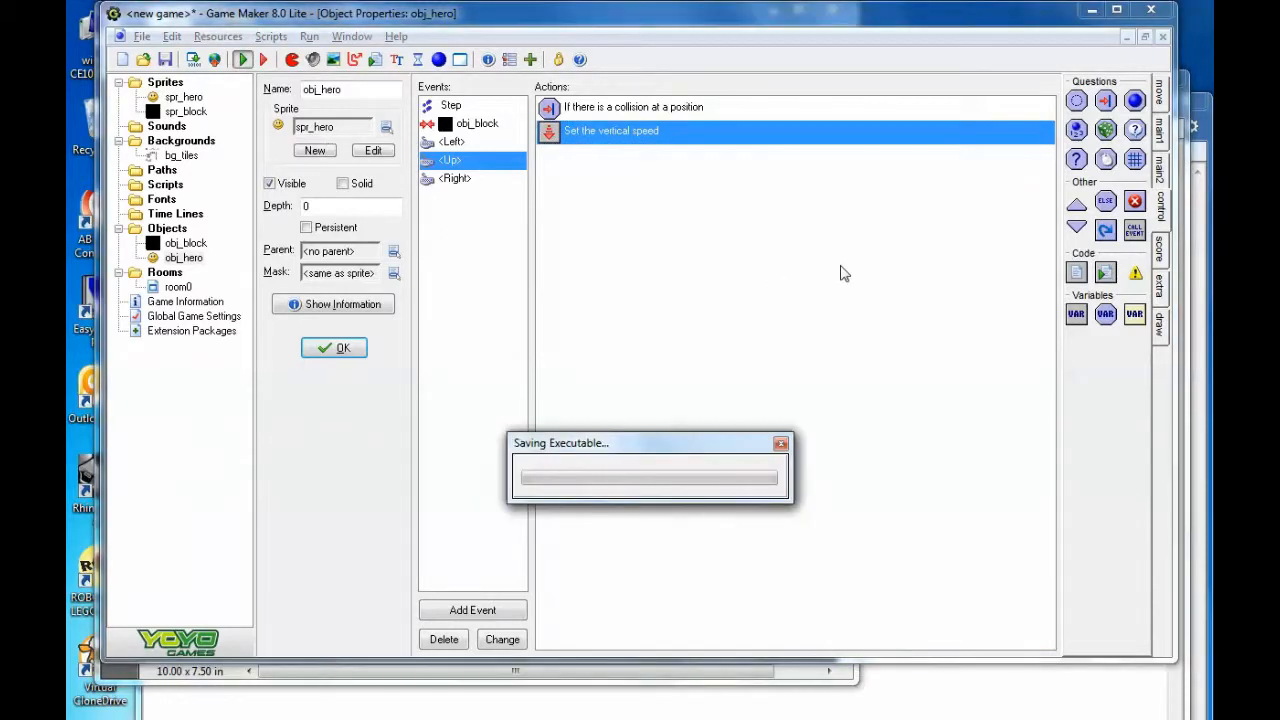